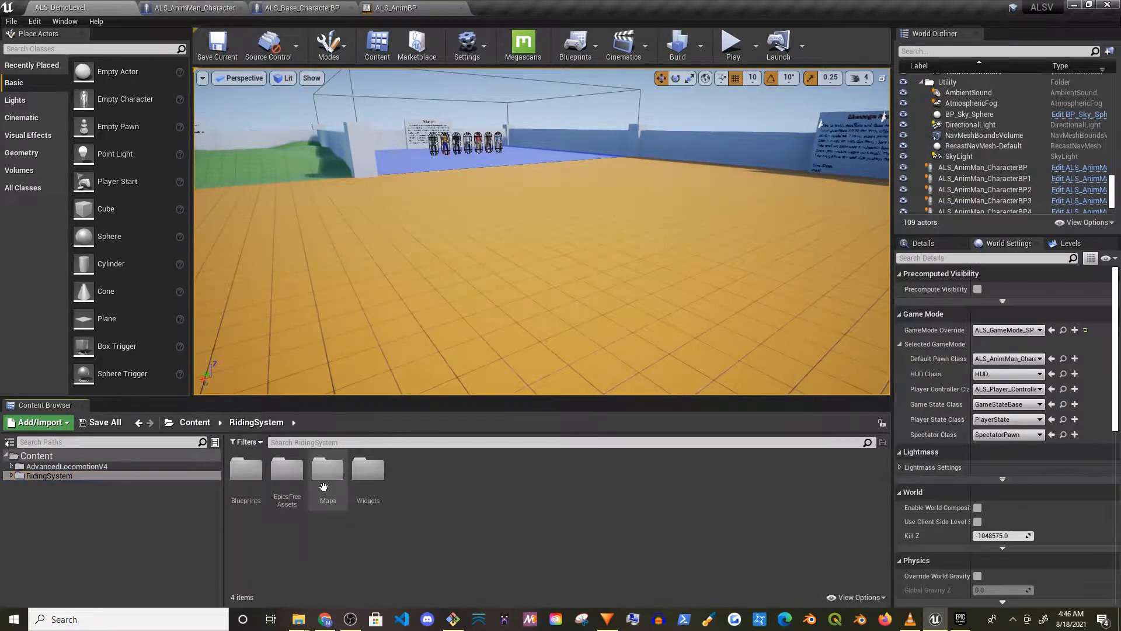
Step: Load ThirdPersonExampleMap from RidingSystem > Maps and bring up ALS_AnimMan_CharacterBP
double_click(327, 472)
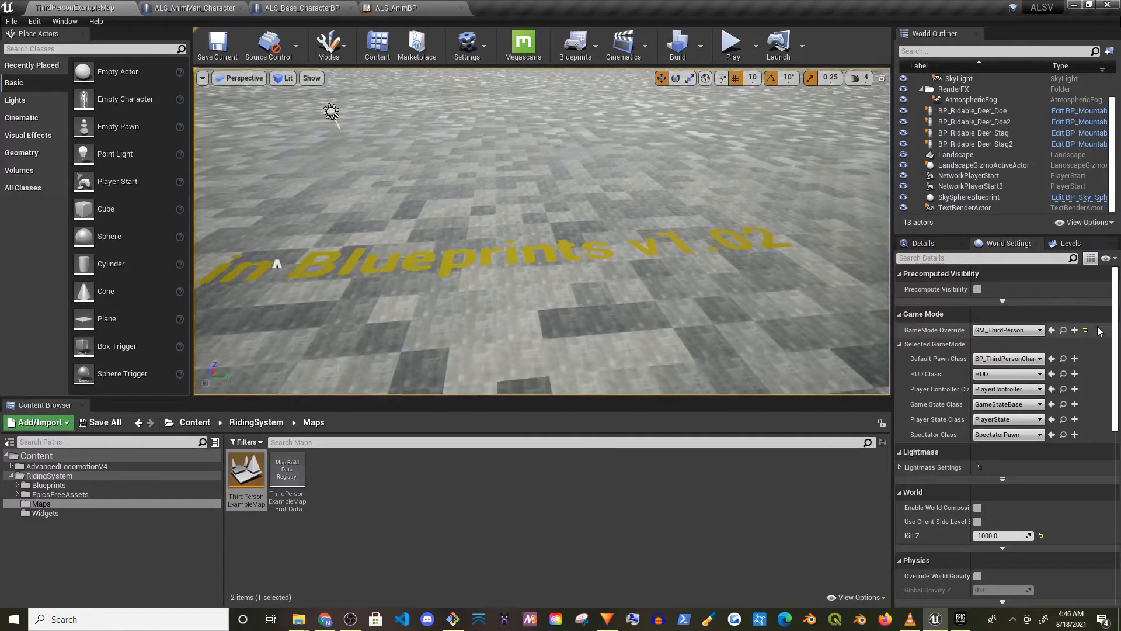
click(414, 8)
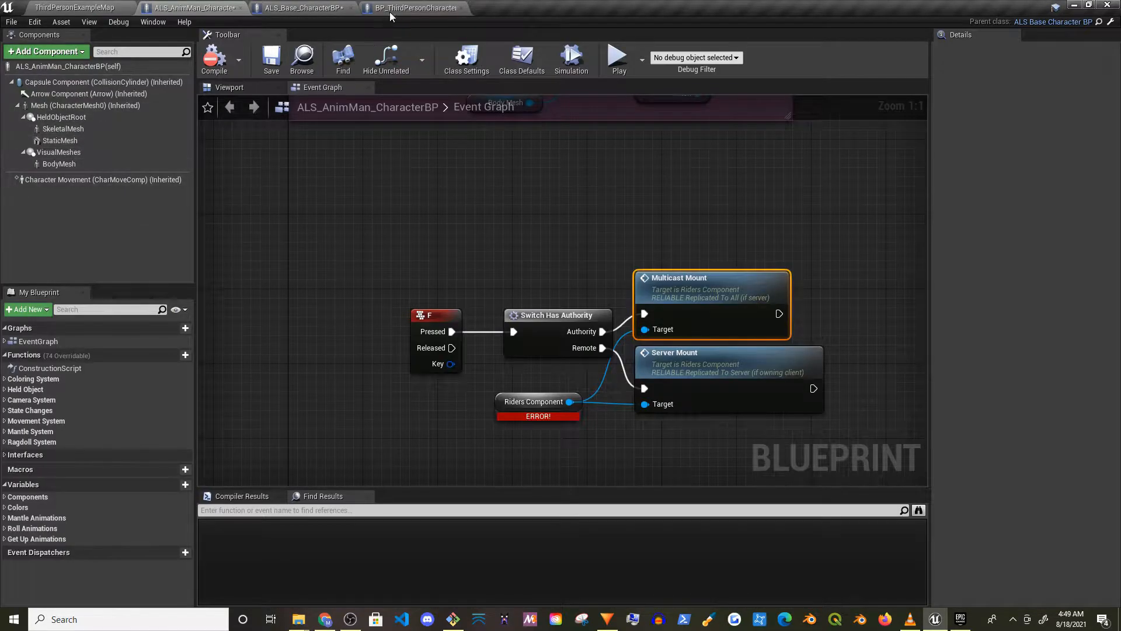
Step: Remove CameraBoom and FollowCamera from BP_ThirdPersonCharacter, keeping RidersComponent, and compile
click(414, 8)
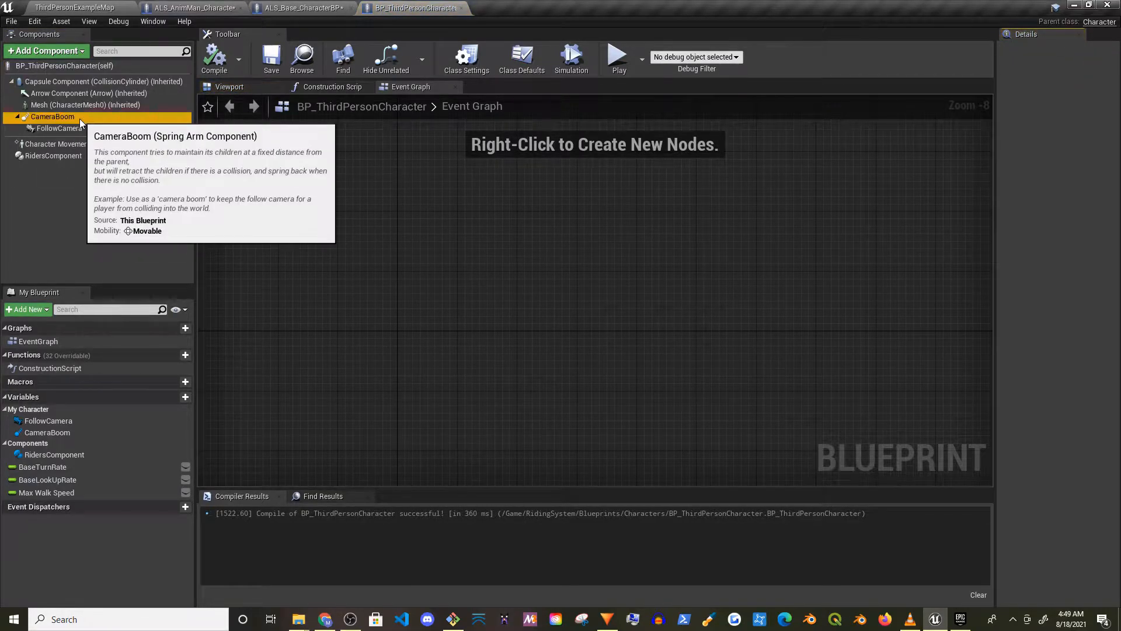
click(53, 116)
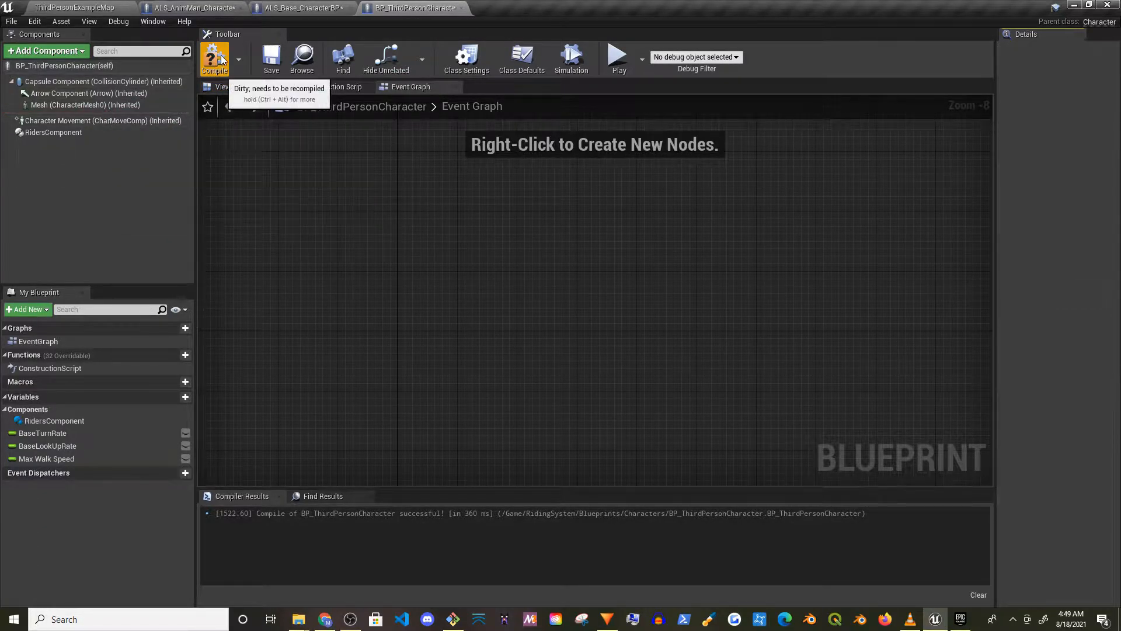
click(214, 57)
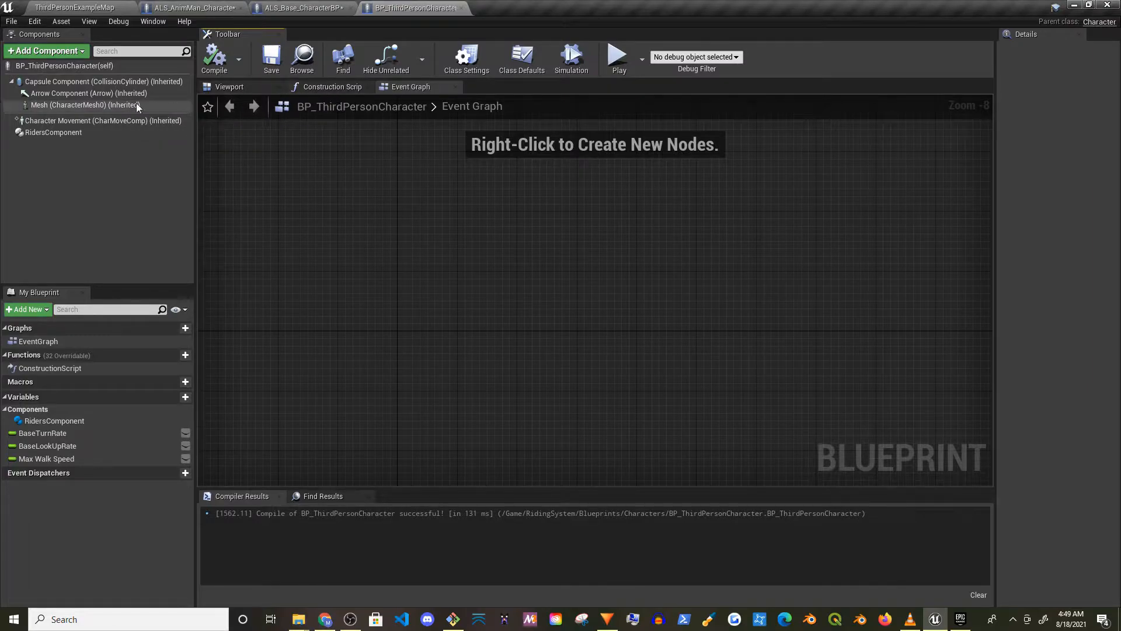
mouse_move(139, 196)
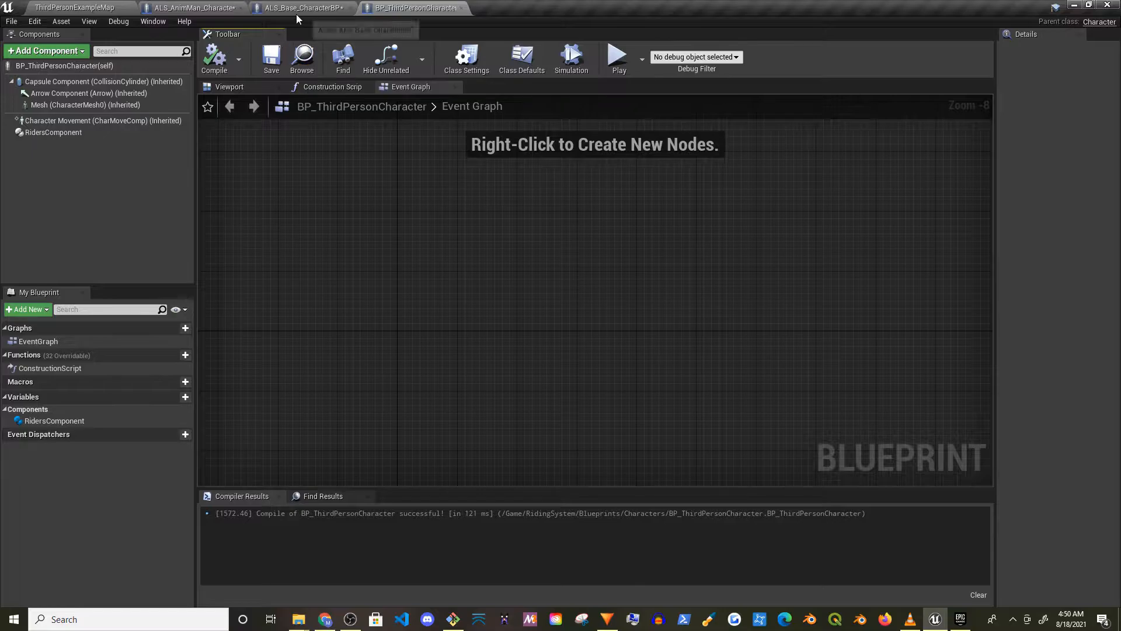
Step: Reparent ALS_Base_CharacterBP to BP_ThirdPersonCharacter via Class Settings, searching 'third'
click(300, 8)
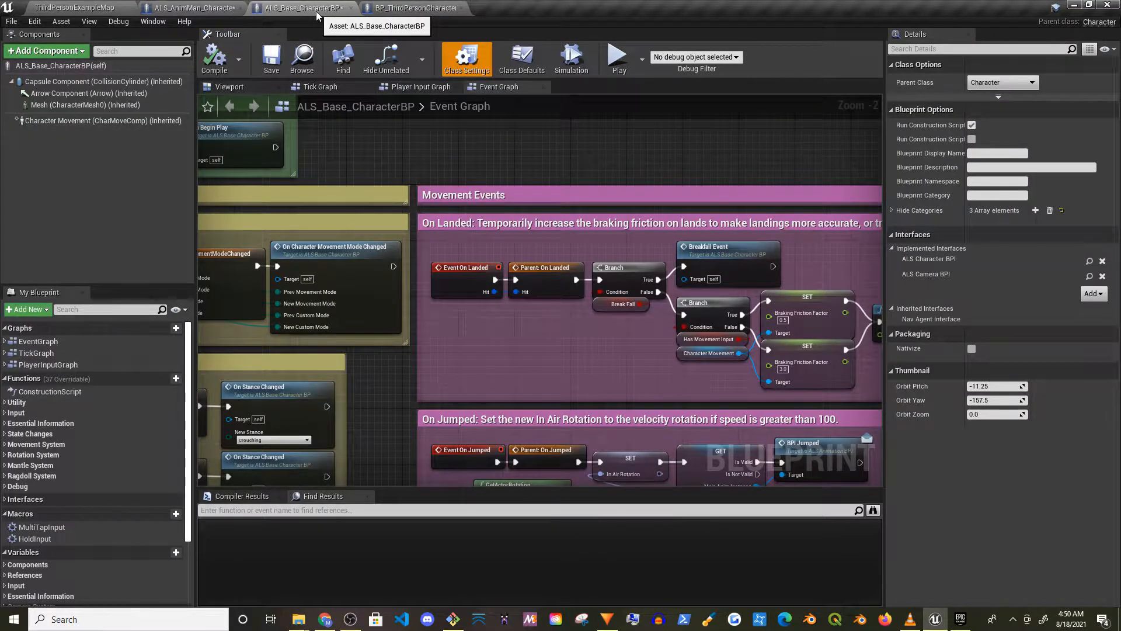
click(1033, 81)
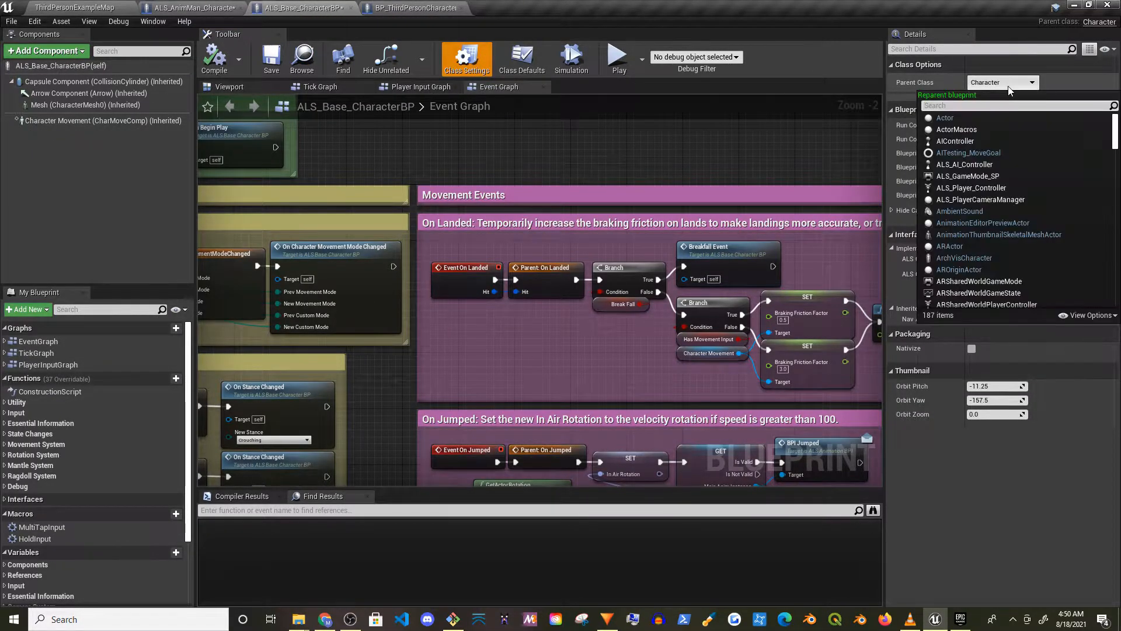
text(third)
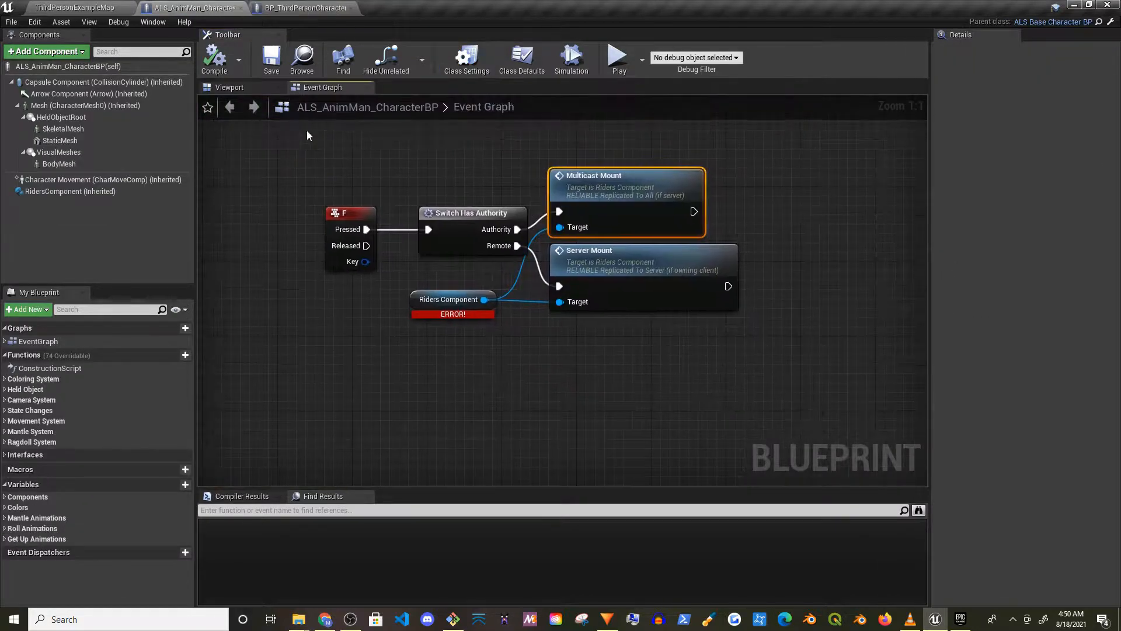
mouse_move(70, 190)
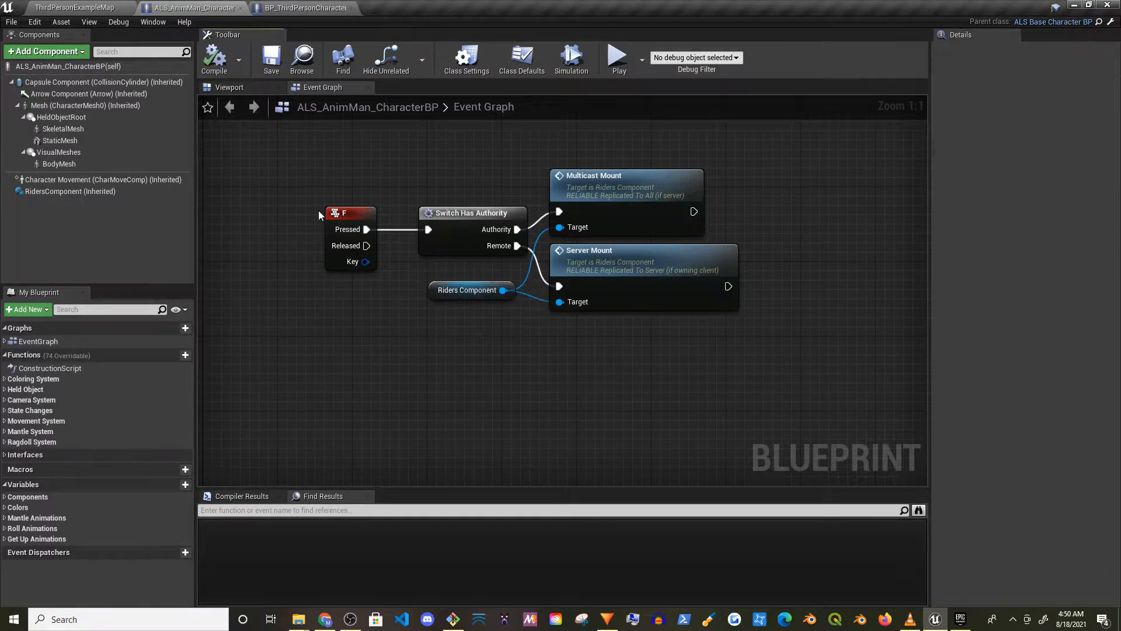
mouse_move(616, 176)
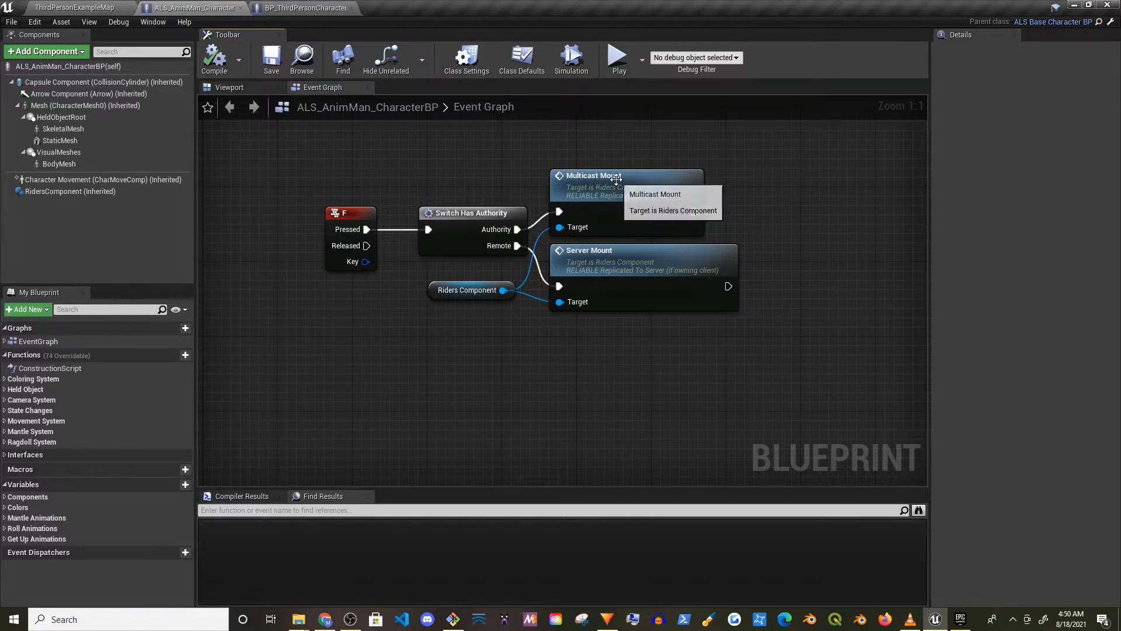
mouse_move(257, 108)
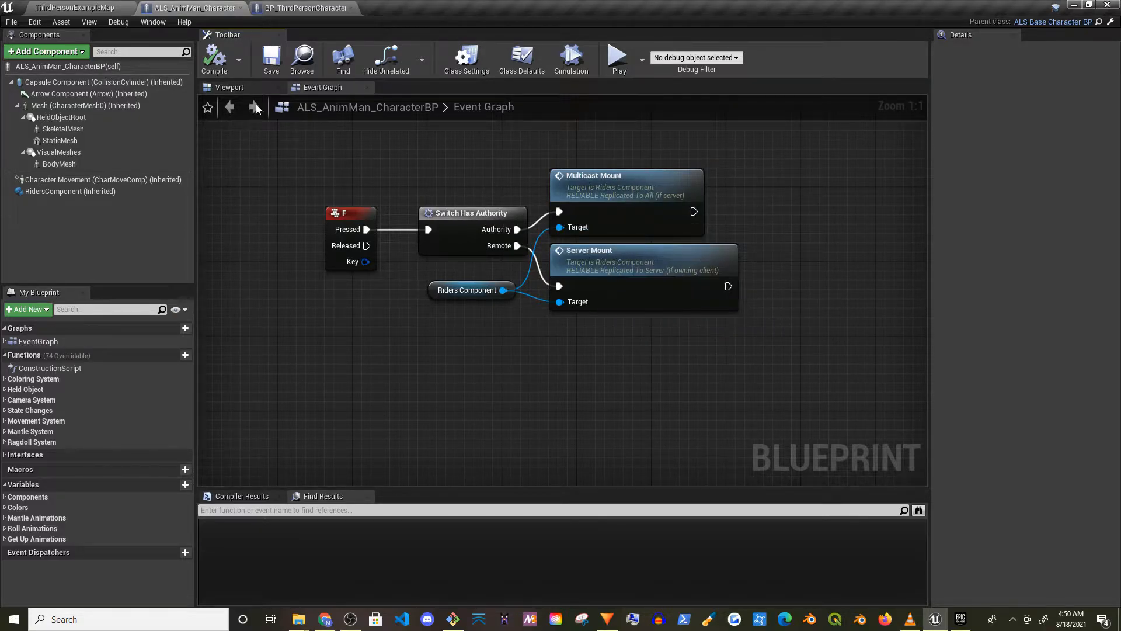
Step: Select the Mesh in ALS_AnimMan_CharacterBP and open its anim class ALS_AnimBP
click(70, 105)
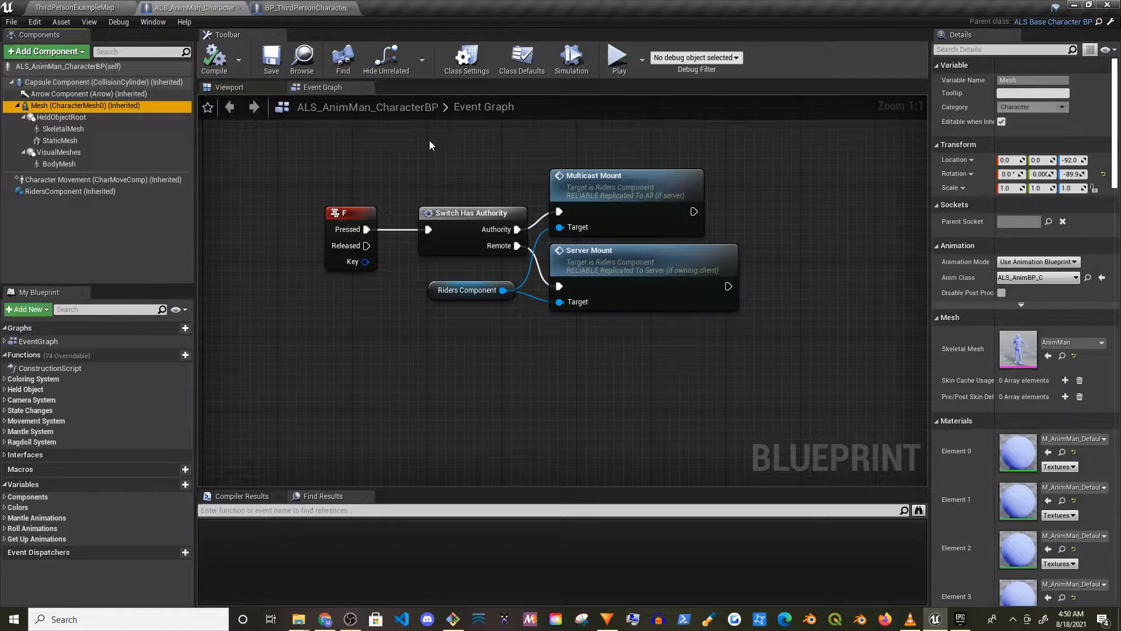
click(71, 8)
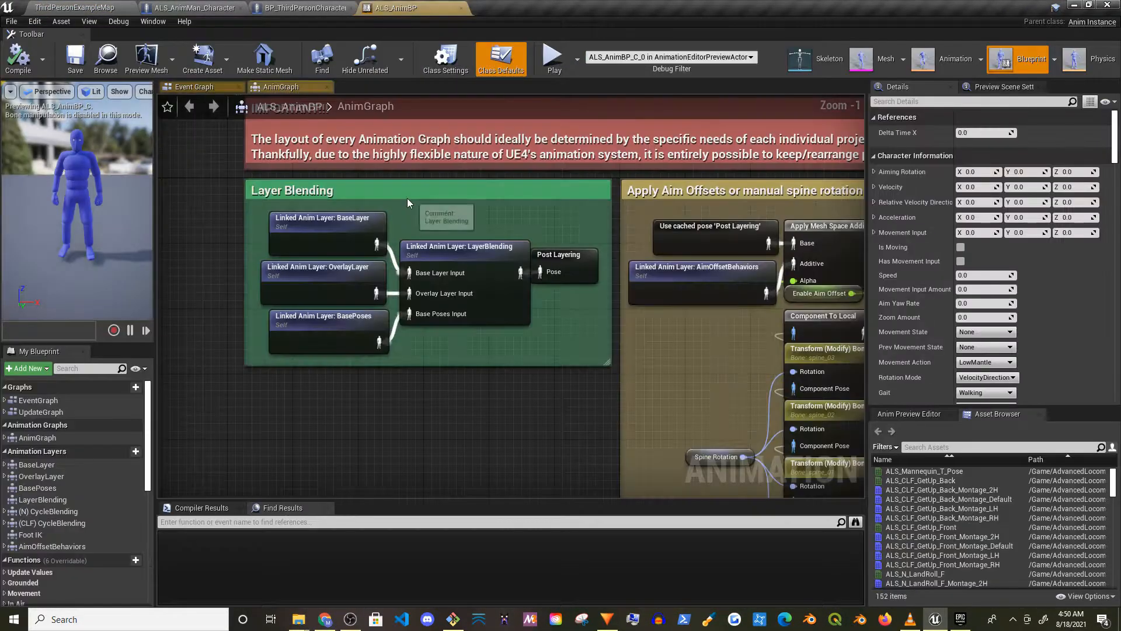
Step: Open AnimBP_ThirdPerson from BP_ThirdPersonCharacter's Mesh, then show ALS_AnimBP's Event Graph
click(300, 8)
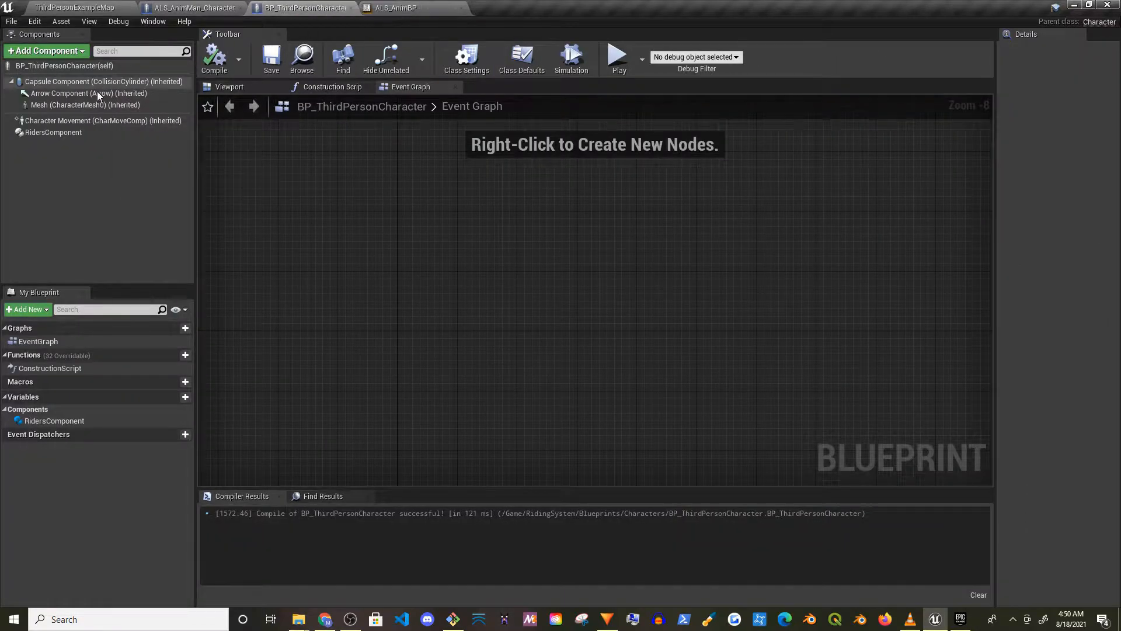
click(68, 103)
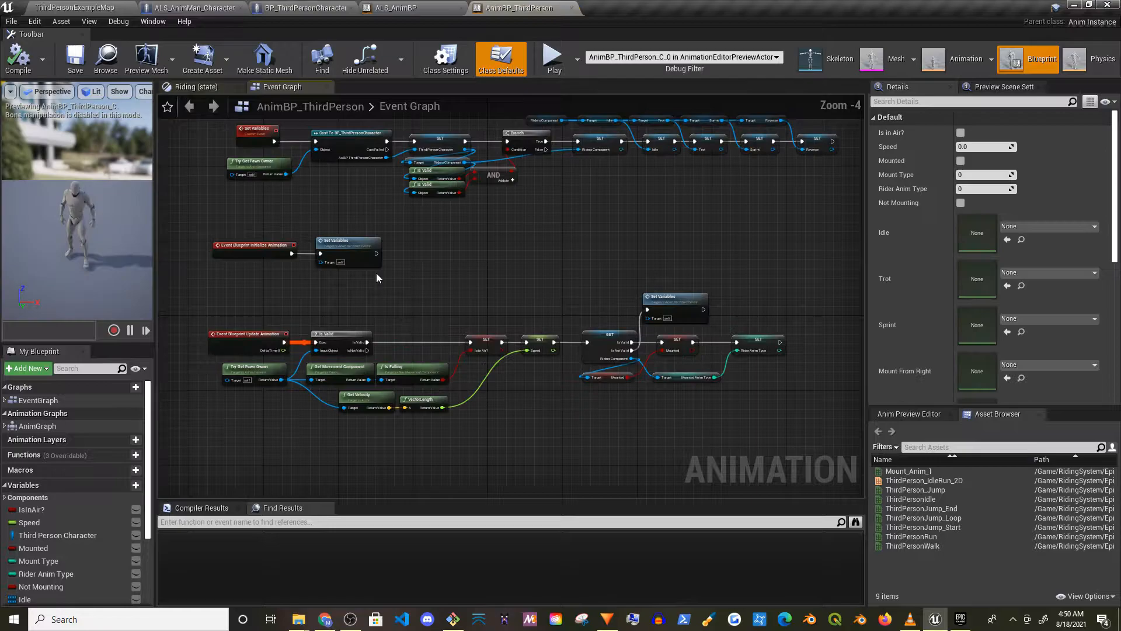
scroll(down, 3)
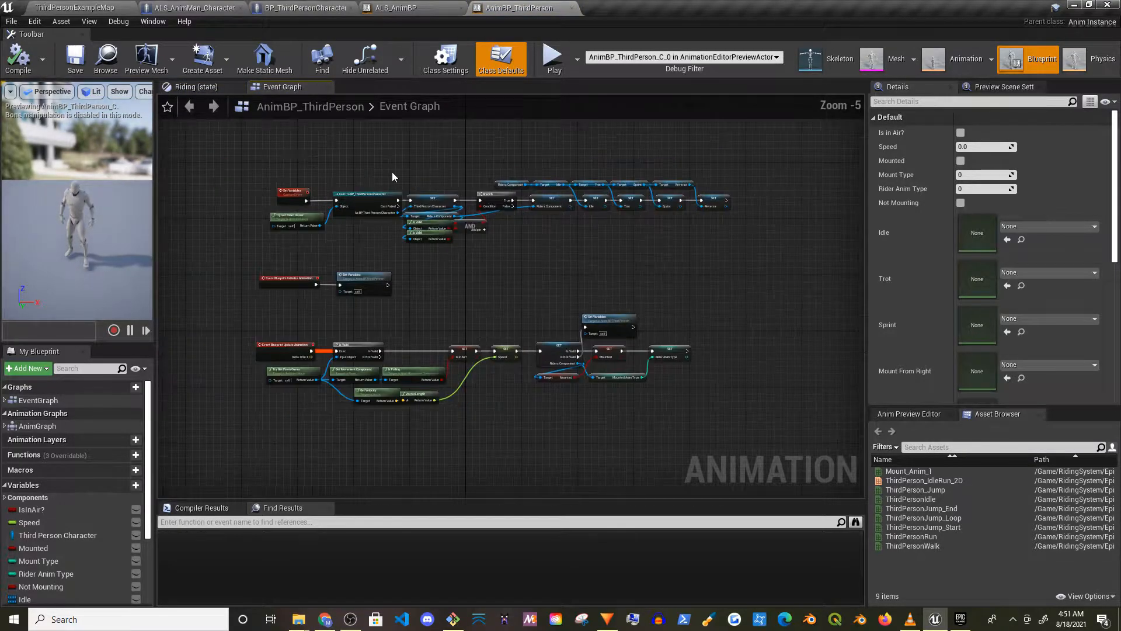
click(397, 8)
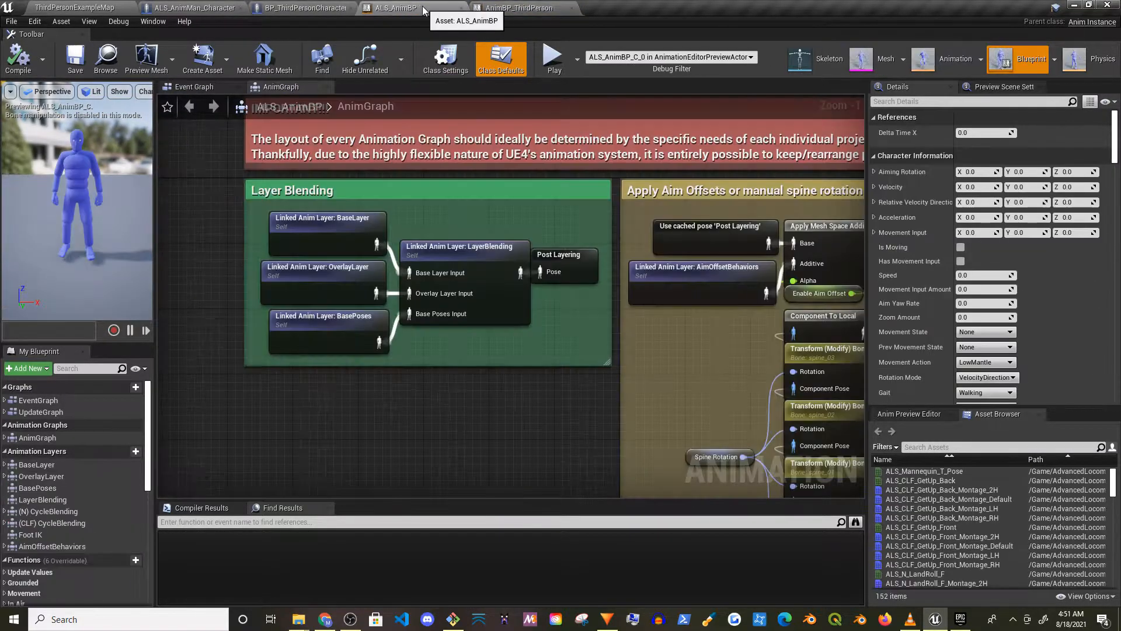
click(193, 86)
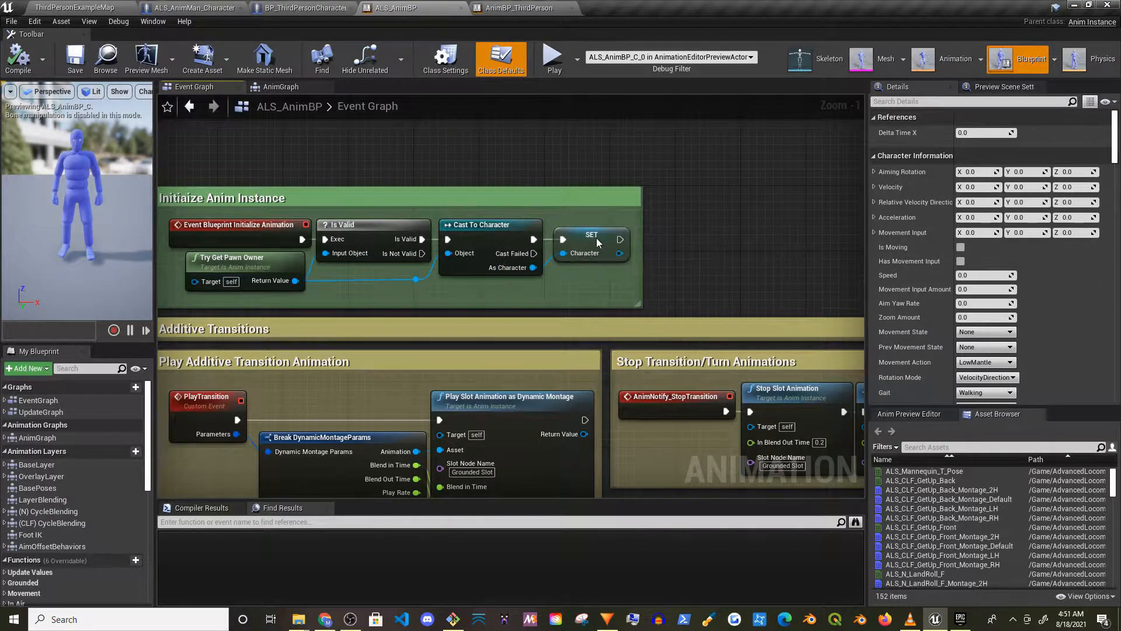
Step: Find references to the Character variable and jump to its setter in Initialize Anim Instance
click(591, 242)
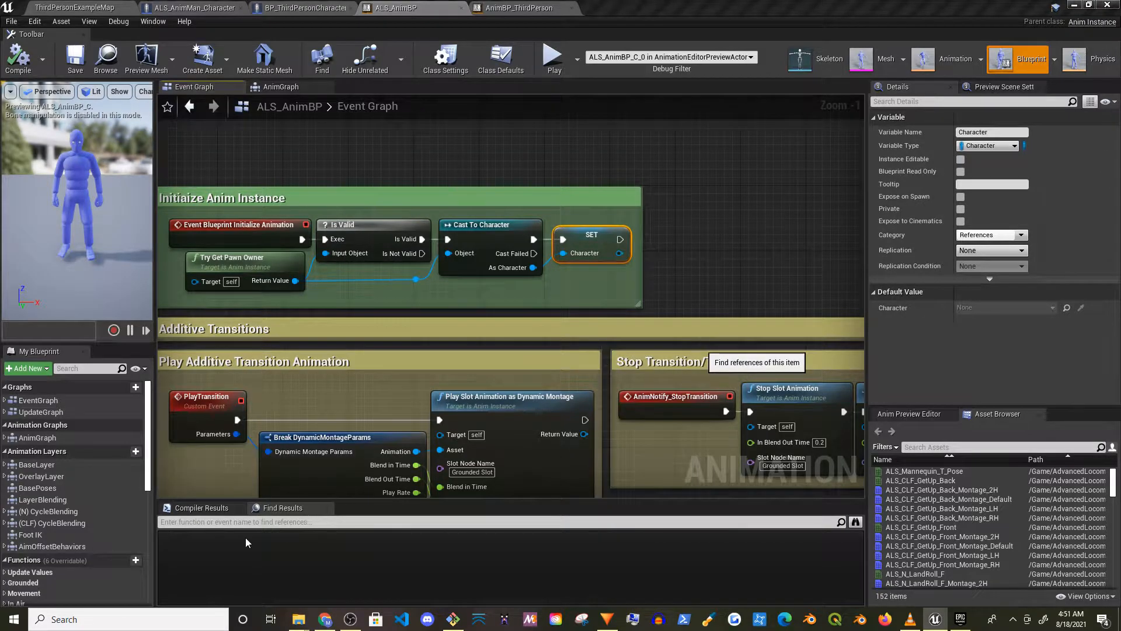
click(757, 362)
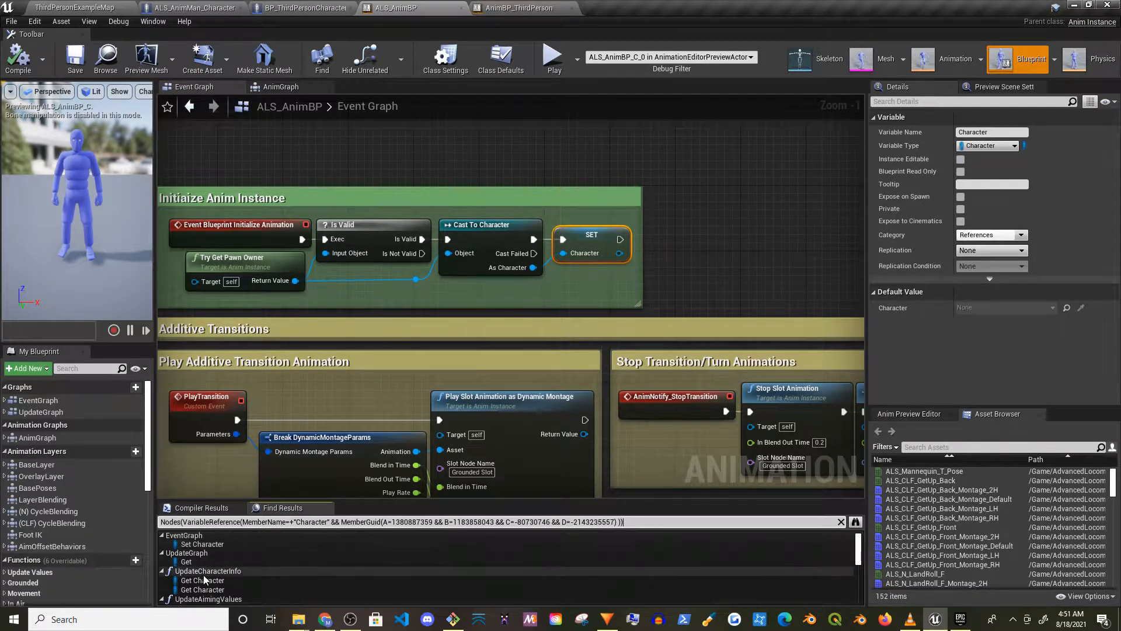
double_click(202, 580)
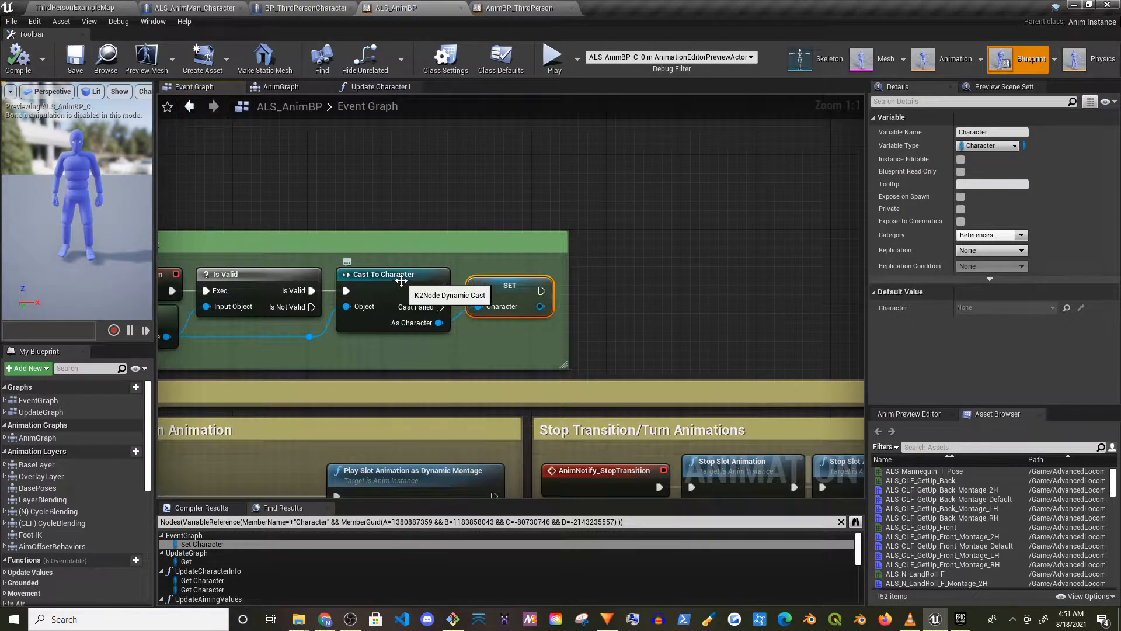
mouse_move(440, 123)
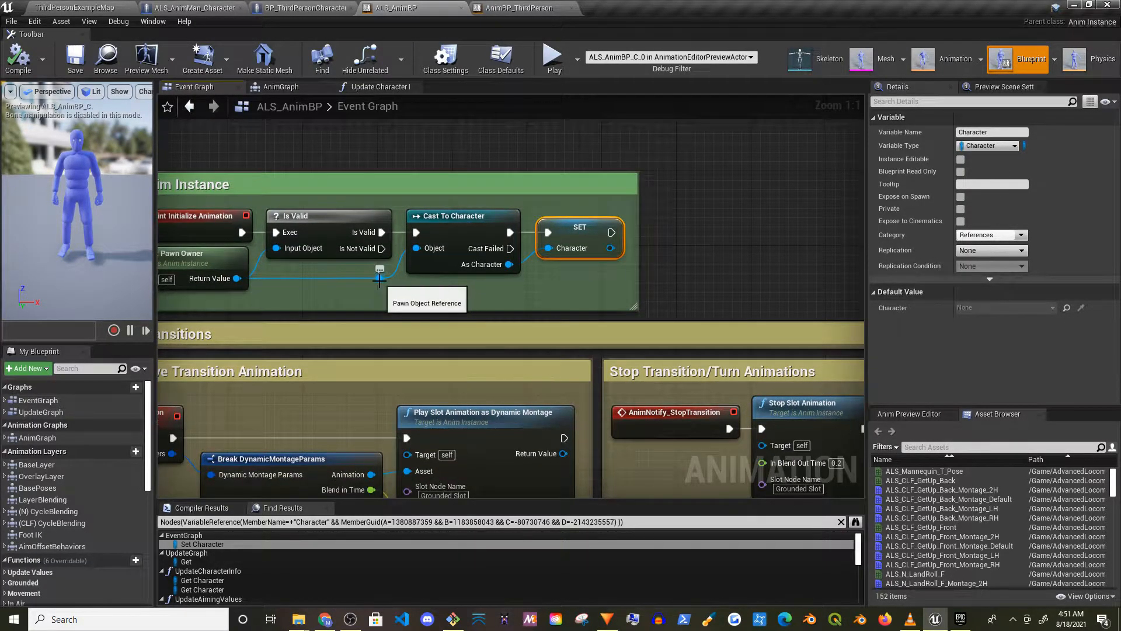
Step: Replace the cast with Cast To BP_ThirdPersonCharacter, rewiring exec and result into the Character setter
text(third)
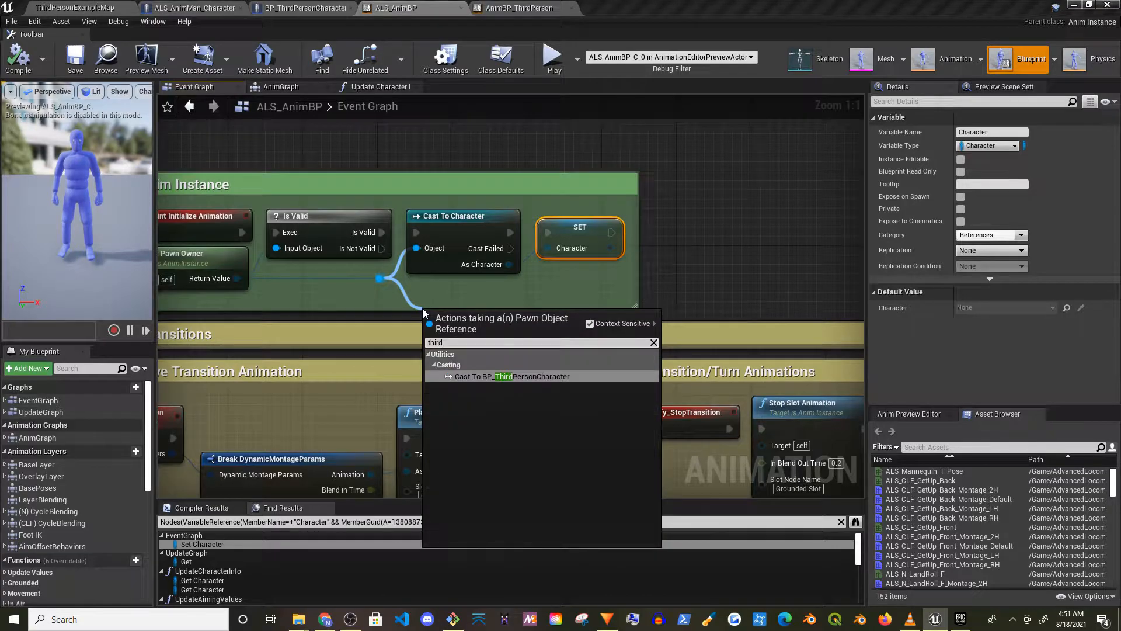
click(511, 376)
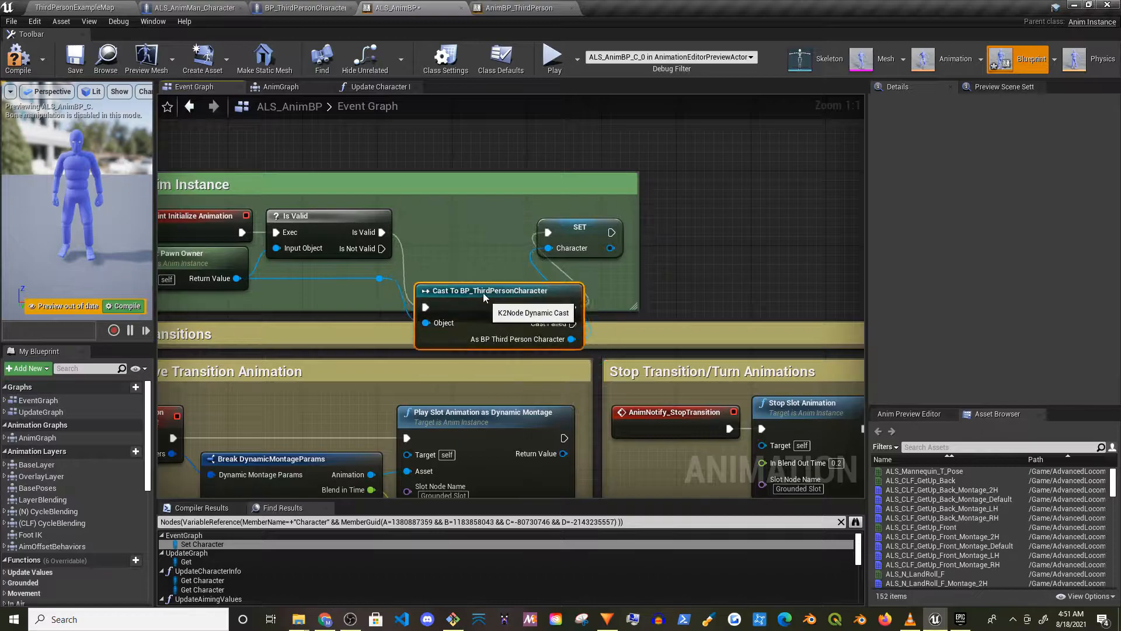
click(617, 227)
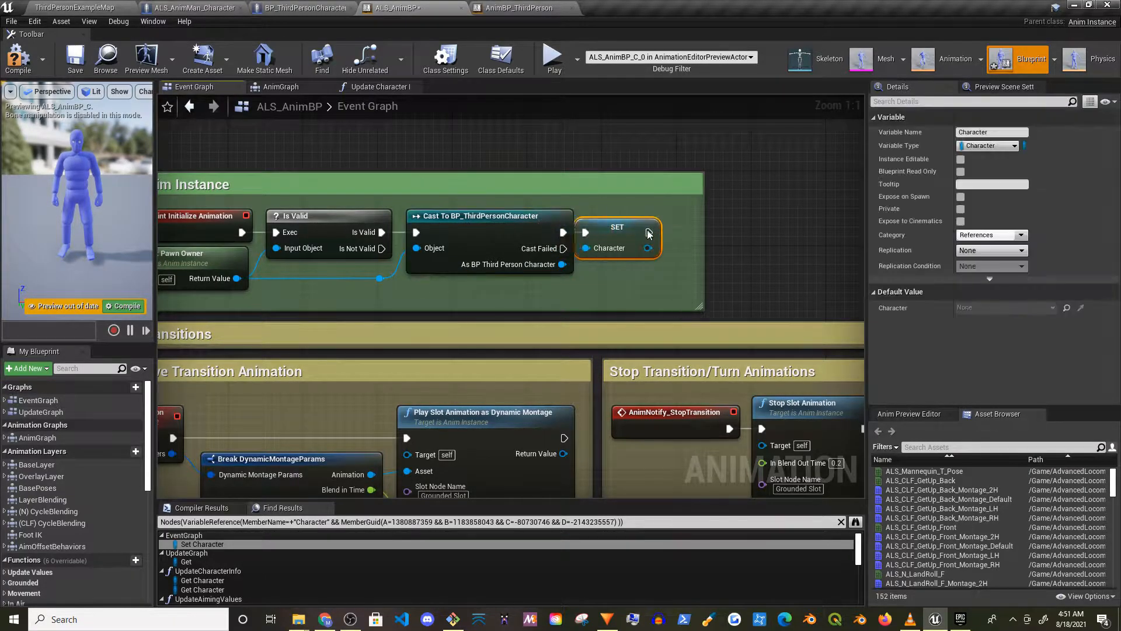
drag(656, 247, 707, 265)
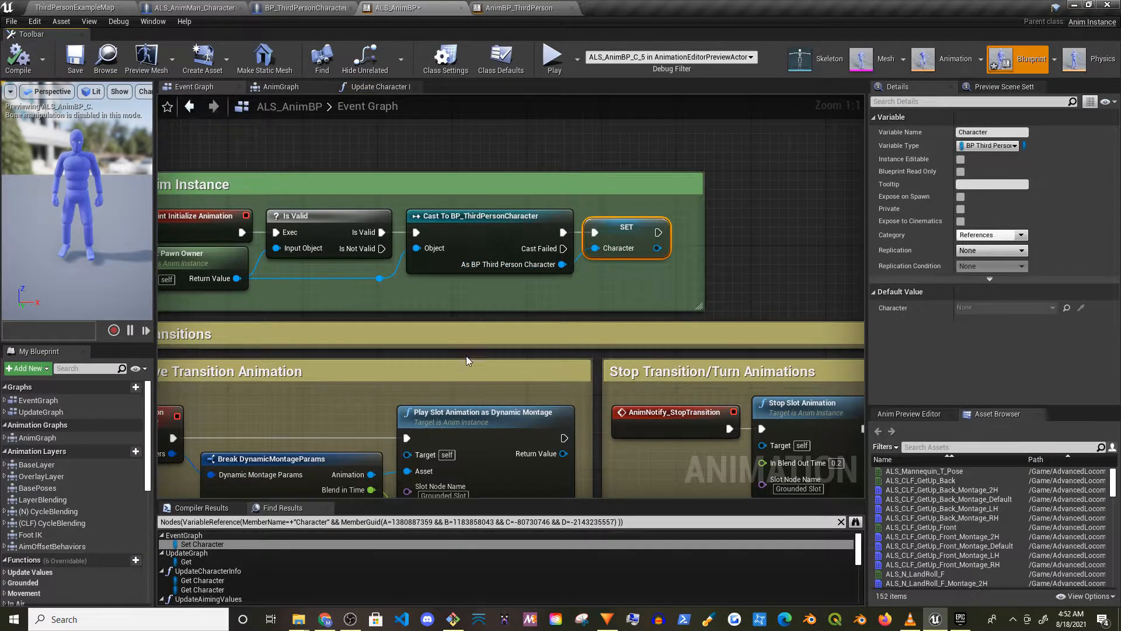
scroll(down, 3)
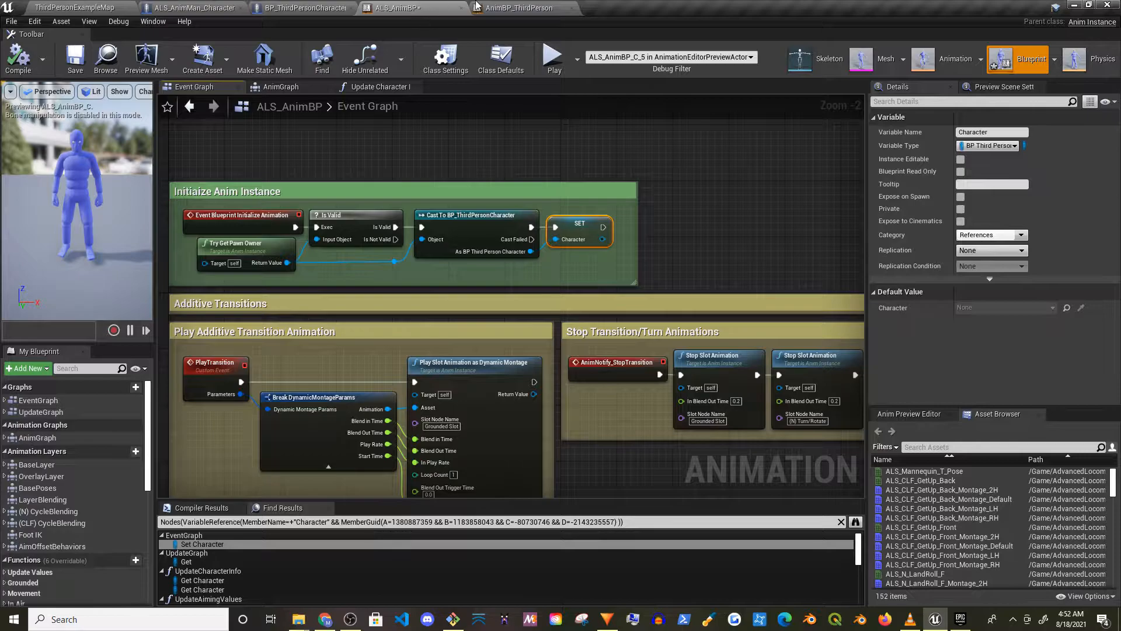
click(521, 8)
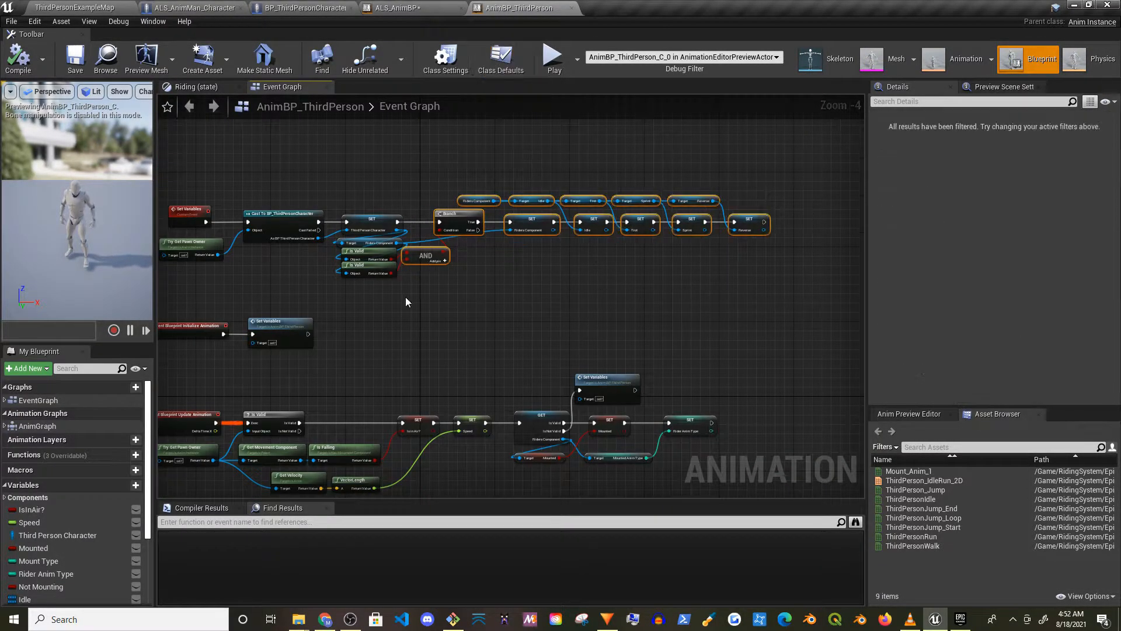
click(399, 8)
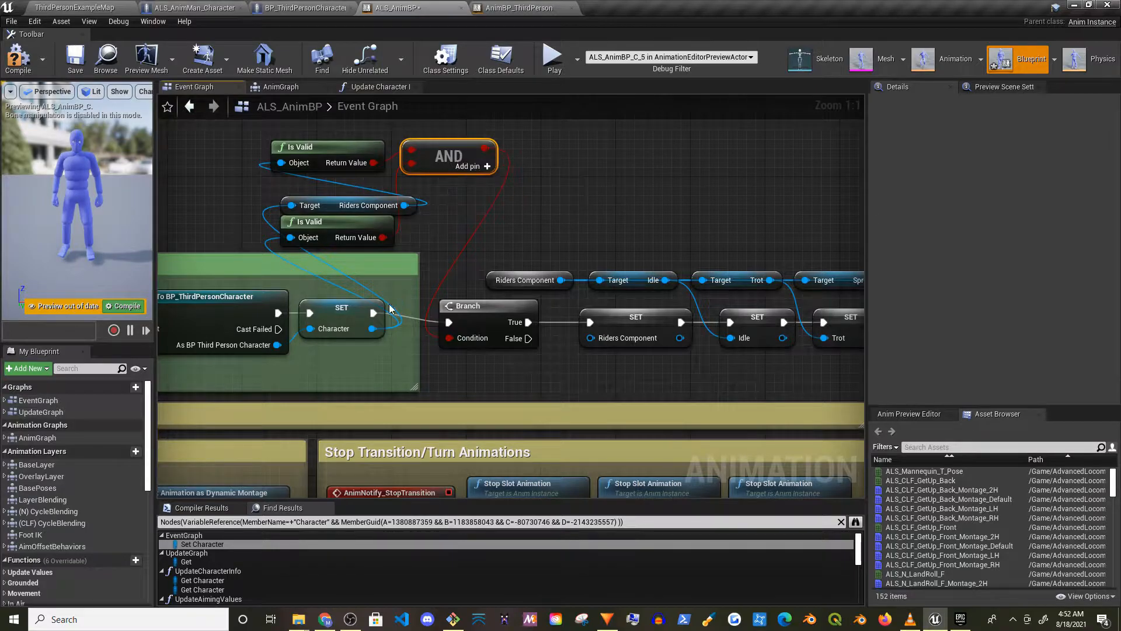
Step: Check the Idle and Sprint setters' Anim Sequence types, then compile and save ALS_AnimBP
right_click(634, 329)
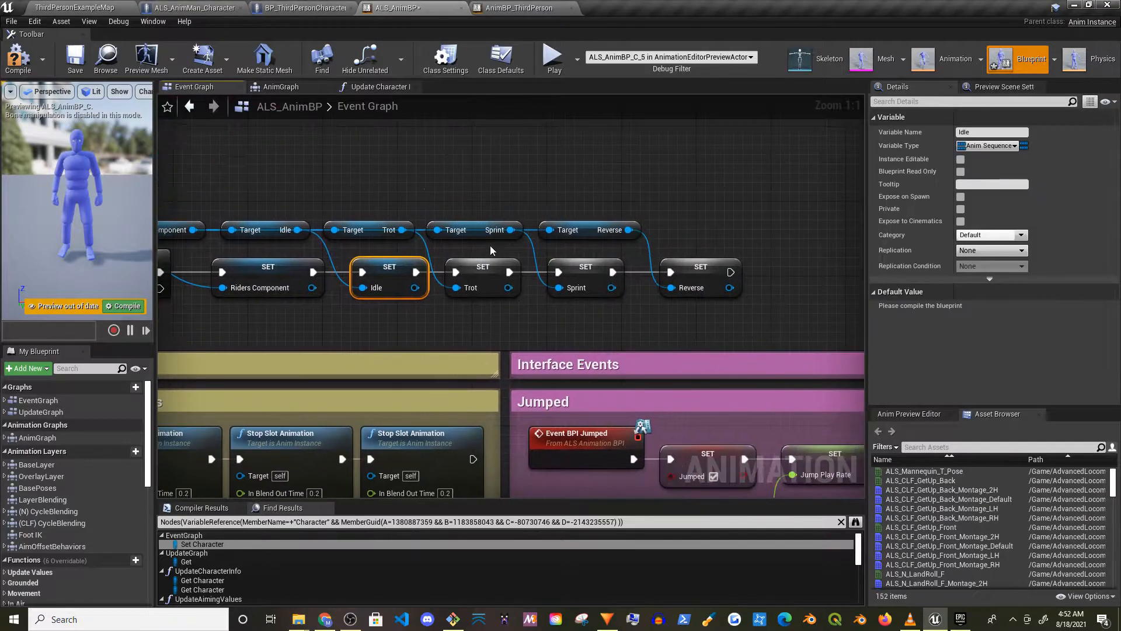
click(585, 279)
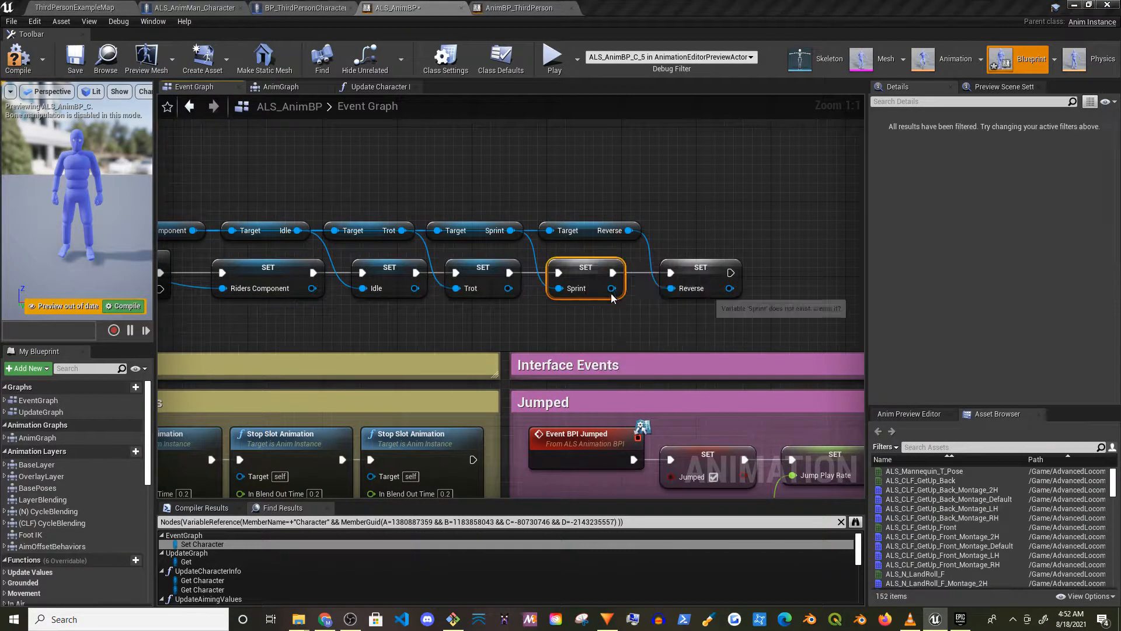
click(699, 279)
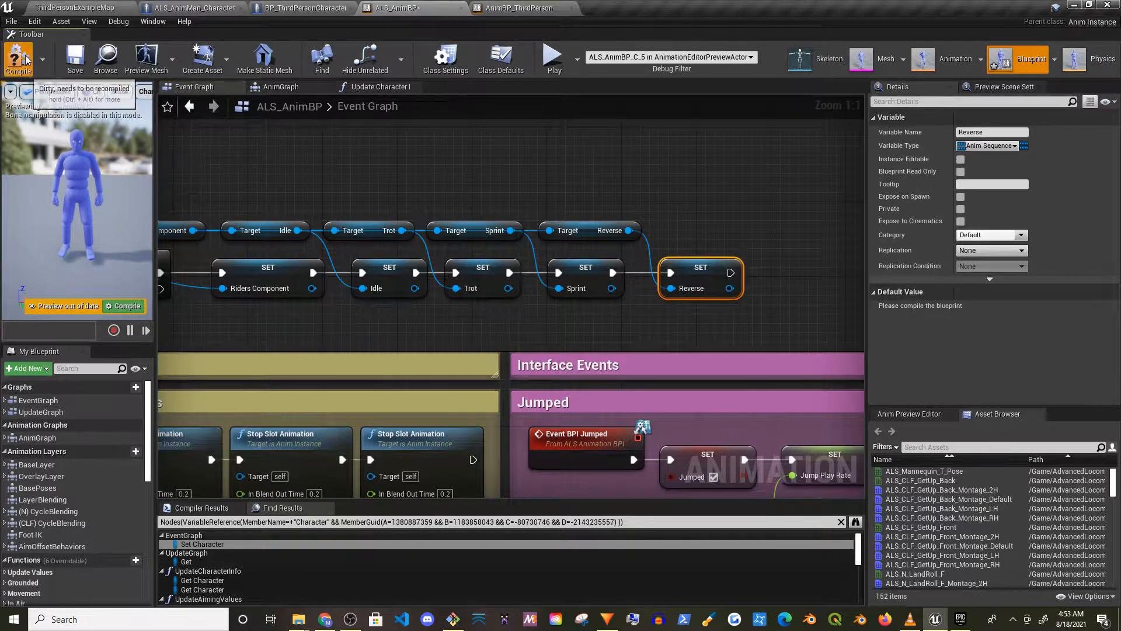
click(75, 58)
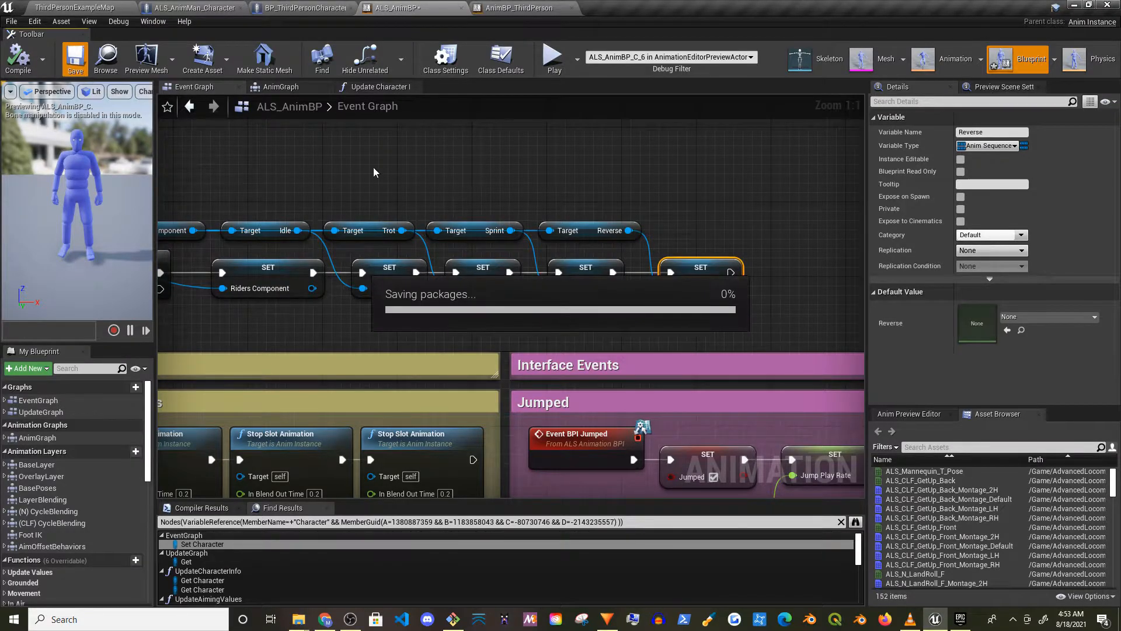
click(75, 58)
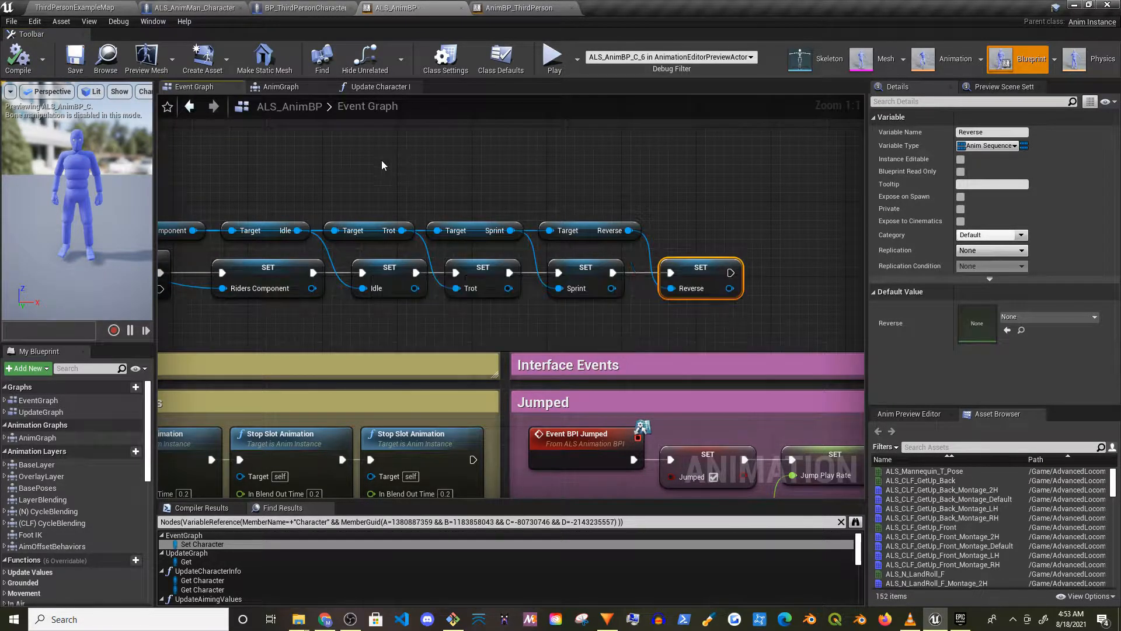
Step: Add a Sequence in the Update Graph feeding Riders Component setters and create the missing Mounted variable
click(517, 8)
text(updat)
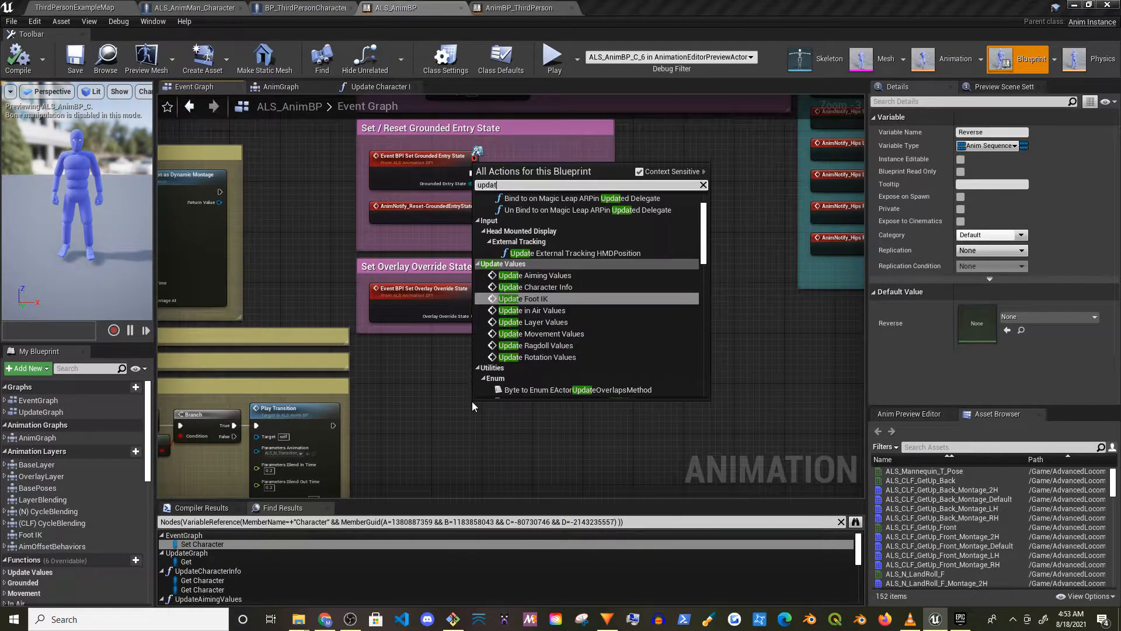
click(460, 87)
text(seq)
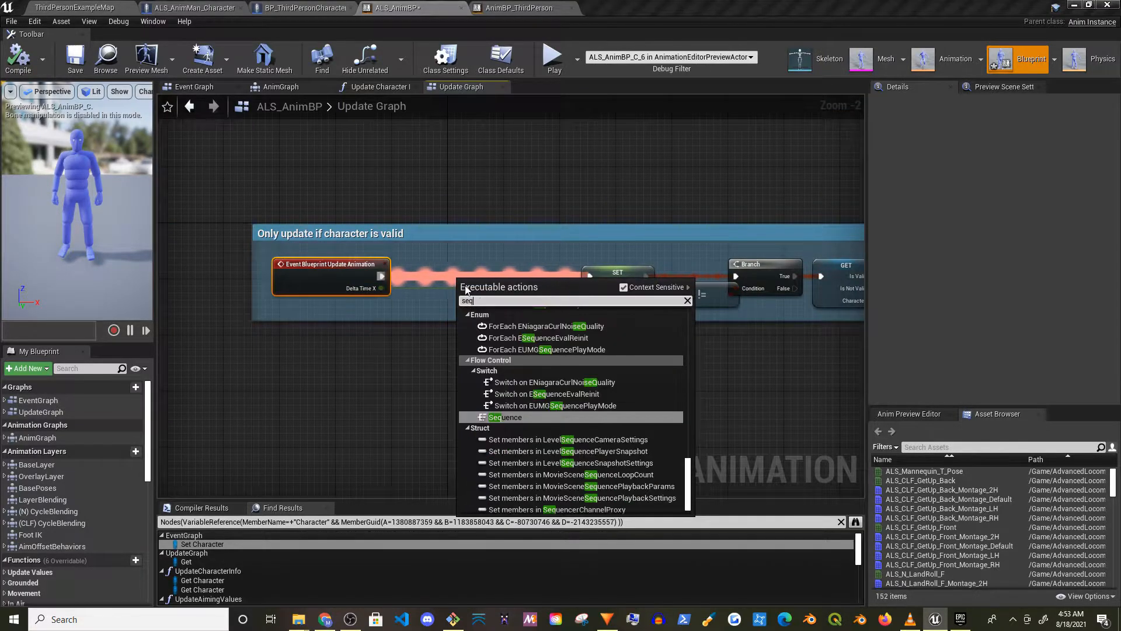
click(504, 417)
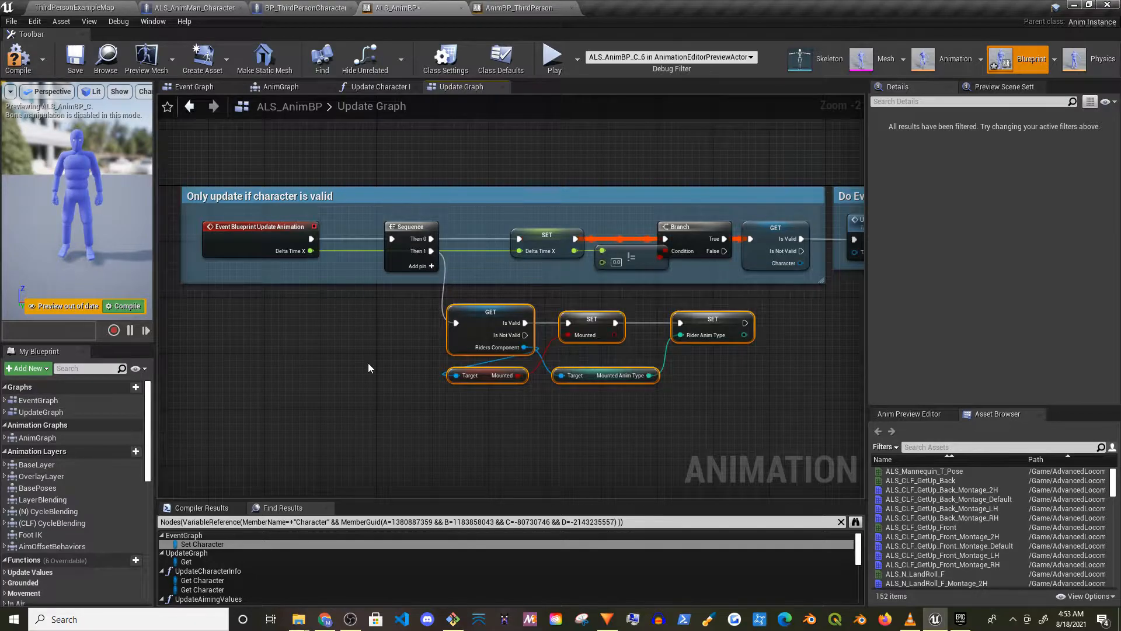
right_click(590, 334)
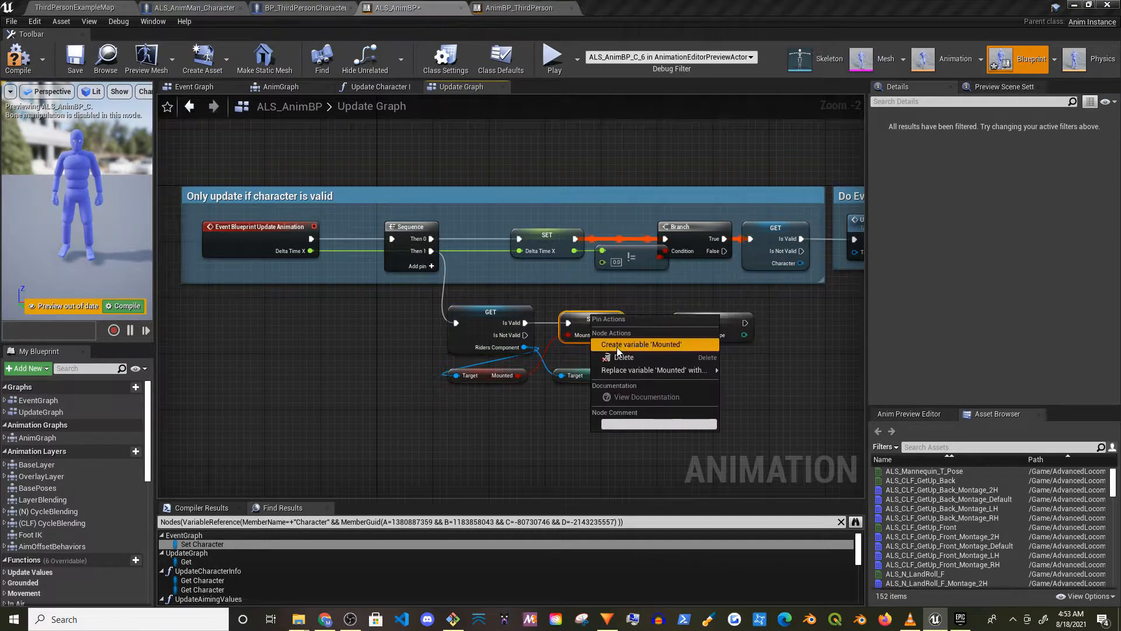
click(641, 343)
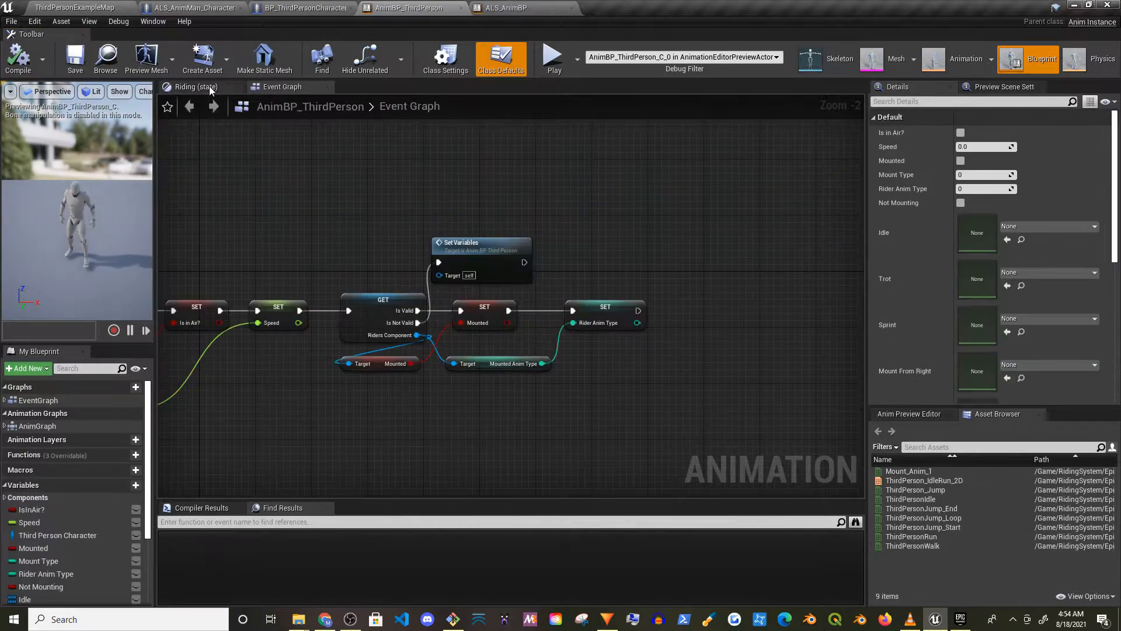
Step: View the reference blueprint's anim graph, then bring up the ALS AnimGraph
click(35, 425)
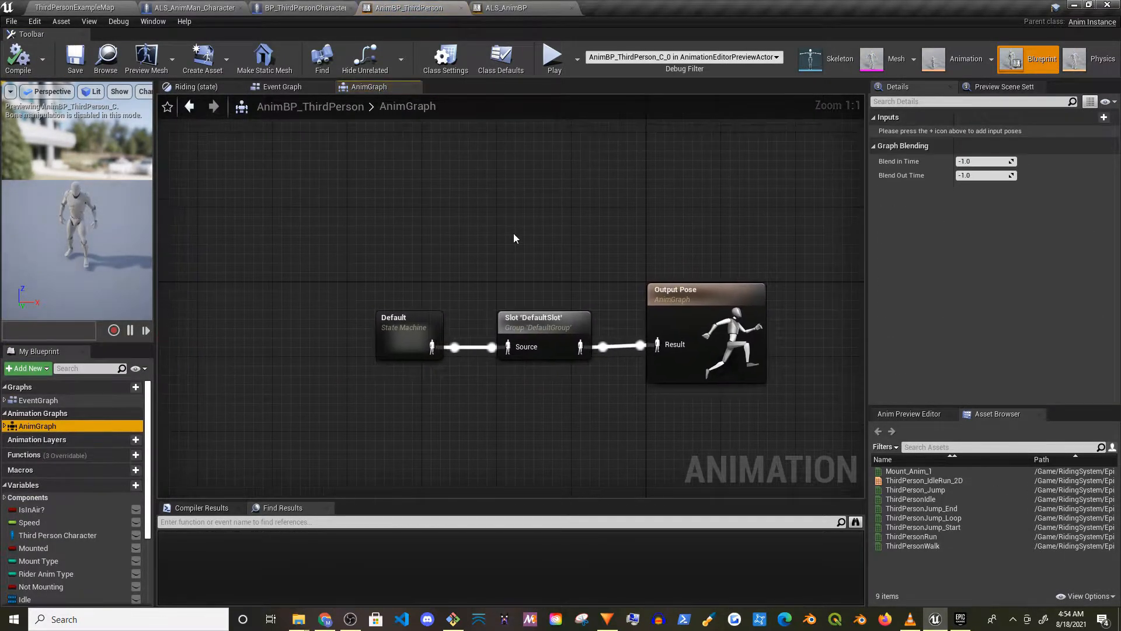
click(511, 8)
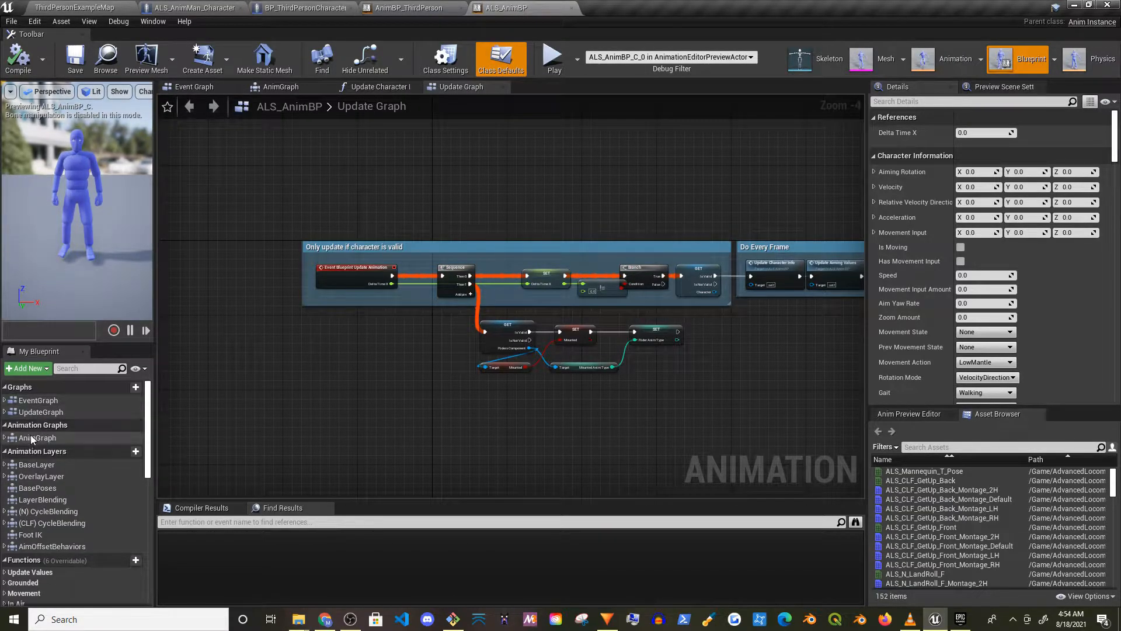
click(278, 86)
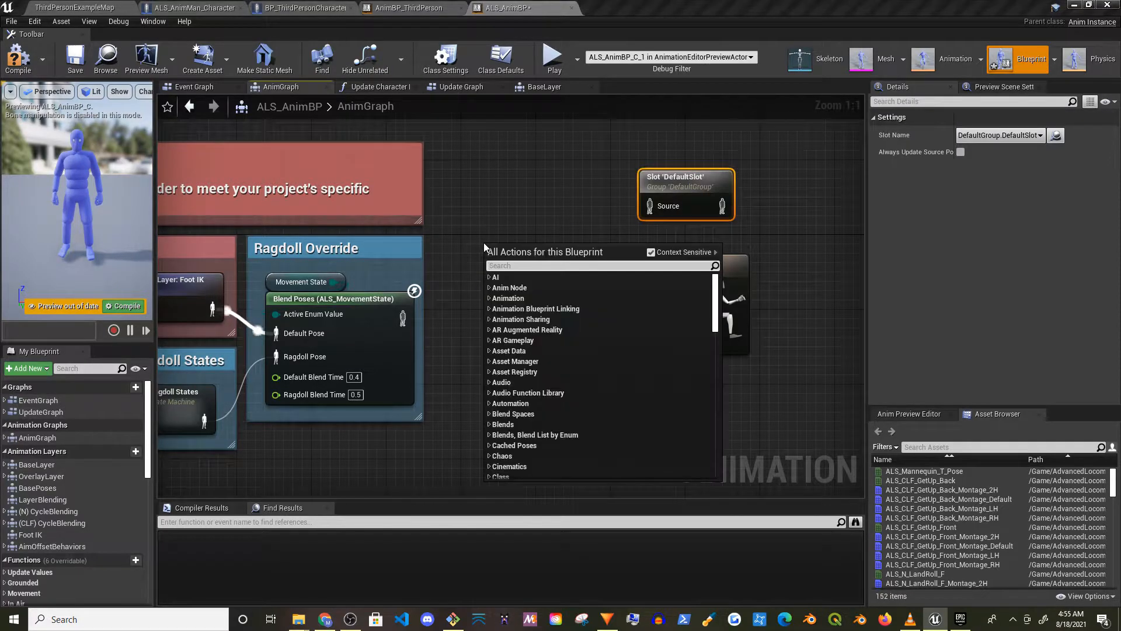
Step: Add a Blend Poses by bool node driven by Mounted with the ragdoll override pose as False Pose
text(blend bo)
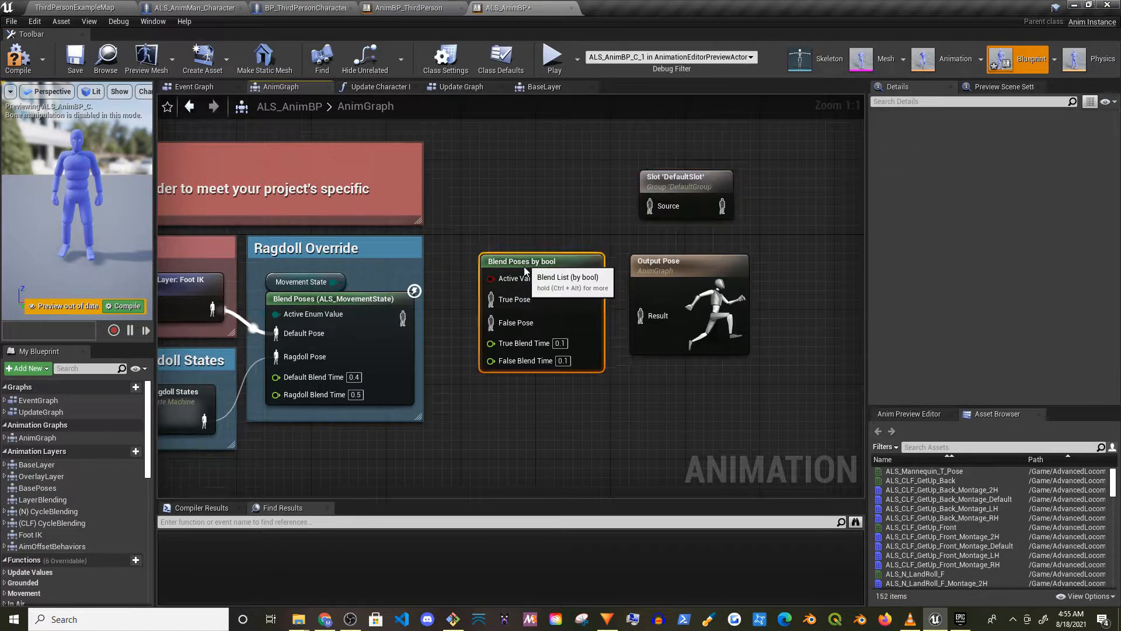
click(521, 260)
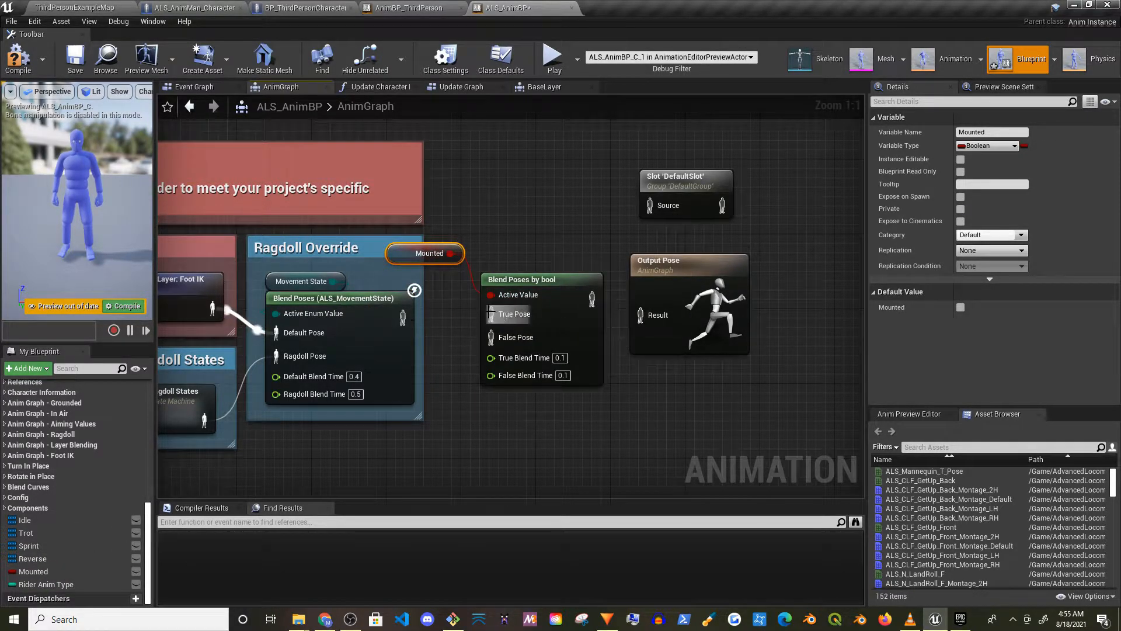
click(541, 260)
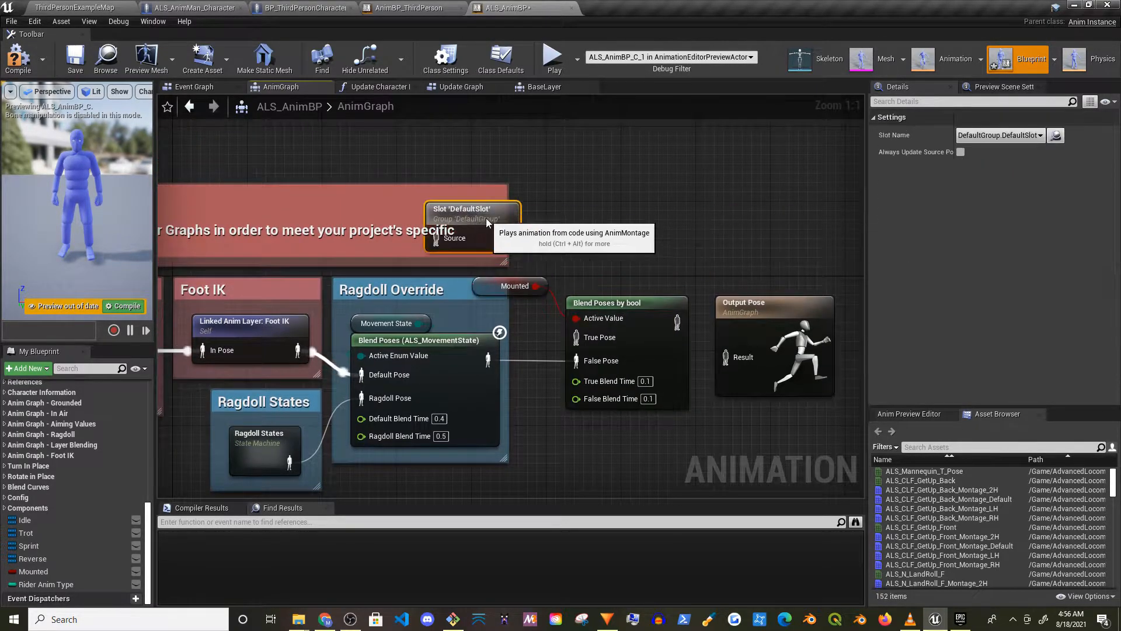
drag(471, 214, 444, 143)
text(state mach)
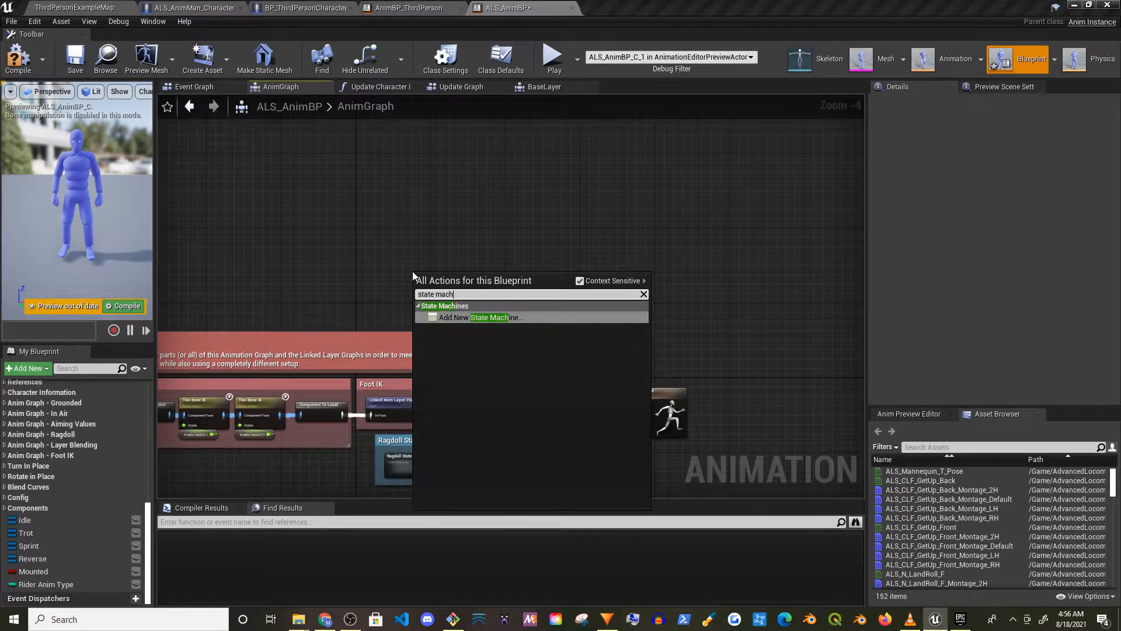
Step: Add a state machine named Riding System containing a Riding state linked from Entry
click(473, 317)
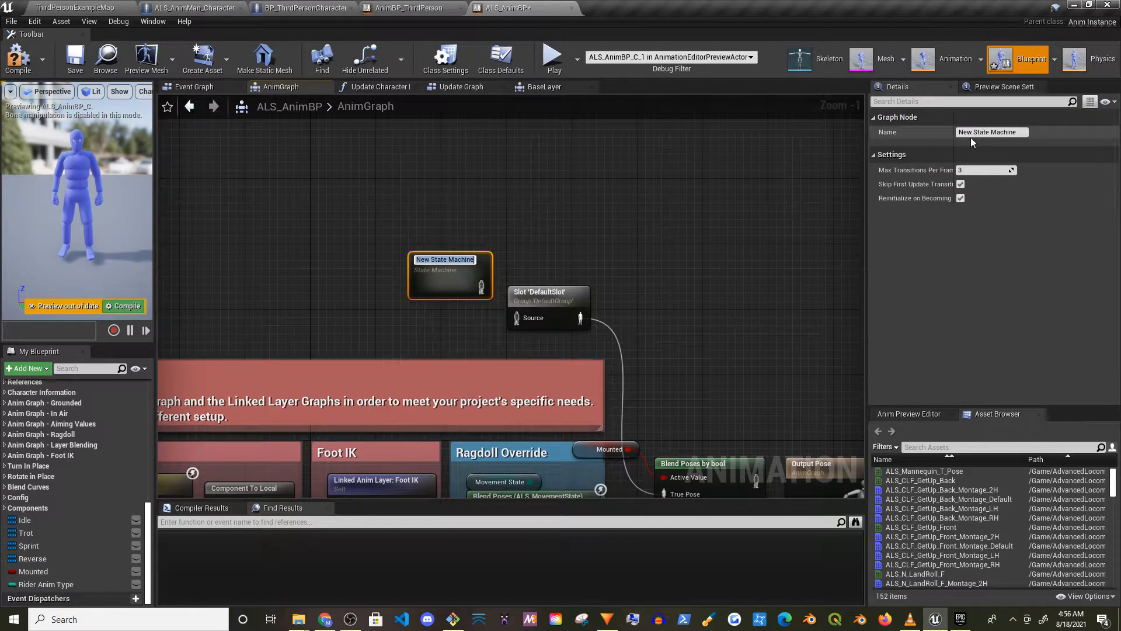
text(Riding)
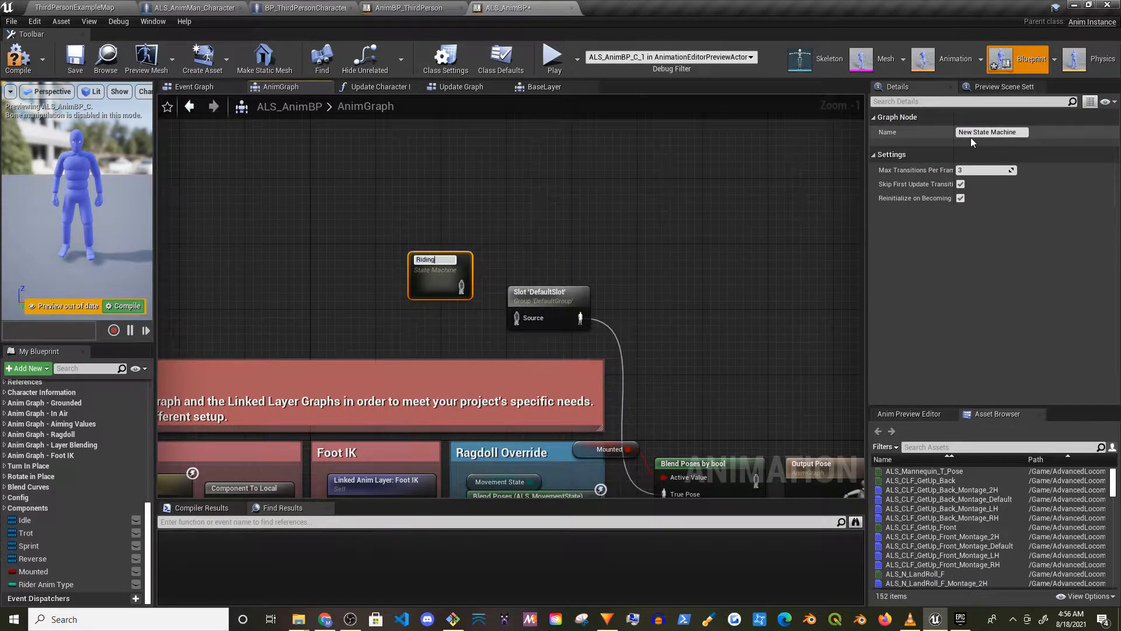
text(Riding System)
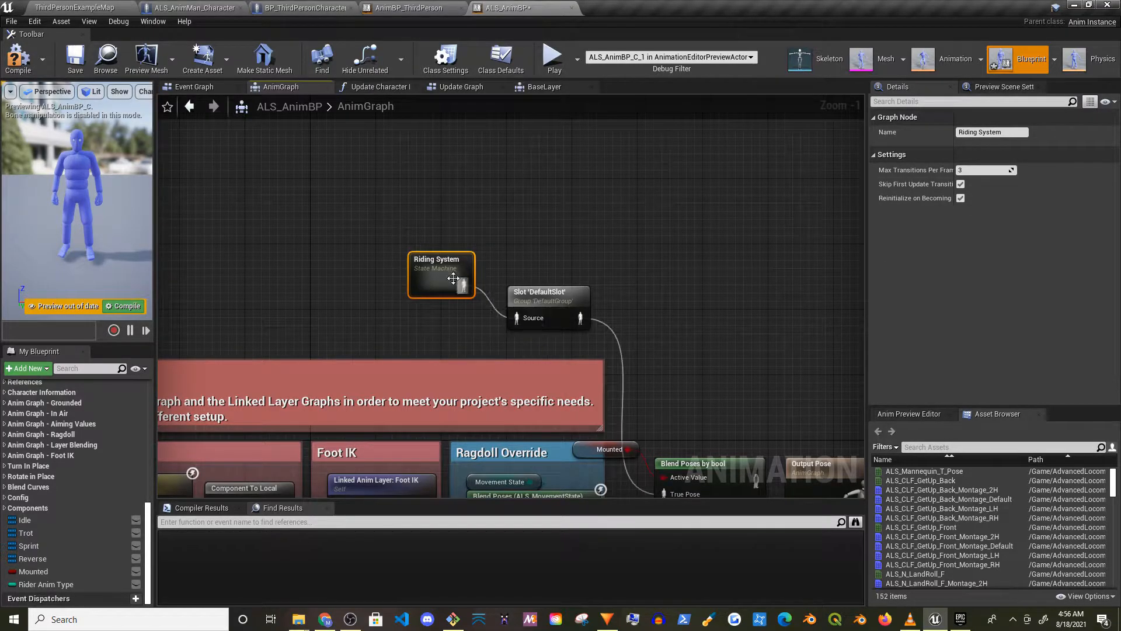
double_click(441, 274)
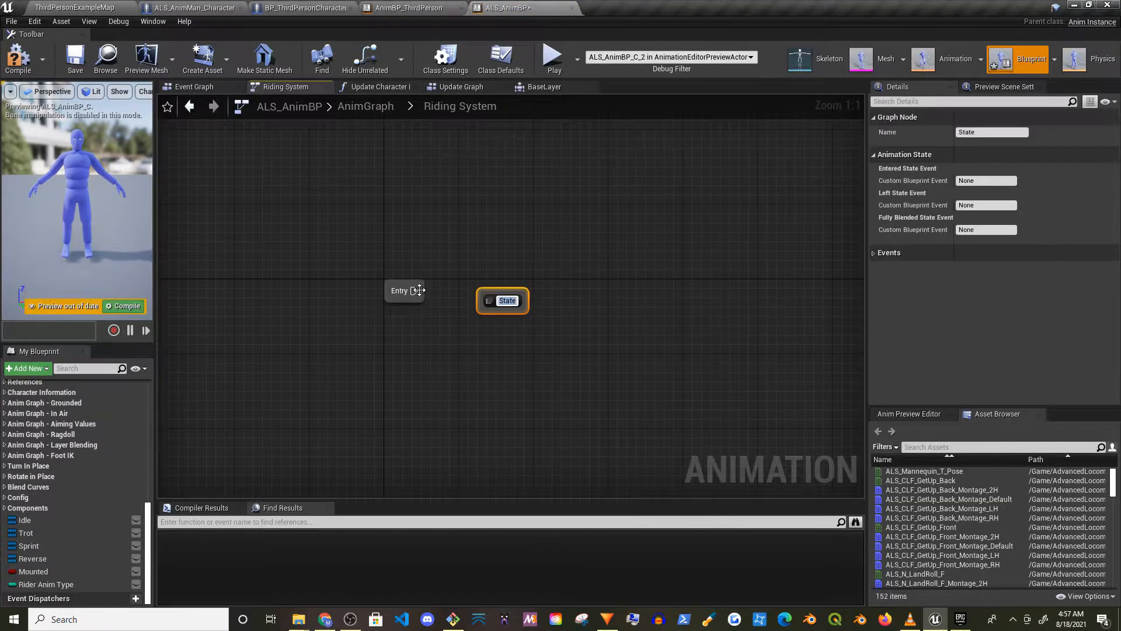
text(Riding)
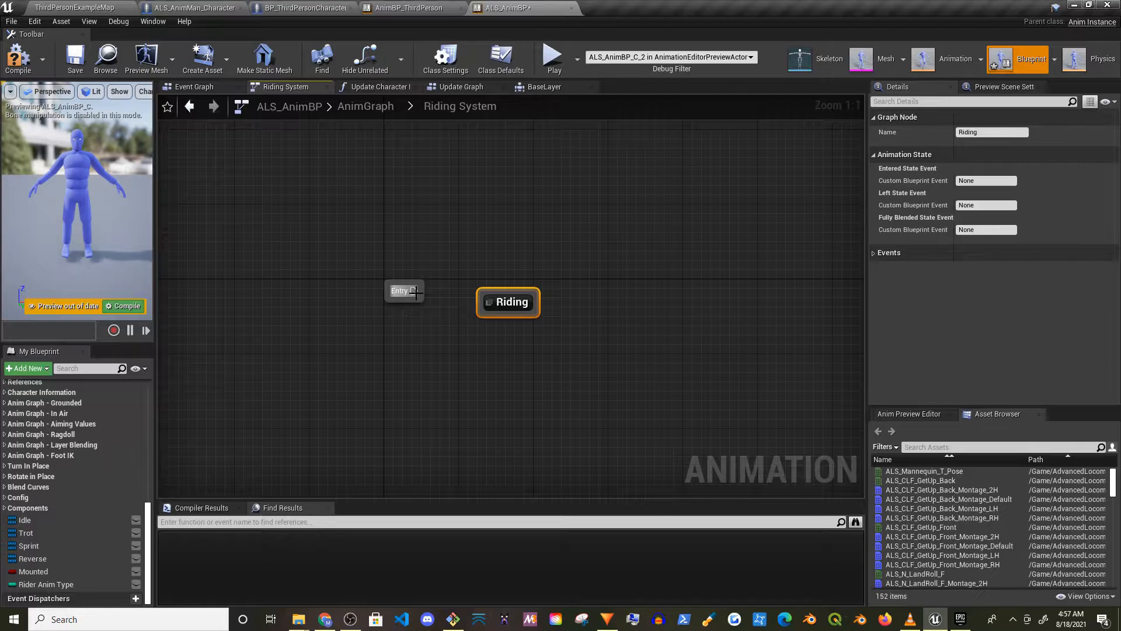
drag(420, 290, 492, 302)
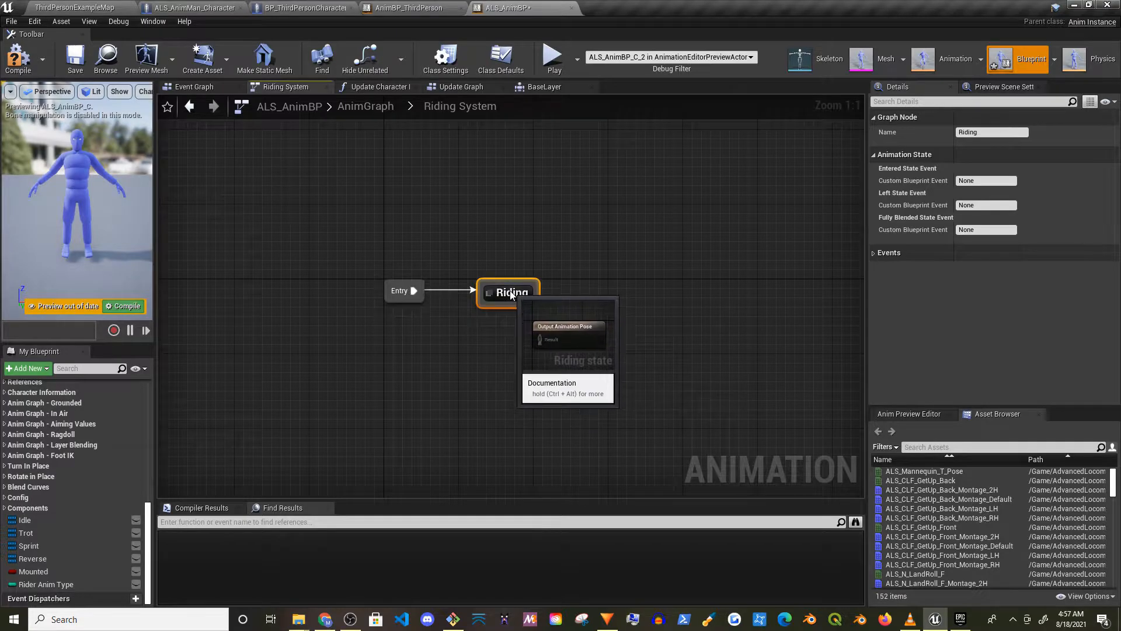
Step: Build the Riding state graph from the reference Default state, blending Idle, Trot, Sprint and Reverse by Rider Anim Type
click(409, 9)
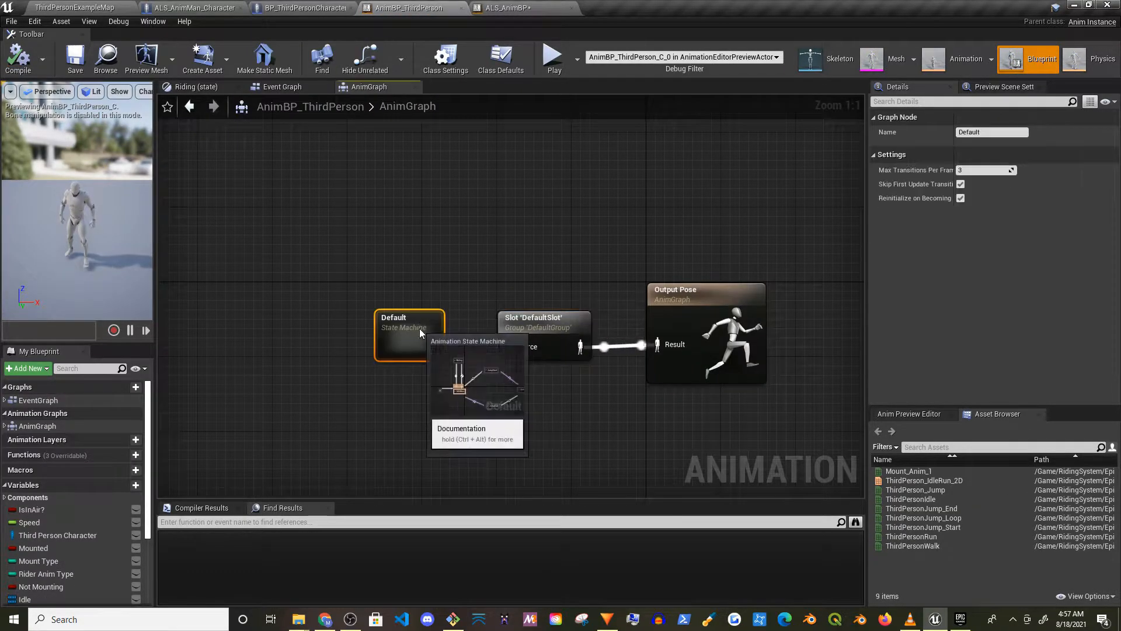
double_click(409, 337)
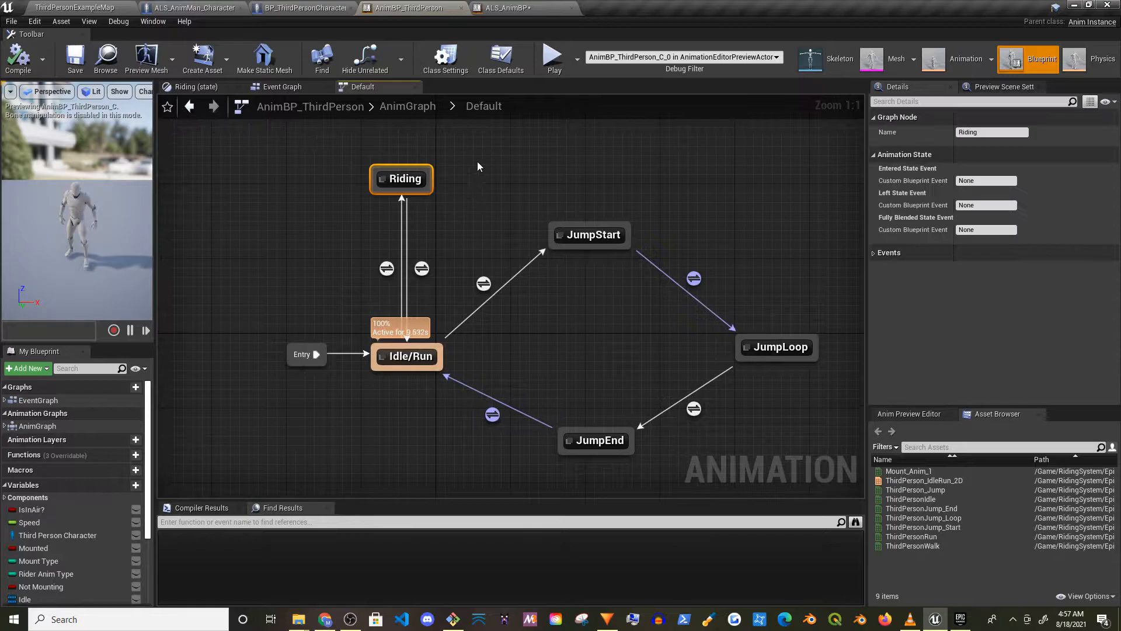
click(503, 8)
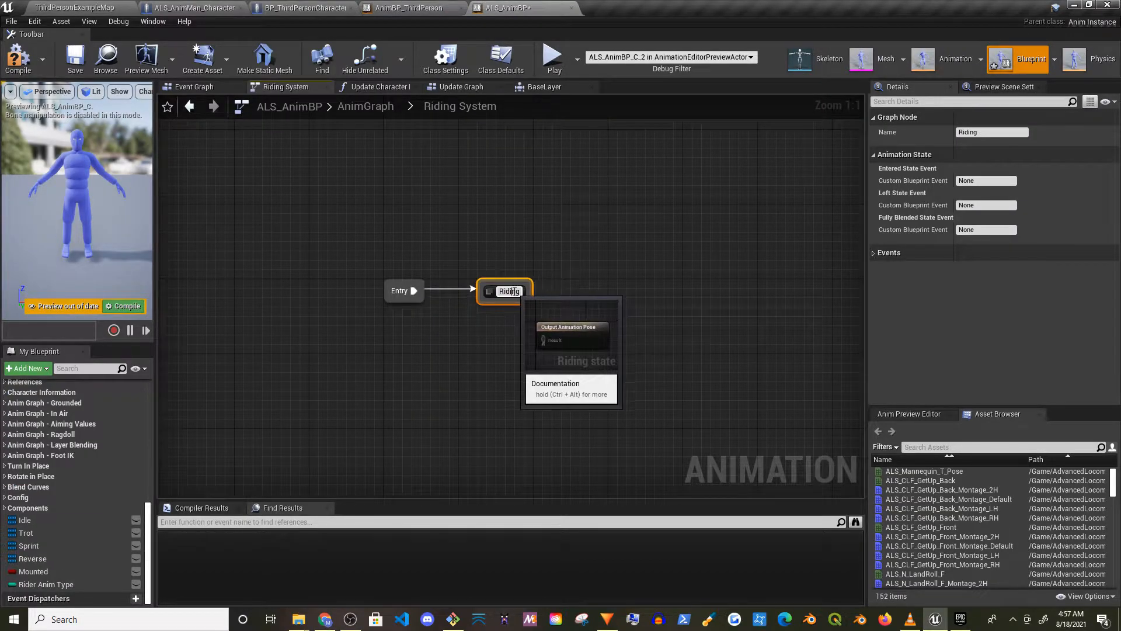
double_click(509, 290)
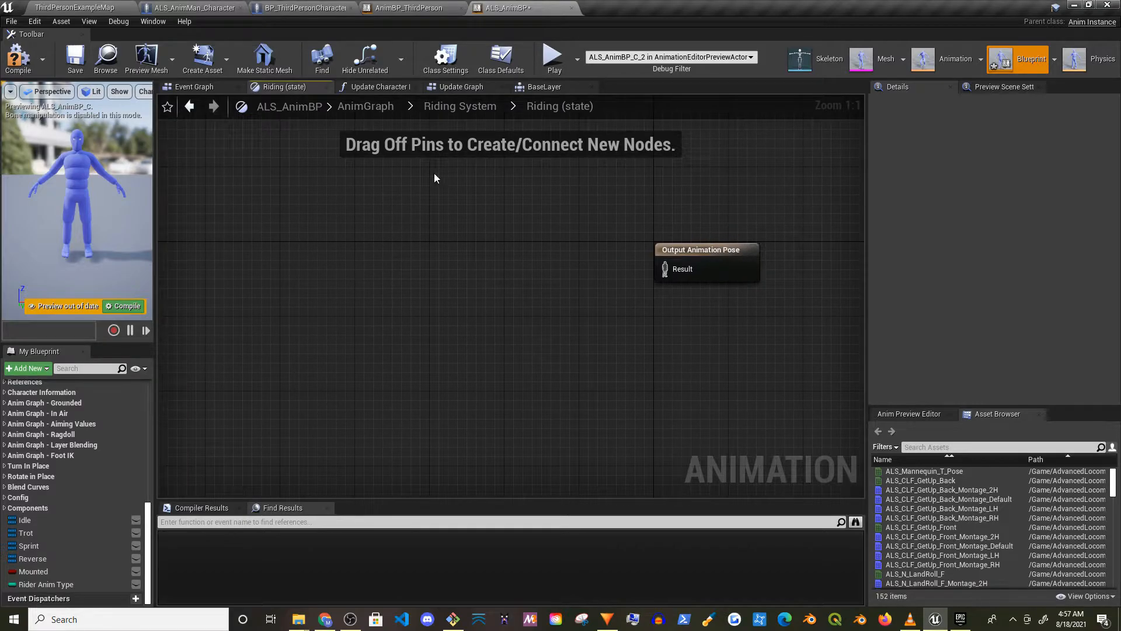
click(410, 8)
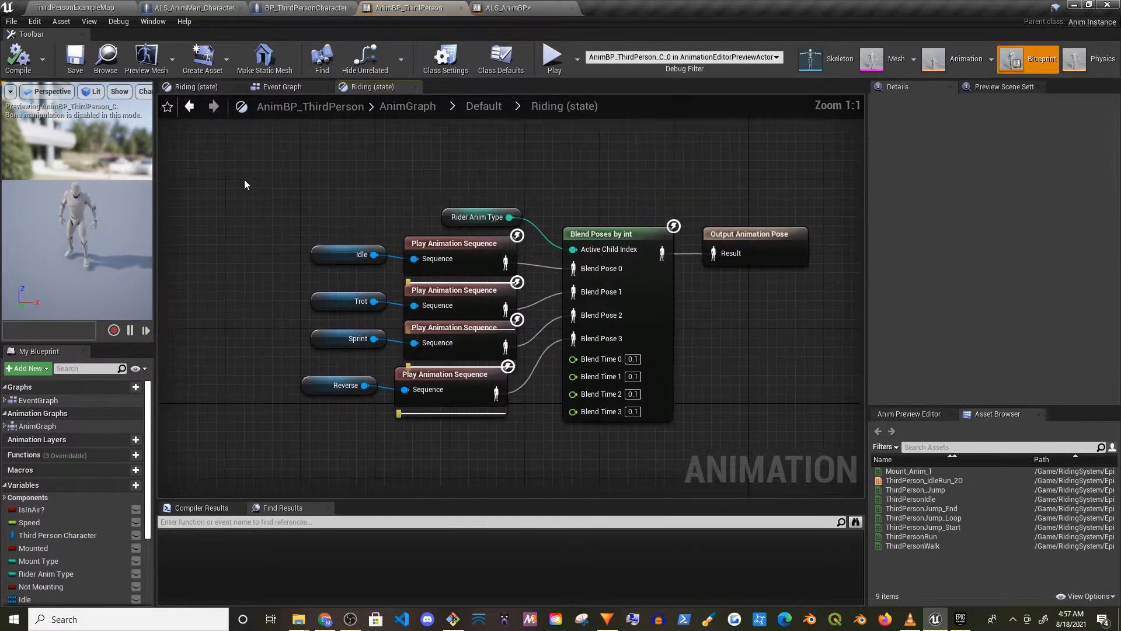
click(504, 8)
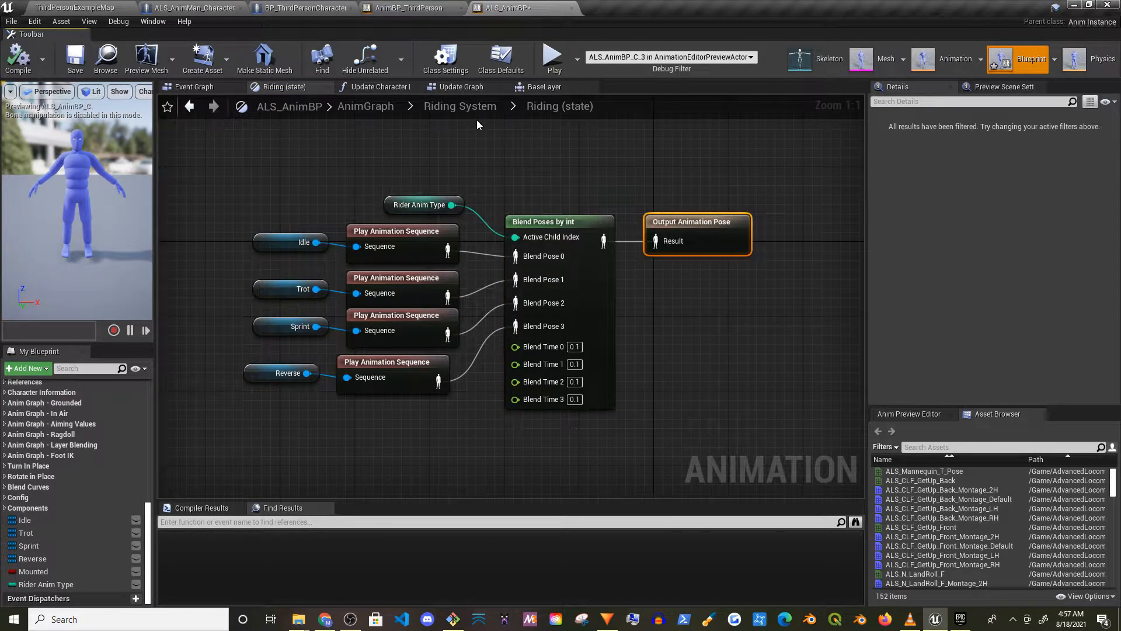
click(460, 86)
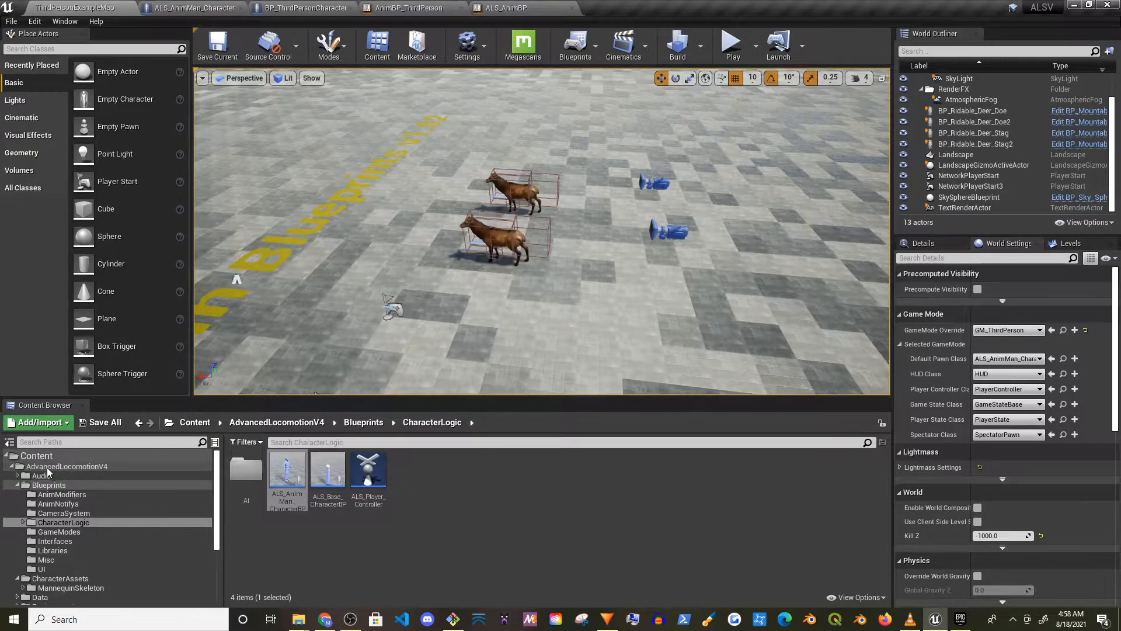
Step: Load ALS_DemoLevel from the Levels folder and run a quick play test
click(43, 530)
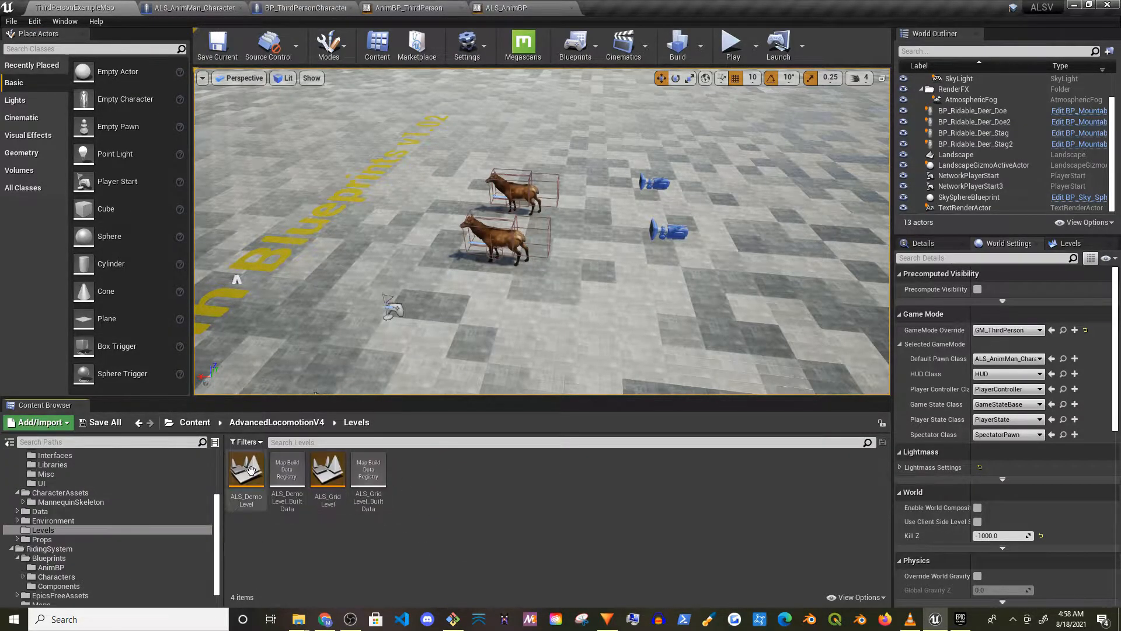
double_click(247, 468)
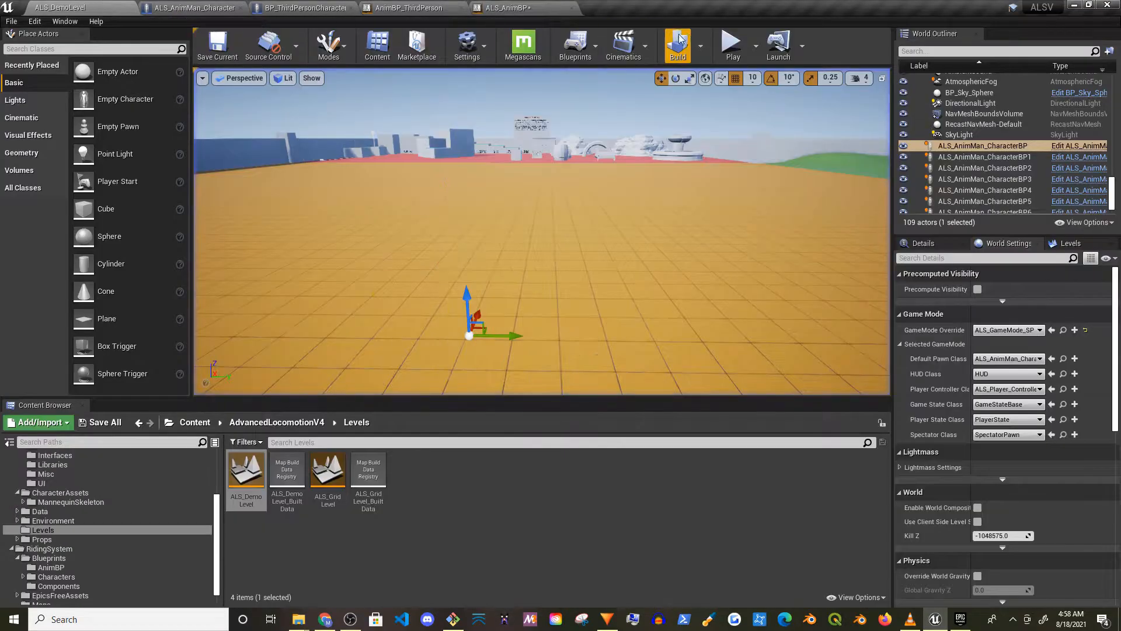
click(730, 43)
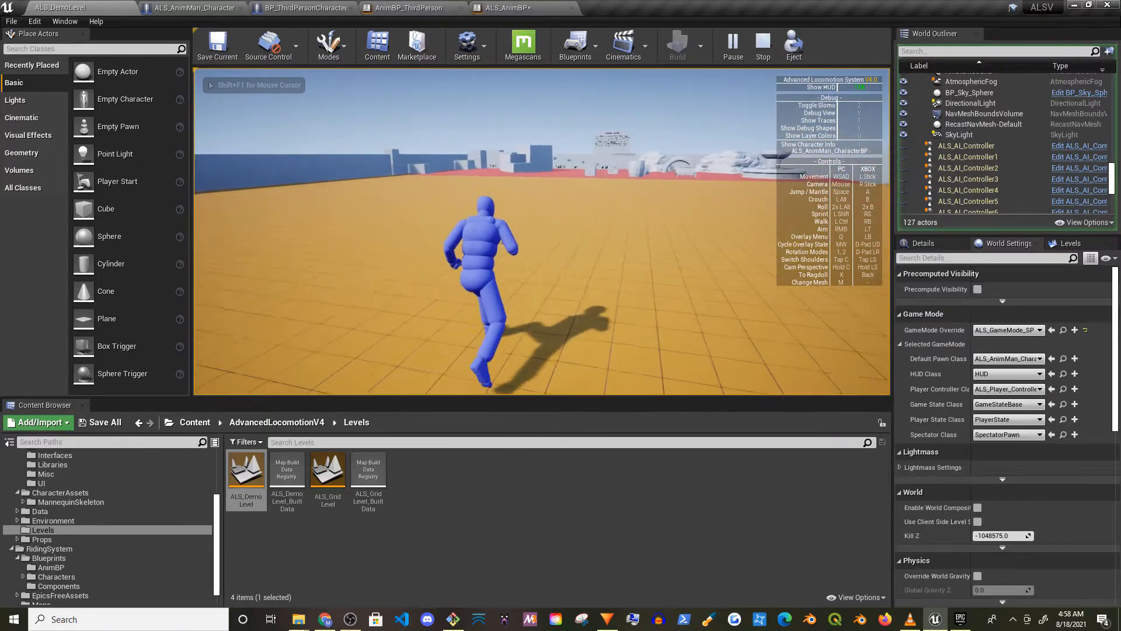
click(762, 45)
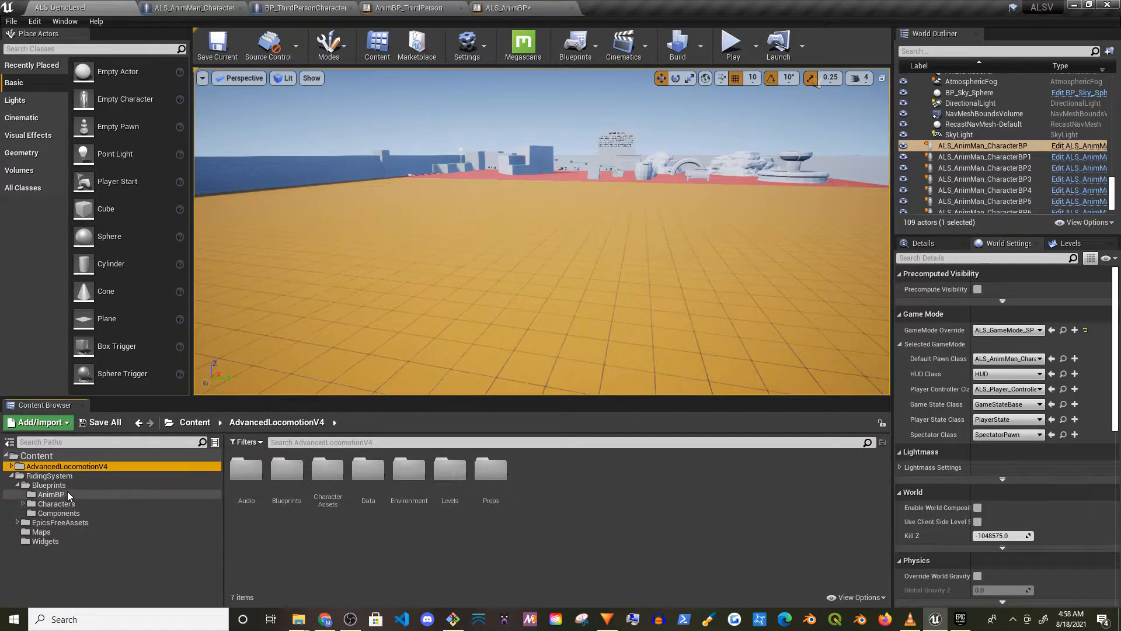
Step: Browse to RidingSystem's Components and EpicsFreeAssets folders in the Content Browser
click(57, 513)
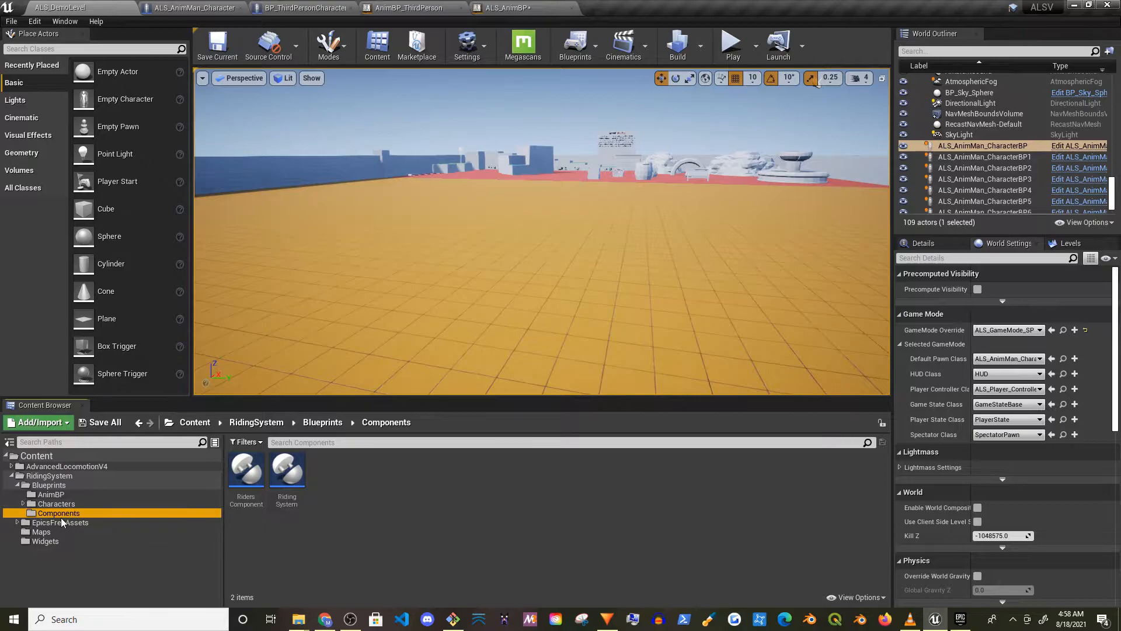
click(59, 522)
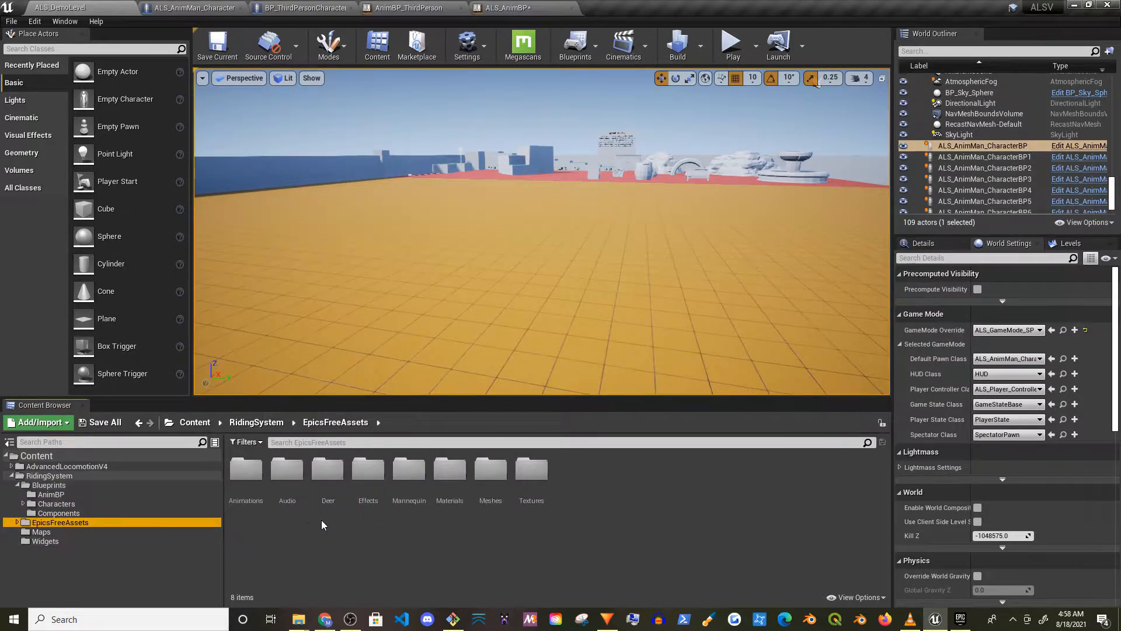
mouse_move(59, 513)
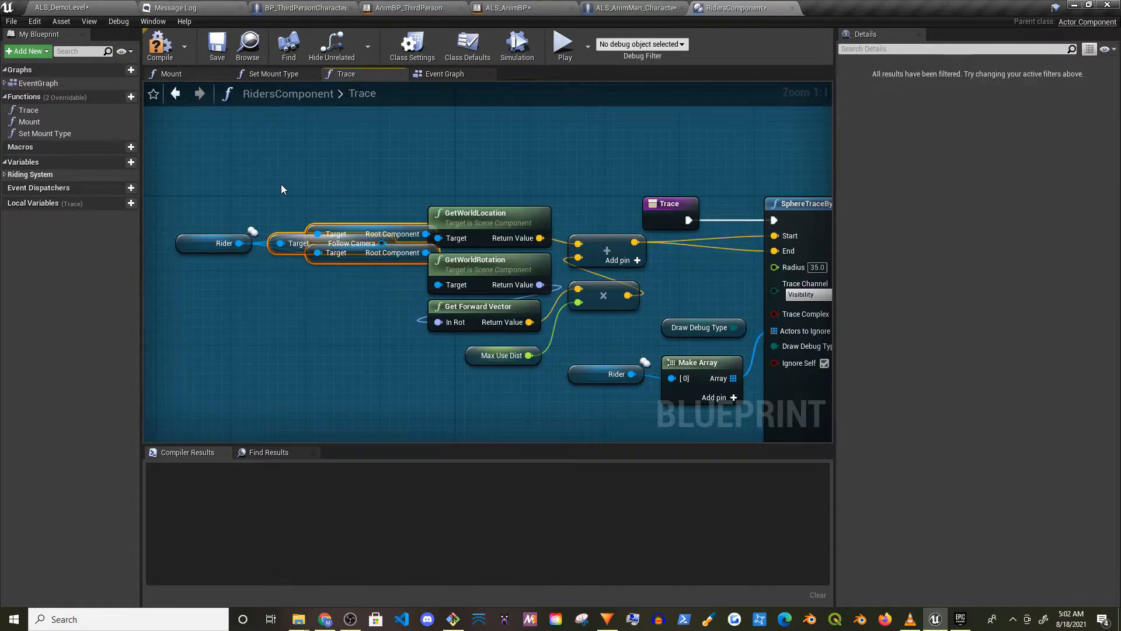
Step: Separate the duplicate Root Component getter in the Trace graph and recompile RidersComponent
click(330, 224)
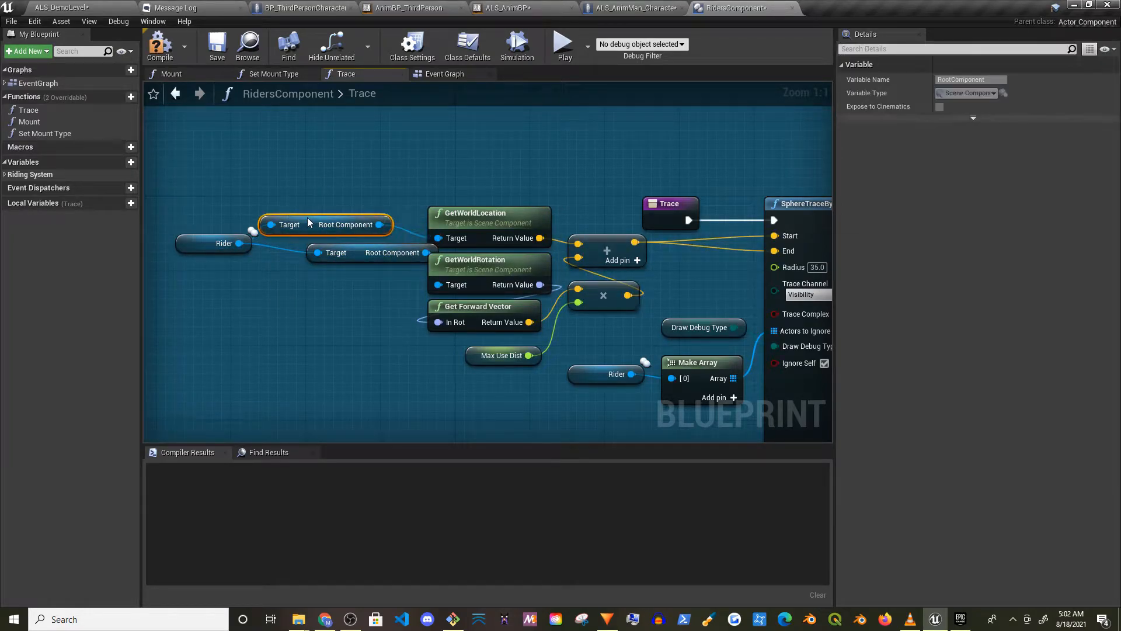
drag(346, 224, 317, 280)
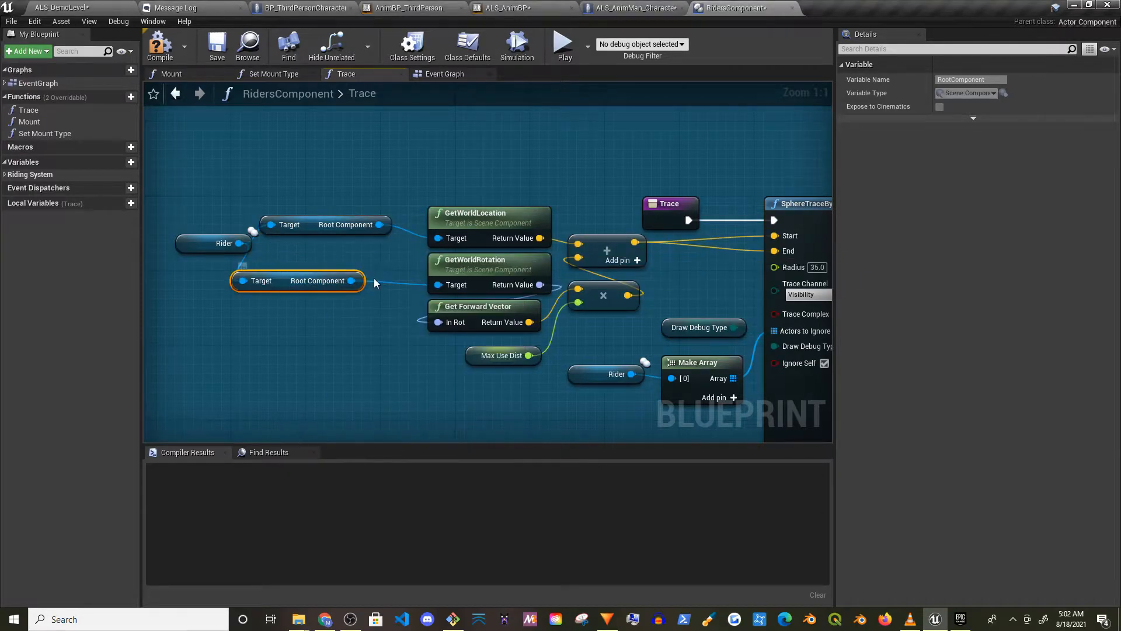
mouse_move(298, 243)
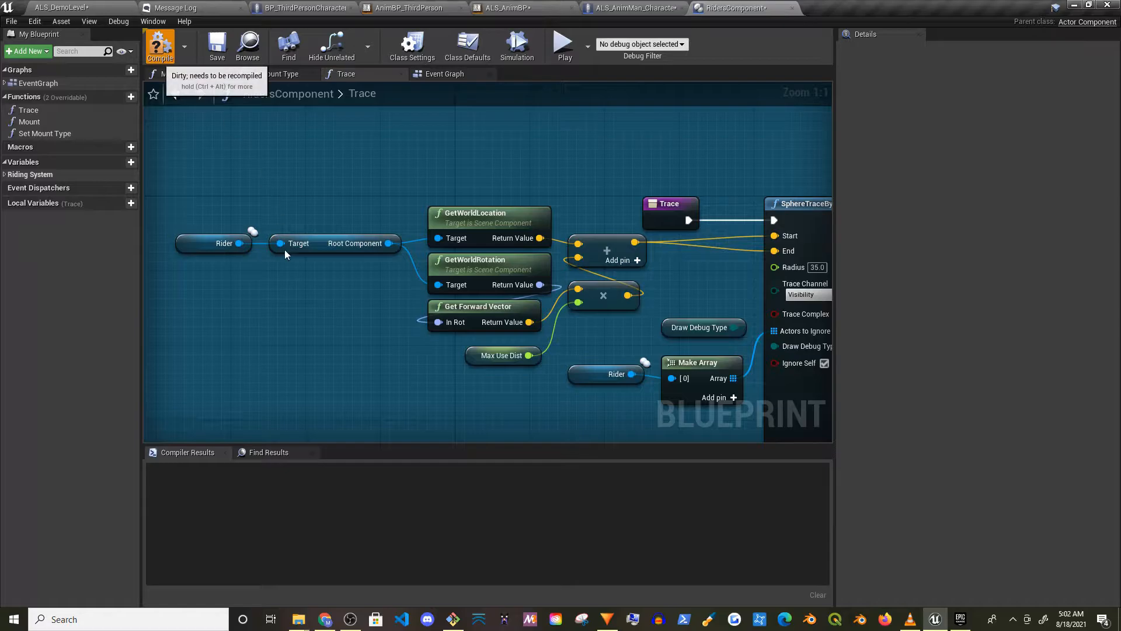
click(160, 44)
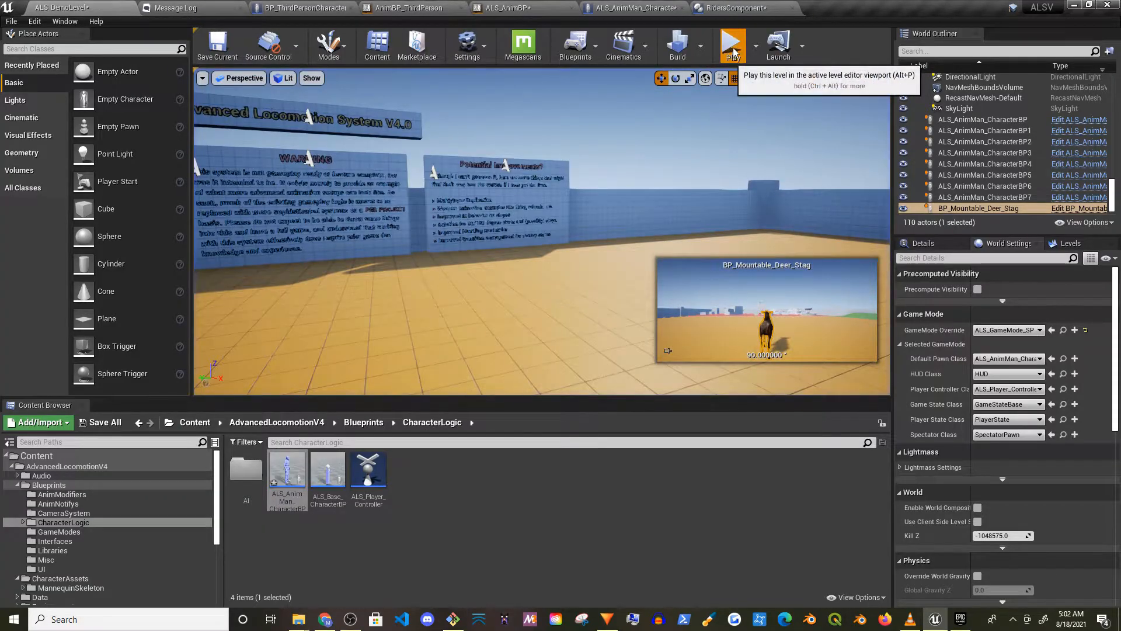
Step: Lower the character's RidersComponent Max Use Dist to 100 under Config
click(731, 45)
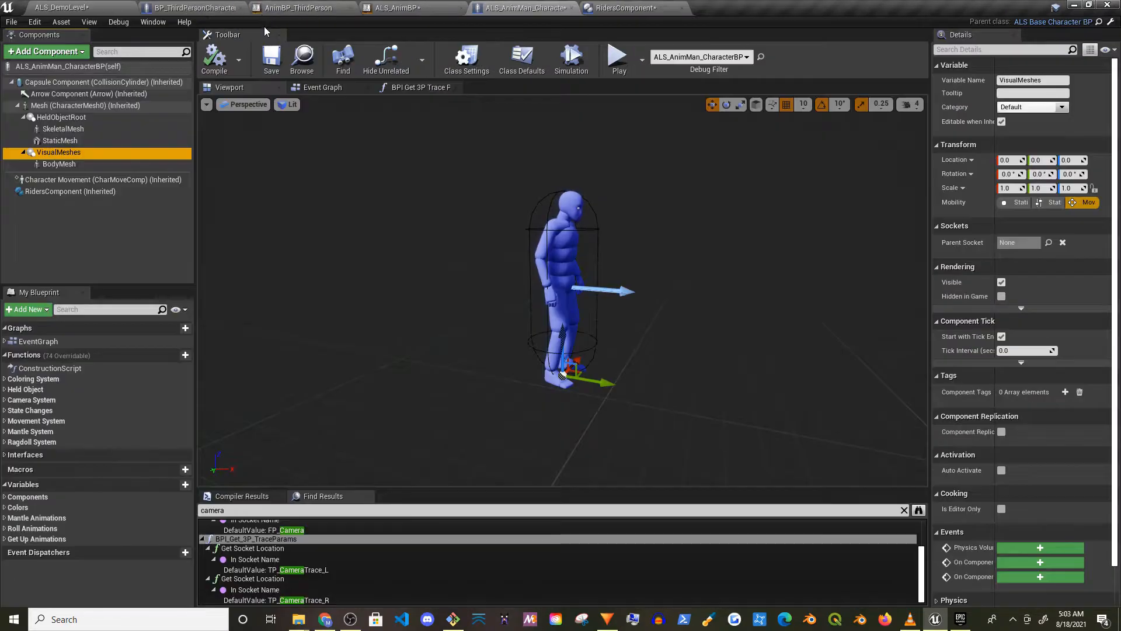
click(70, 191)
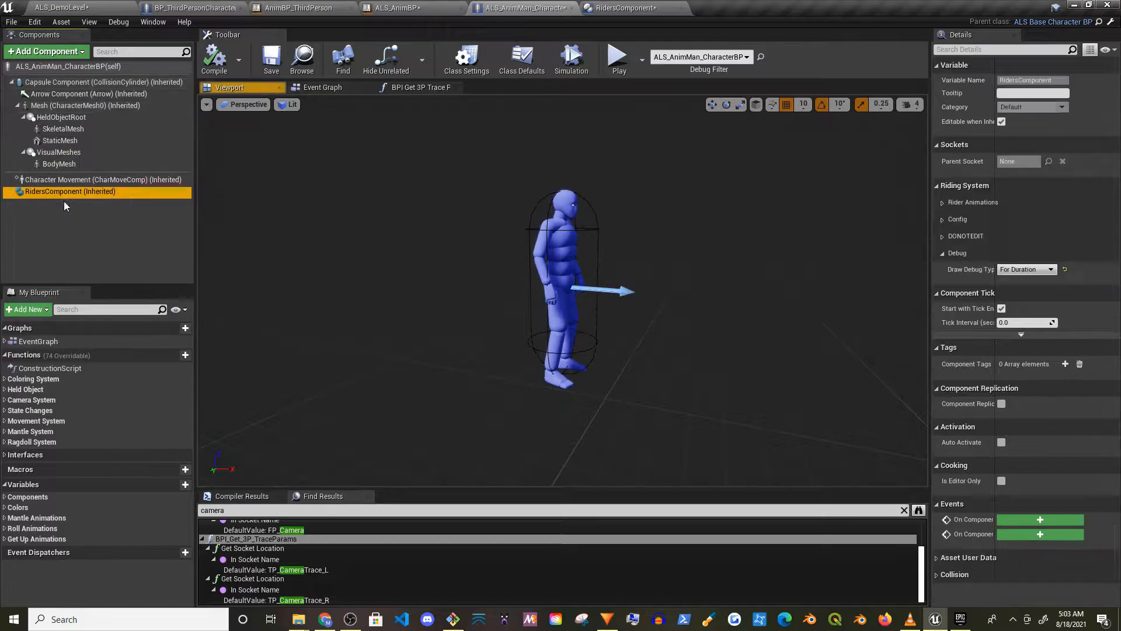
click(957, 218)
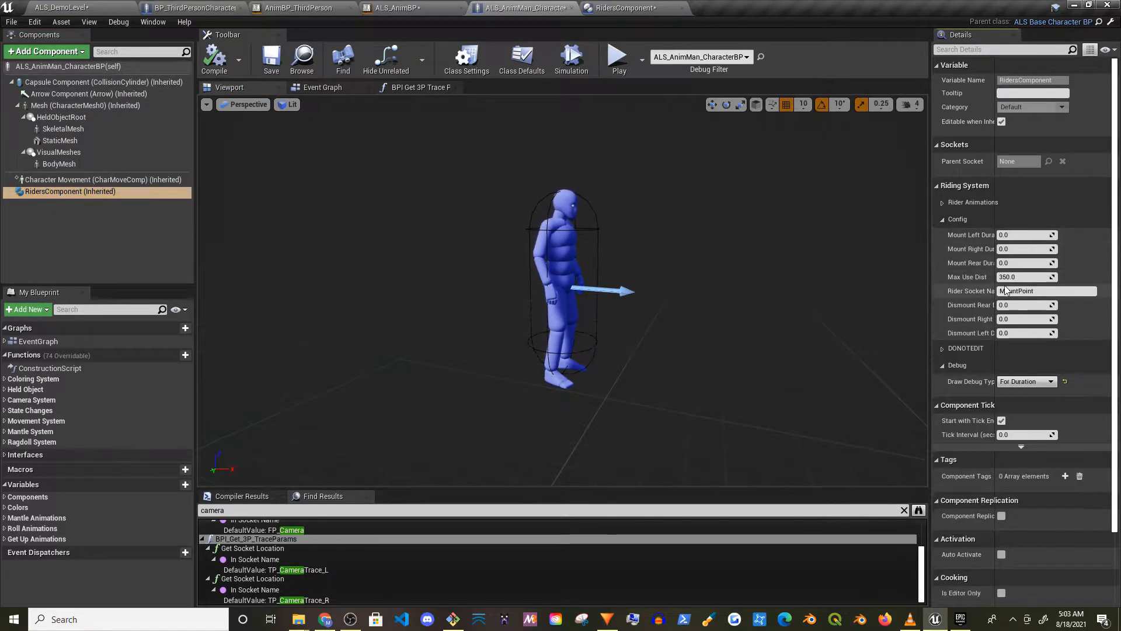
click(1023, 277)
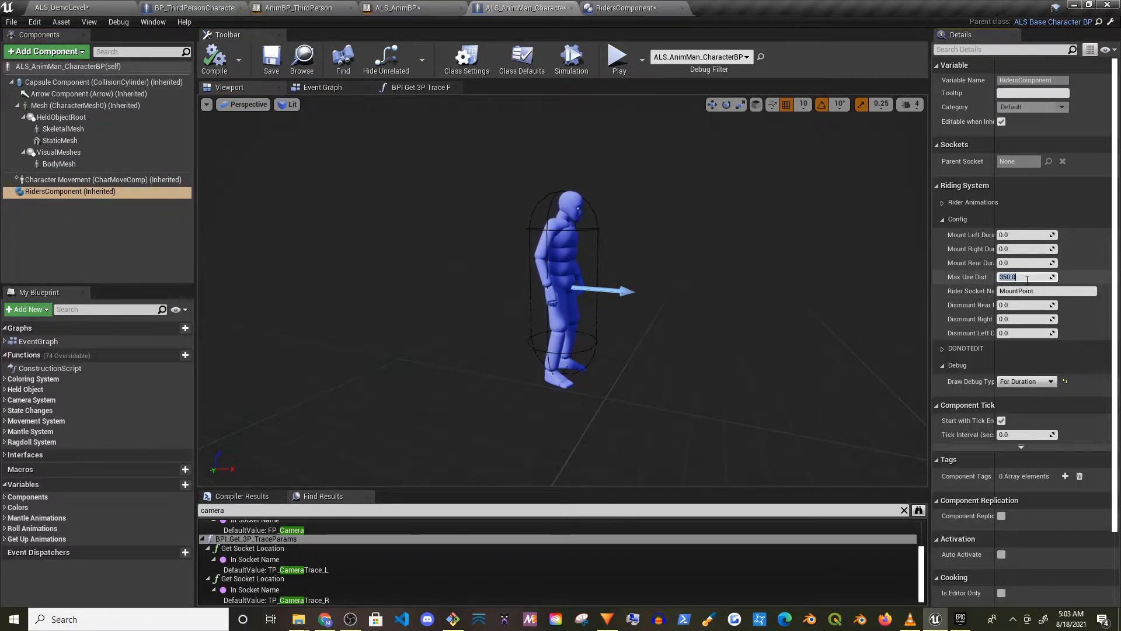
text(100.0)
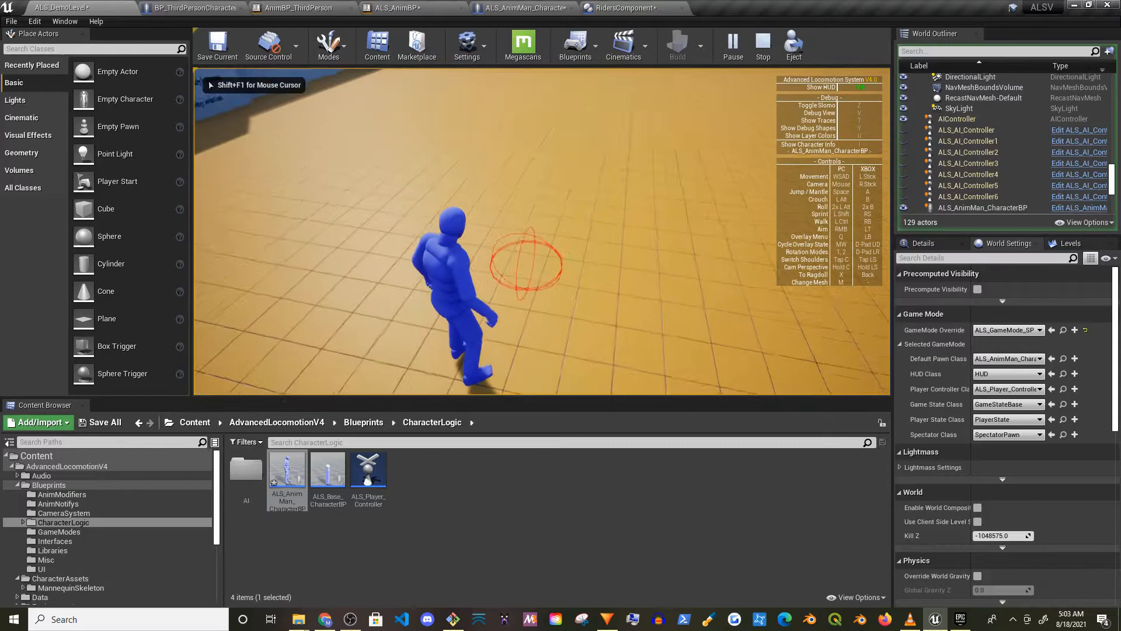
Step: After a play test, reduce Max Use Dist further to 80 and try 60
click(612, 8)
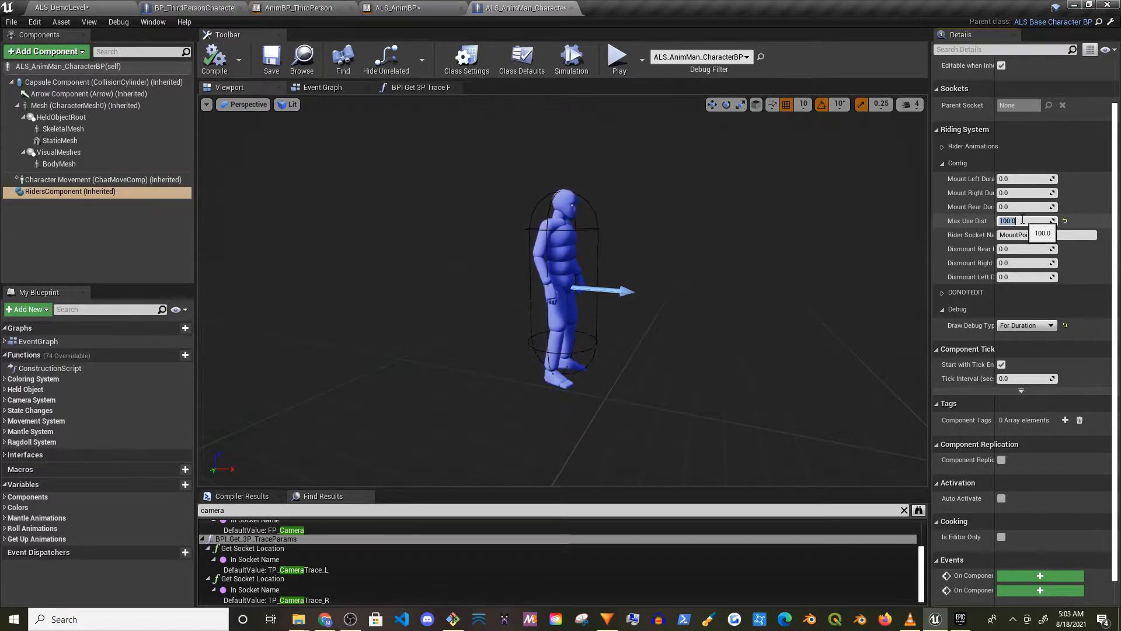
text(80.0)
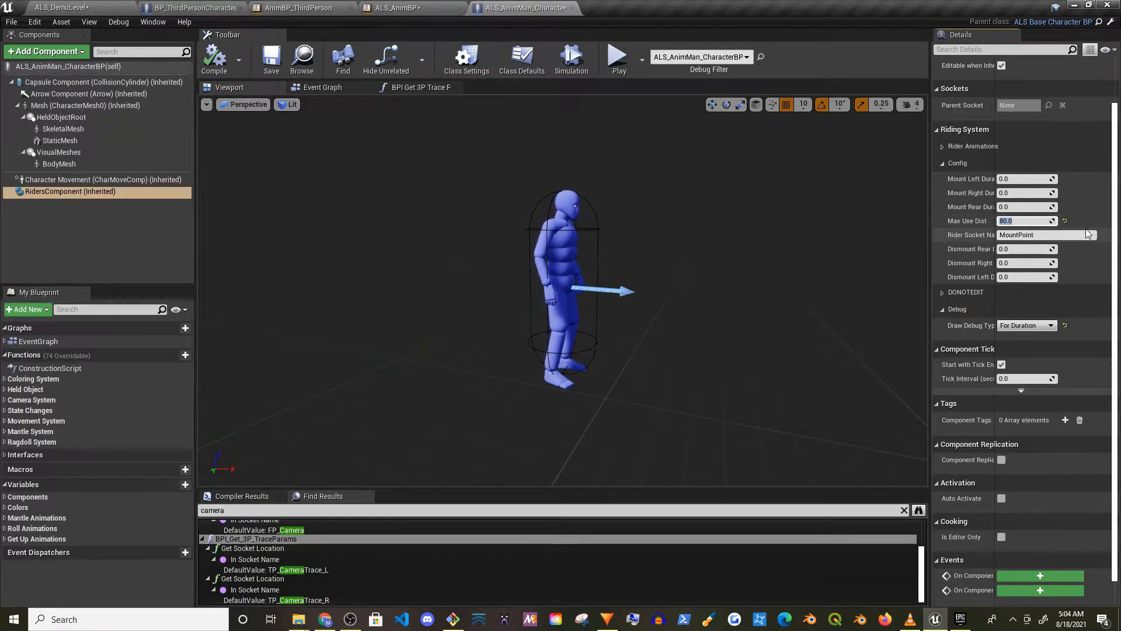
text(60.0)
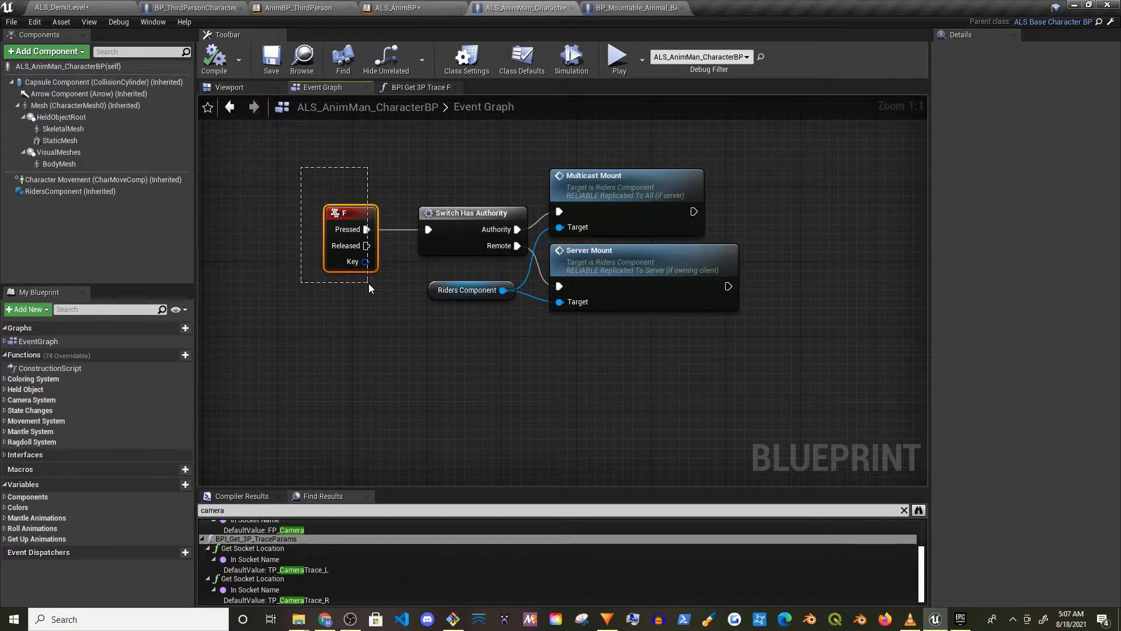
Step: Check BP_Mountable_Animal_BASE warnings, then go to Project Settings > Input
click(632, 9)
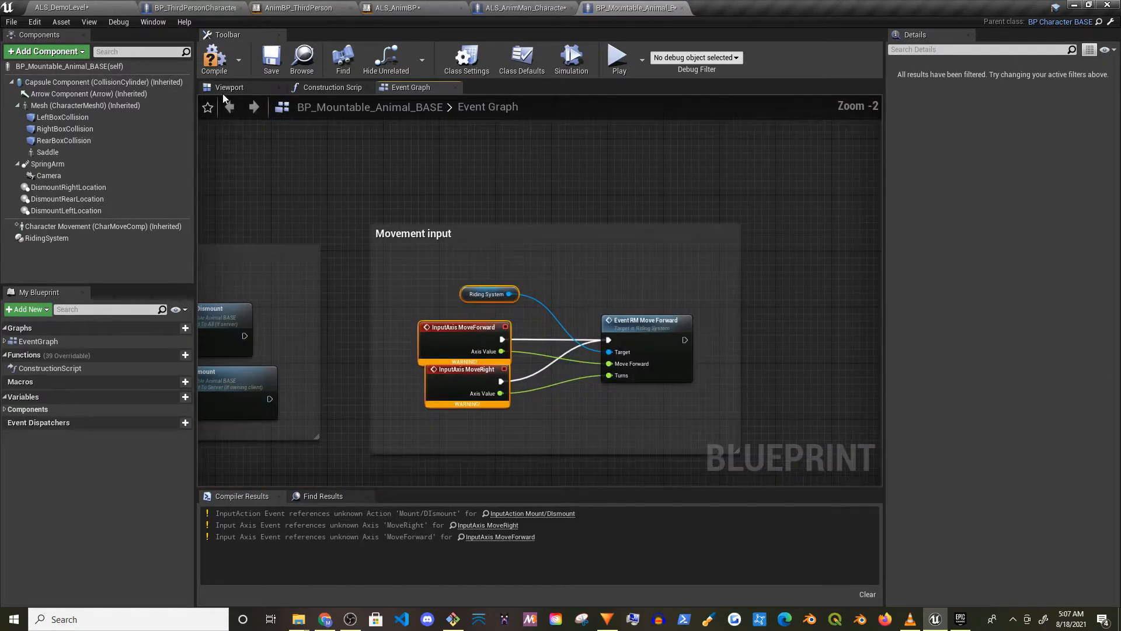
click(63, 7)
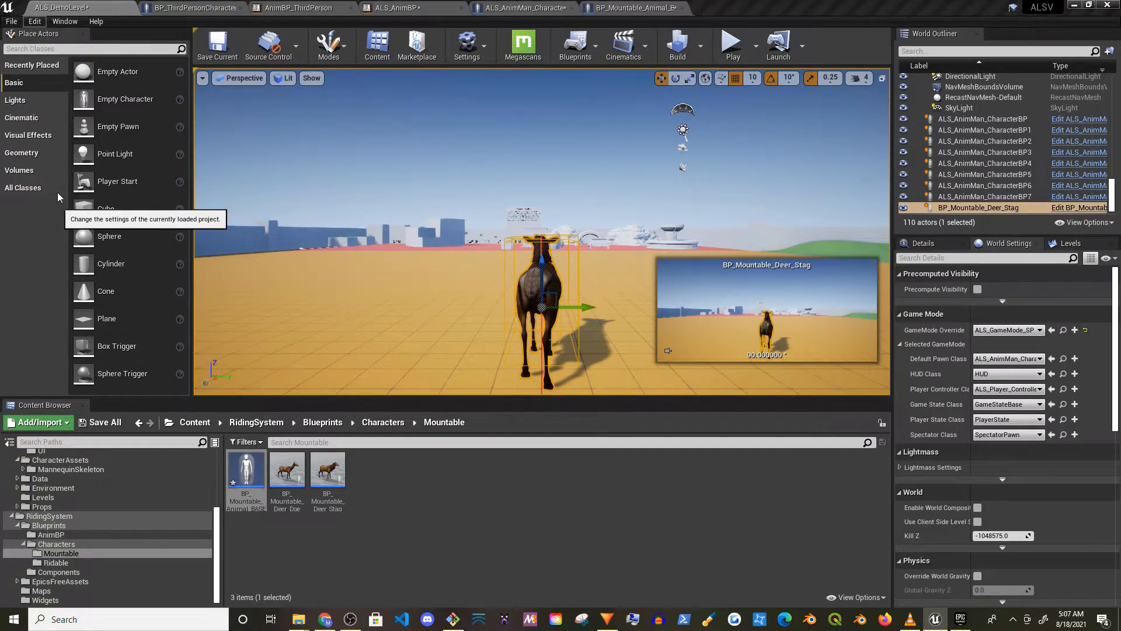
click(467, 45)
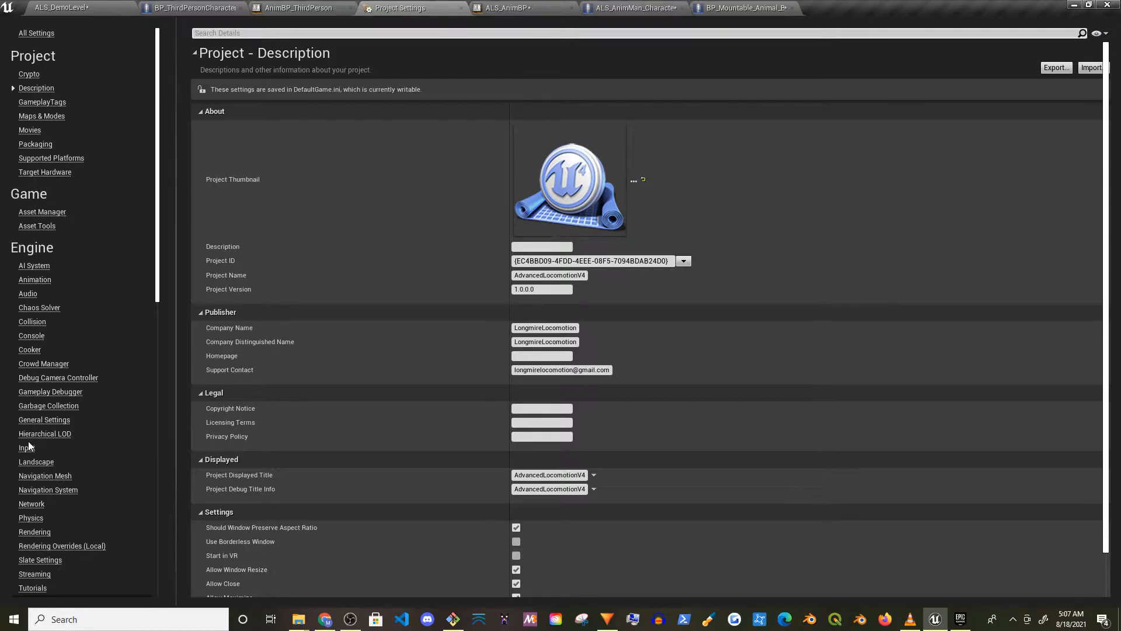
click(27, 447)
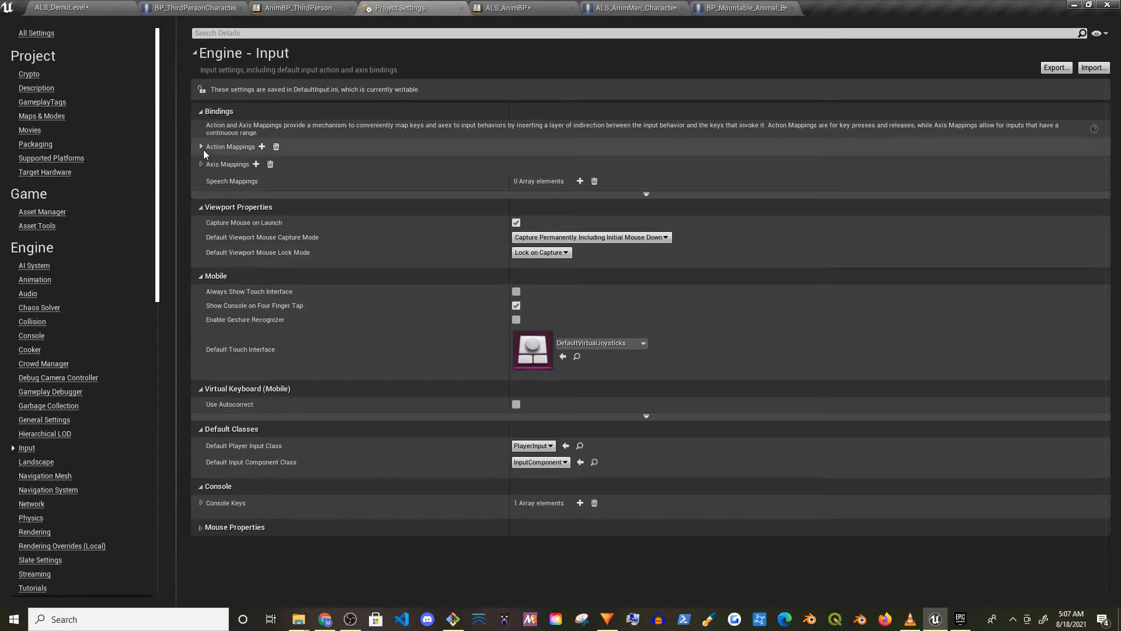
Step: Review the Action and Axis Mappings names and return to BP_Mountable_Animal_BASE
click(201, 148)
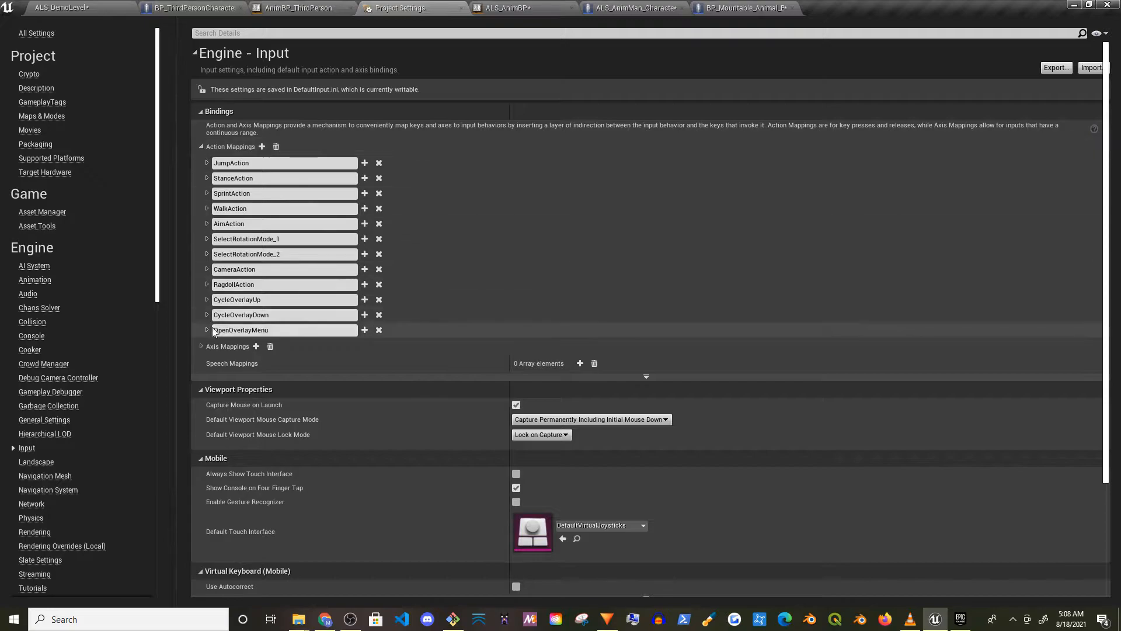
click(201, 345)
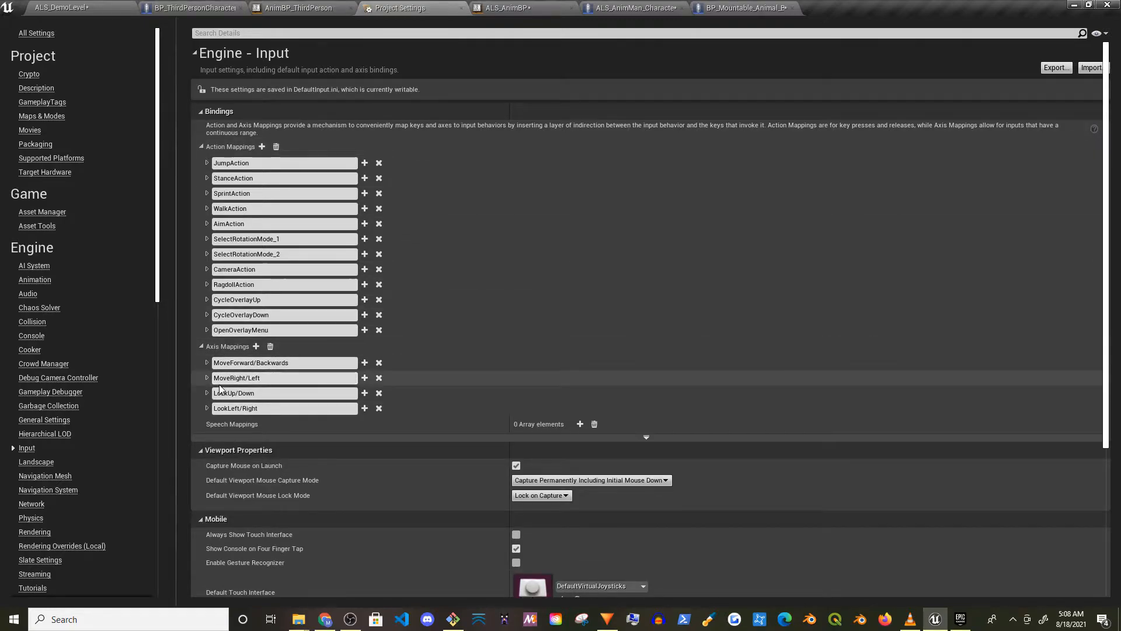
click(744, 8)
text(movef)
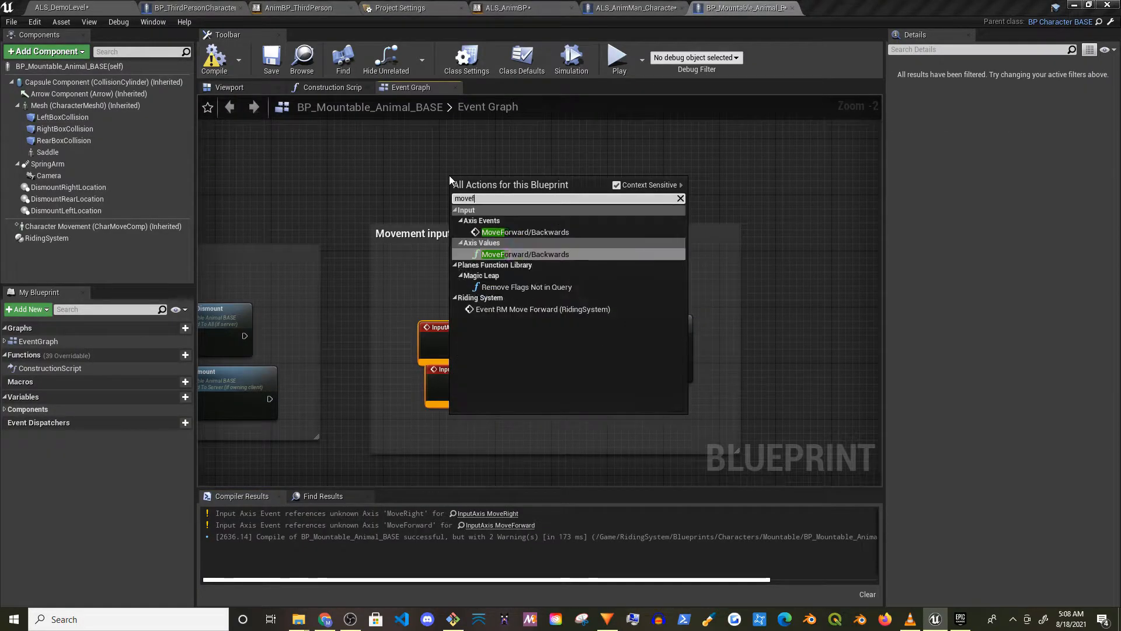
Step: Add InputAxis MoveForward/Backwards and MoveRight/Left events and wire them to Event RM Move Forward
text(or)
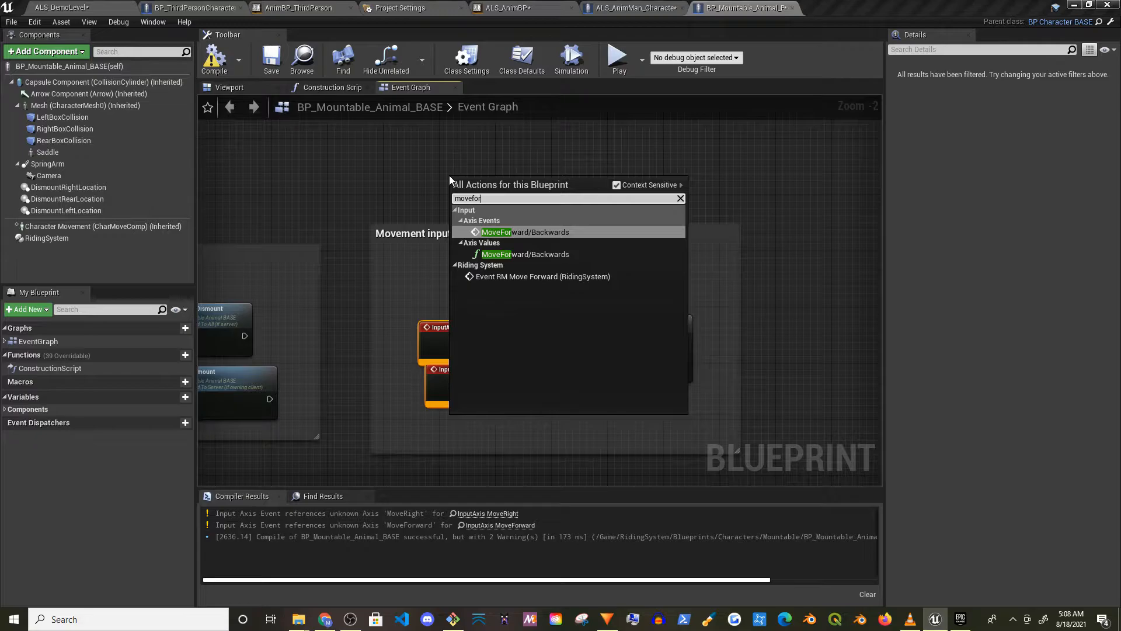
click(524, 232)
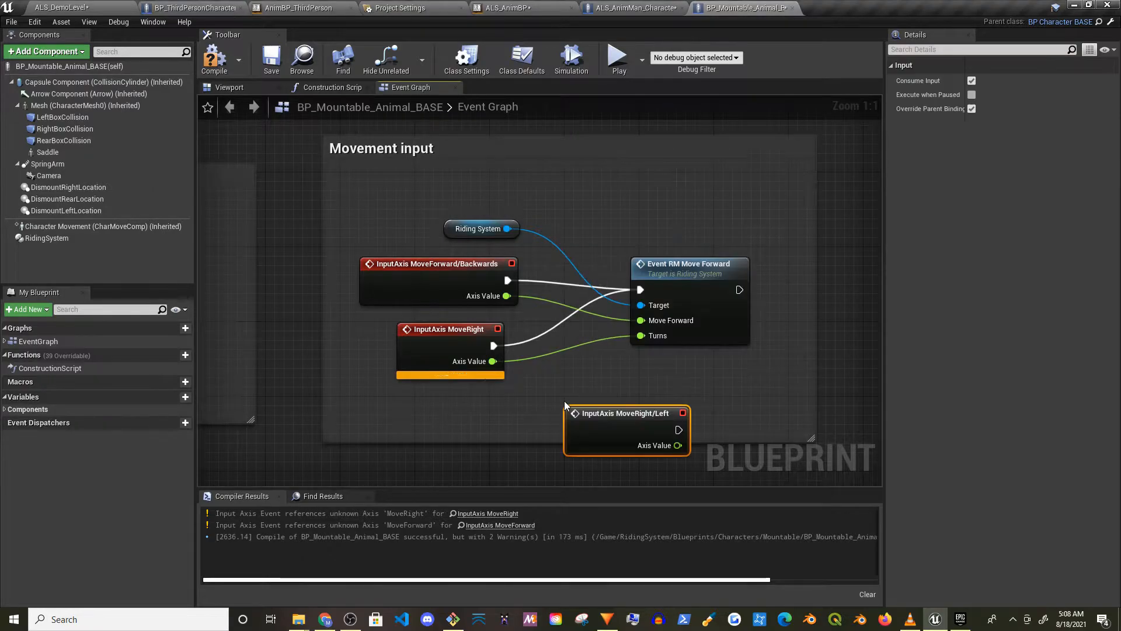
drag(627, 412, 429, 394)
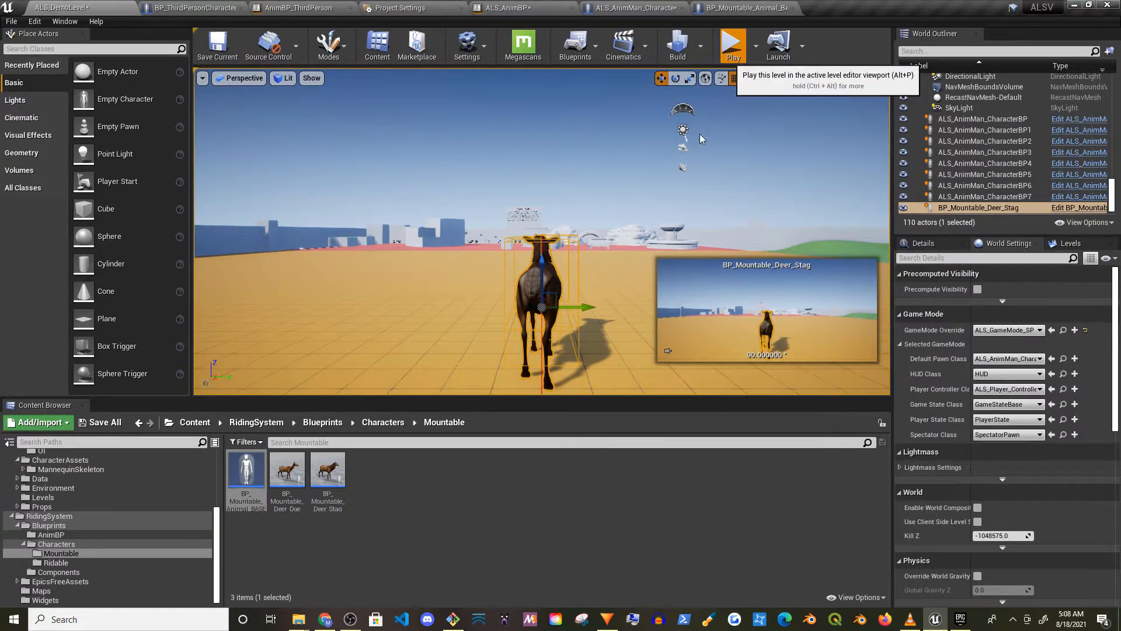
Step: Test-play with the stag mount, then check input axis names for BP_Character_BASE
click(727, 45)
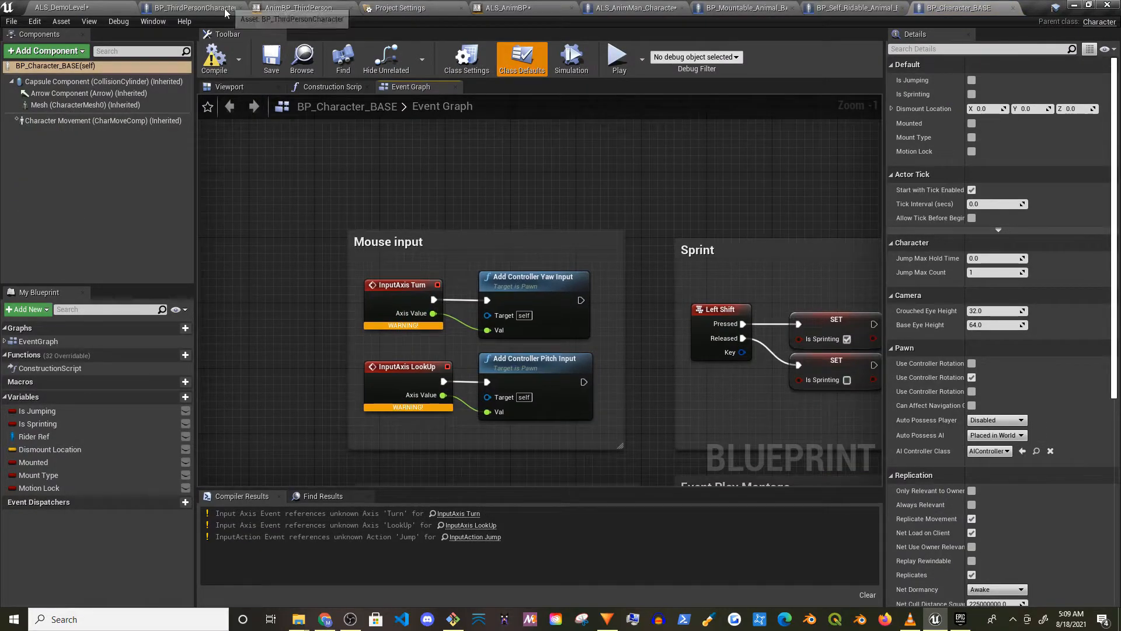
click(399, 8)
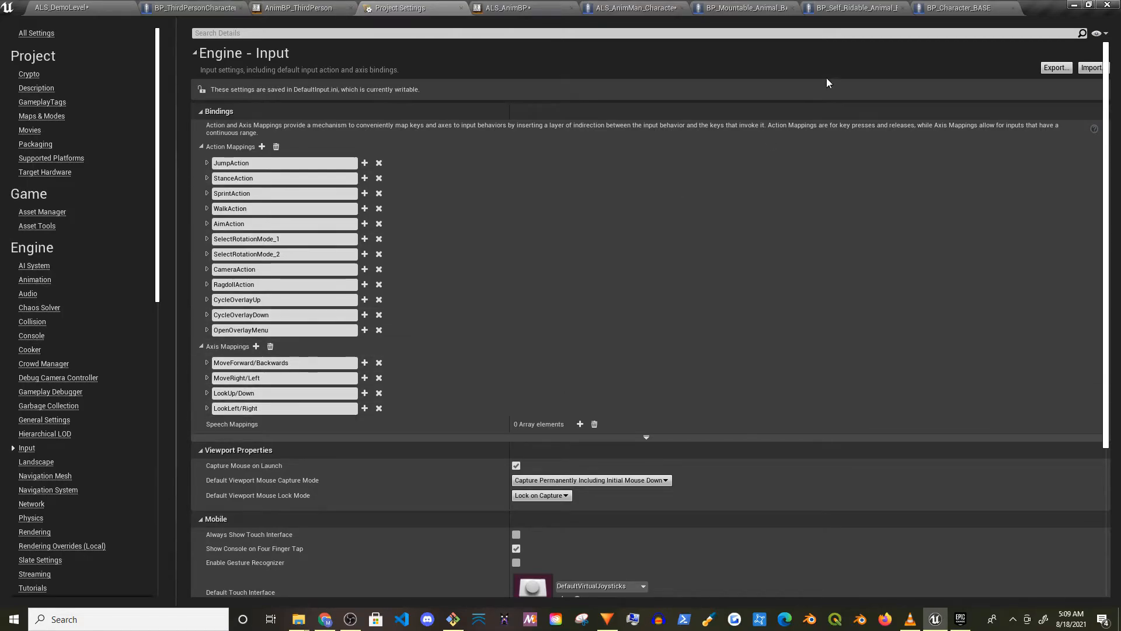
click(960, 8)
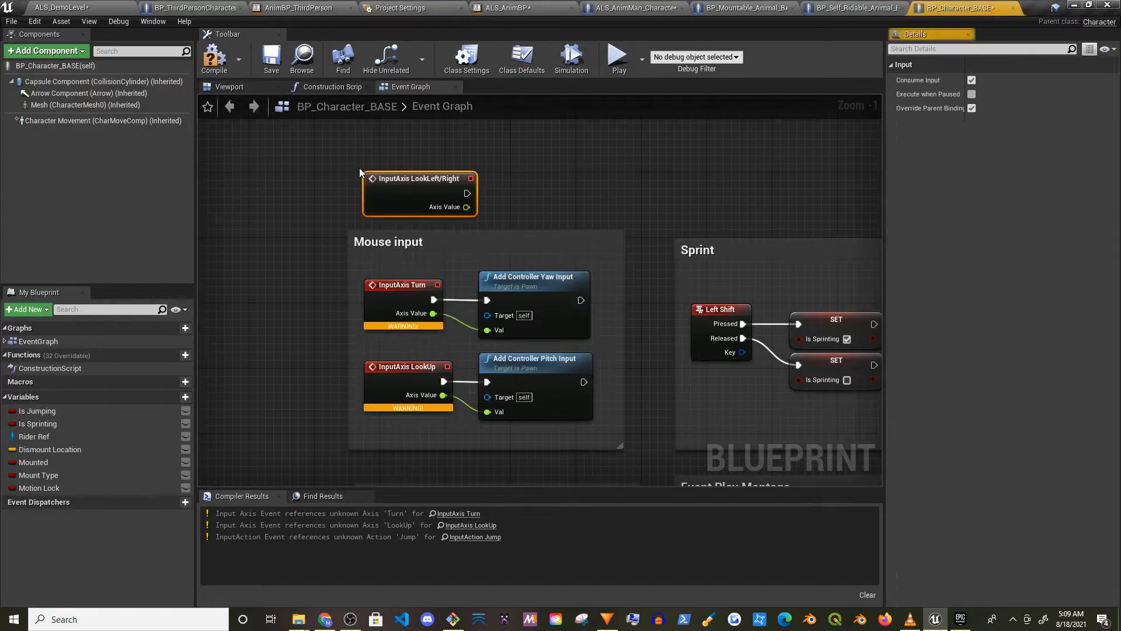
Step: Add LookLeft/Right and LookUp/Down axis events and connect LookUp/Down to the pitch input
text(loo)
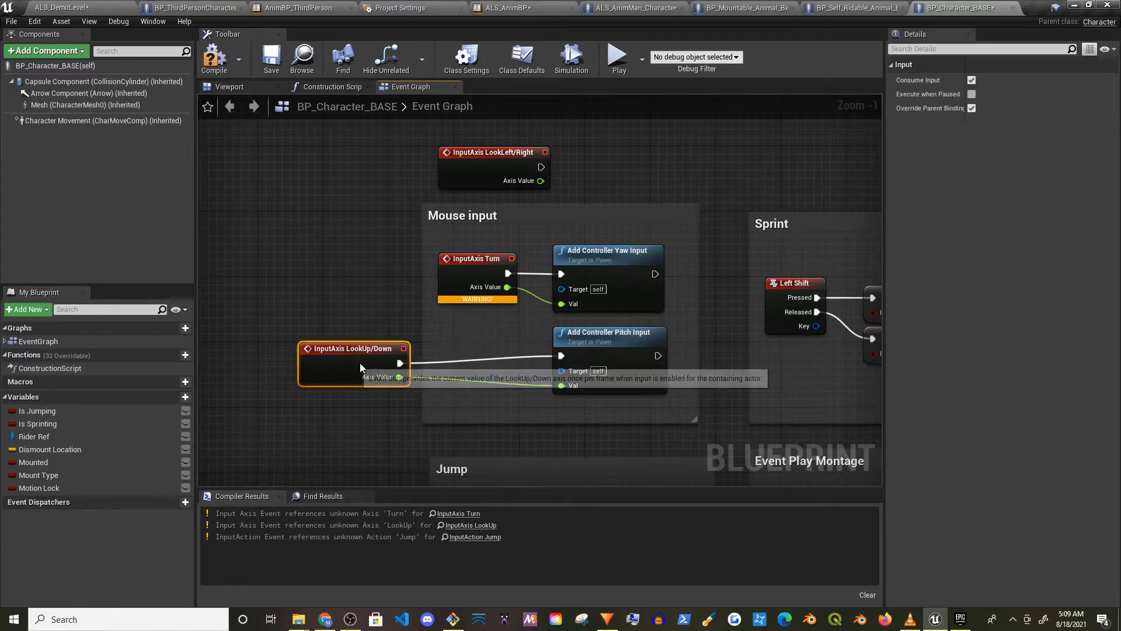
drag(353, 348, 484, 340)
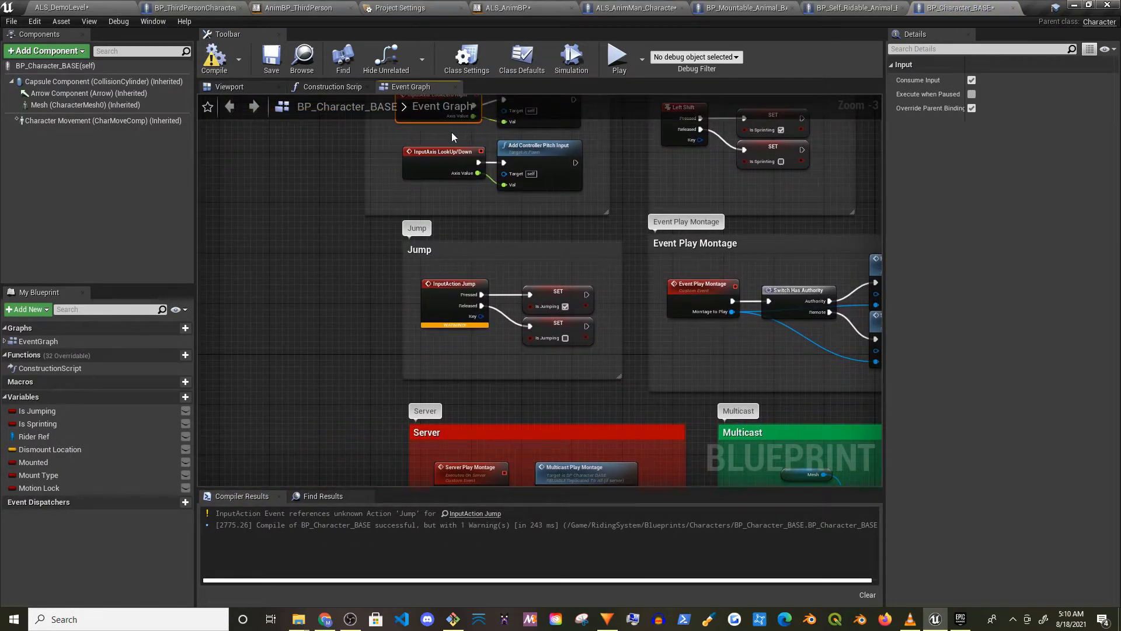
click(400, 8)
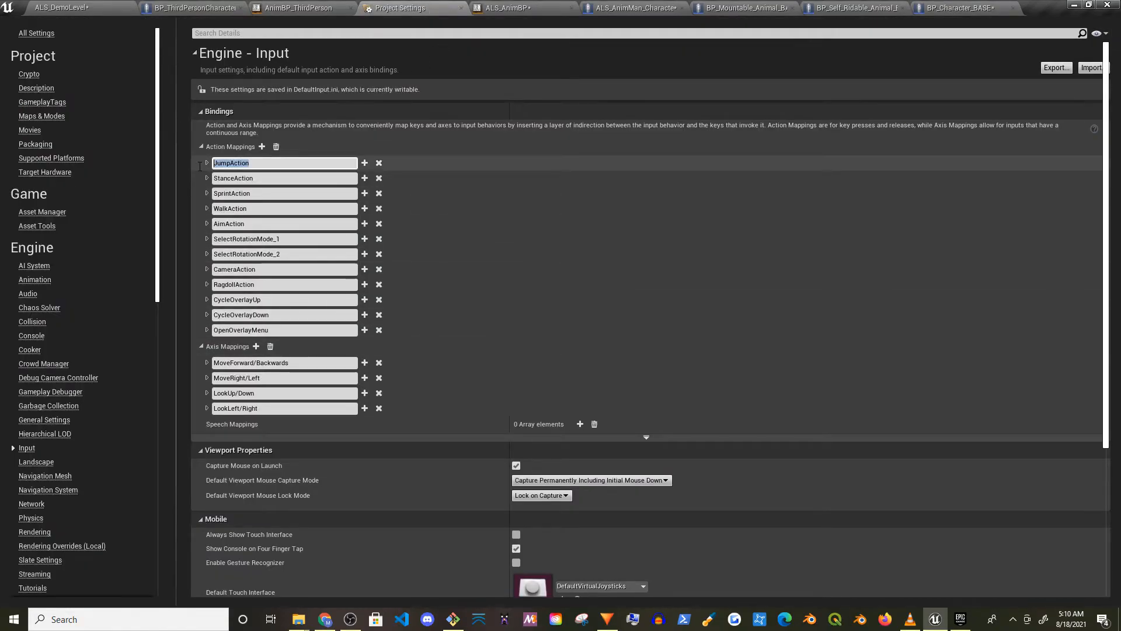
Step: Ride the deer stag in a test play, then use Save All to list the modified assets
click(960, 8)
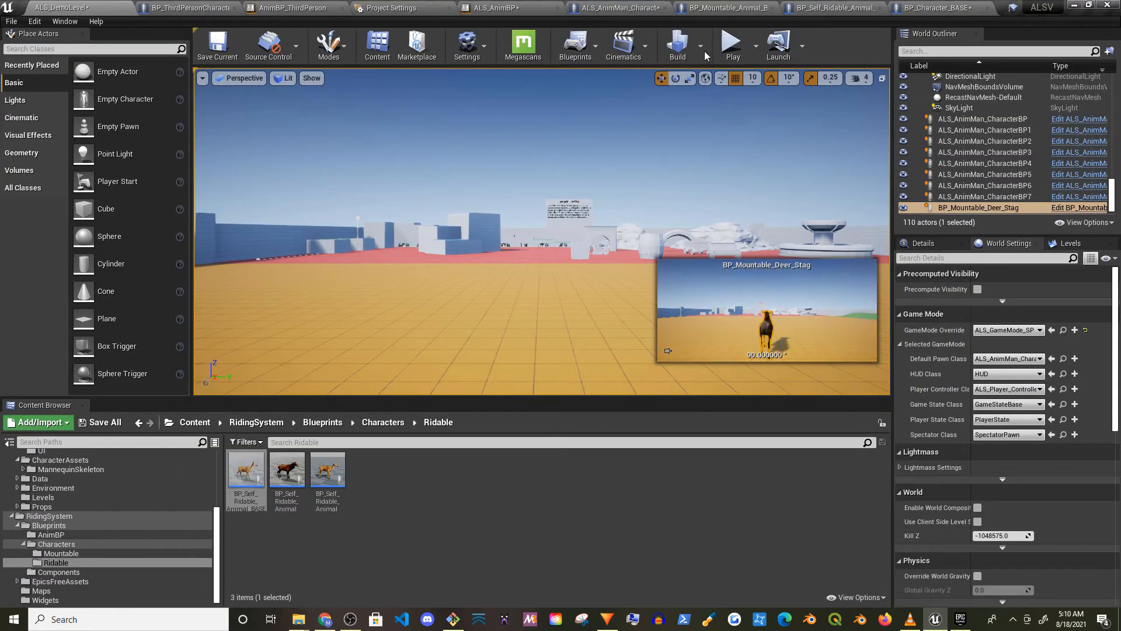
click(730, 44)
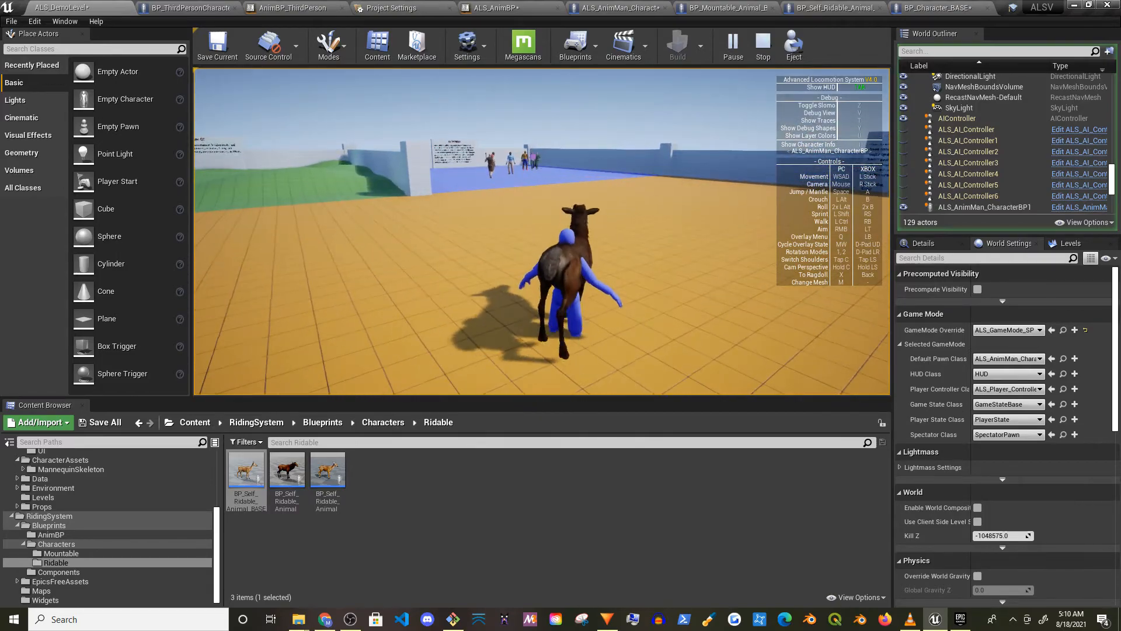
click(104, 421)
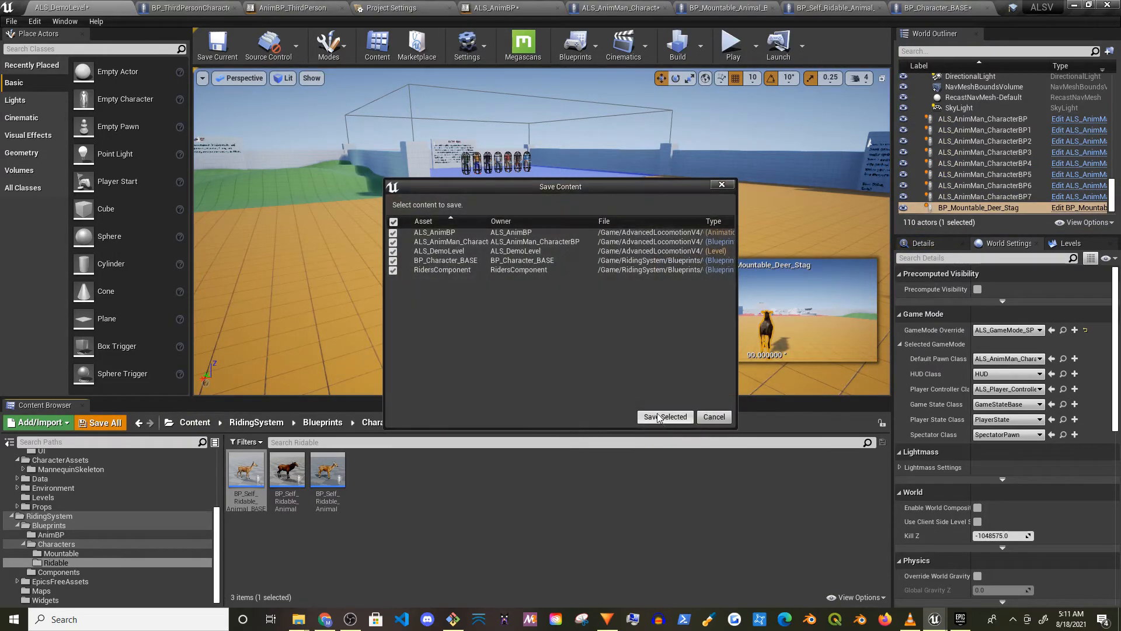
Step: Save the checked assets and inspect the mount animation skeleton's retarget settings
click(663, 417)
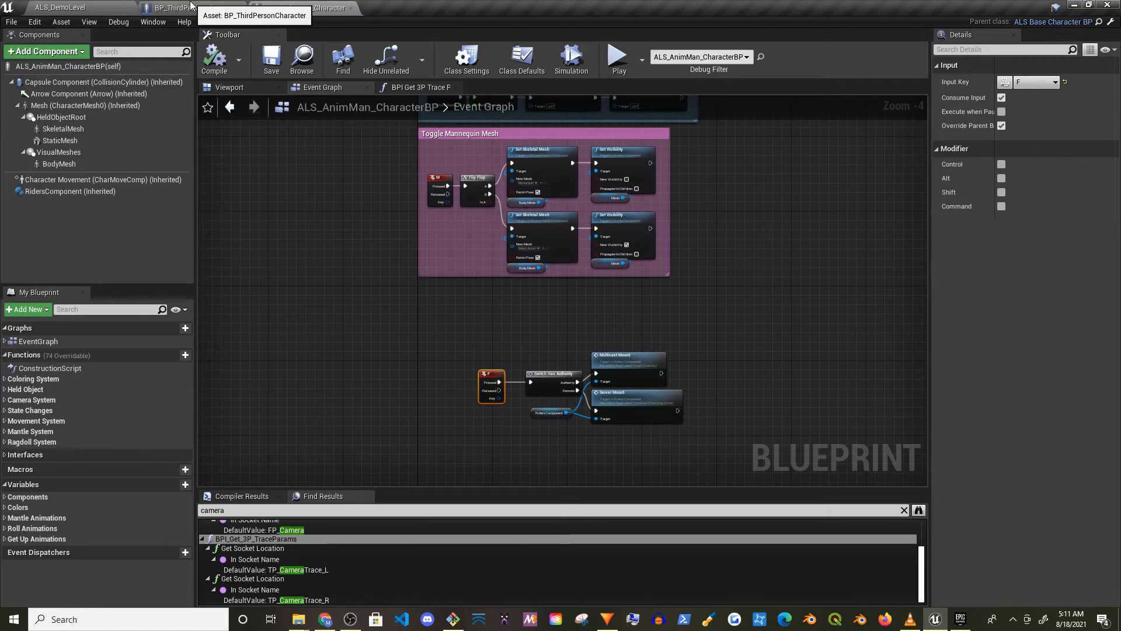
click(190, 7)
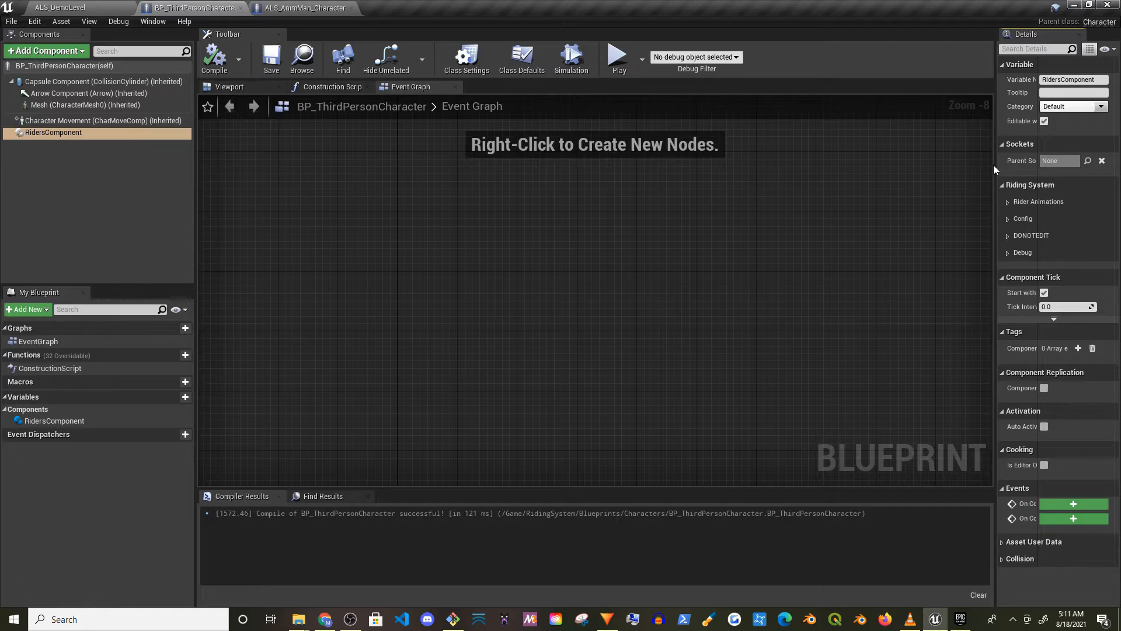
click(1008, 201)
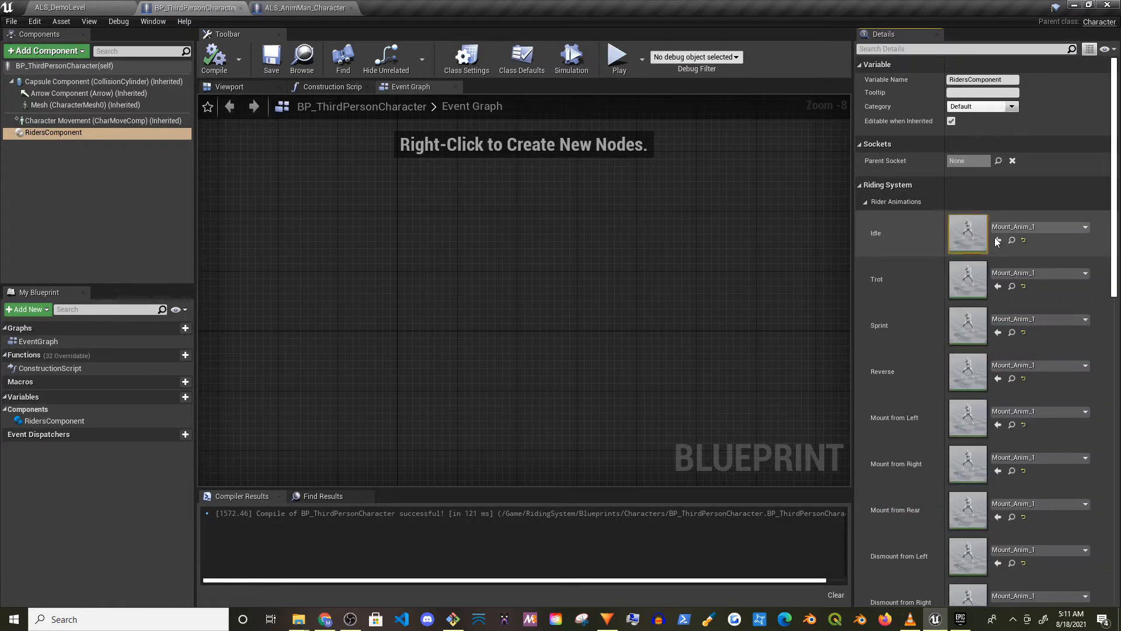
double_click(967, 234)
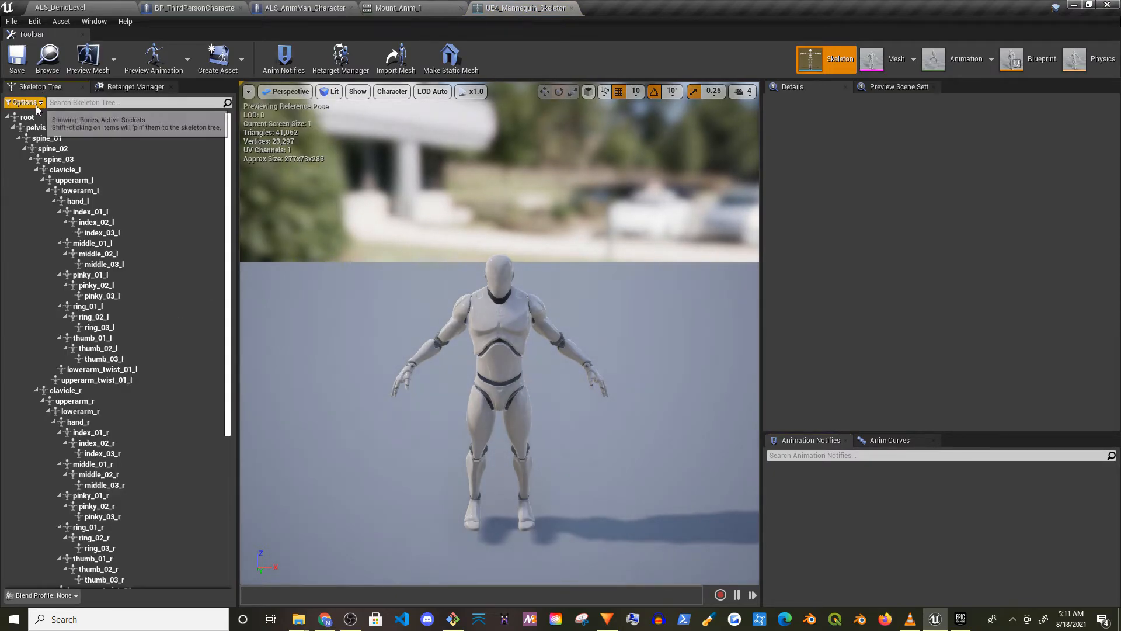
click(137, 86)
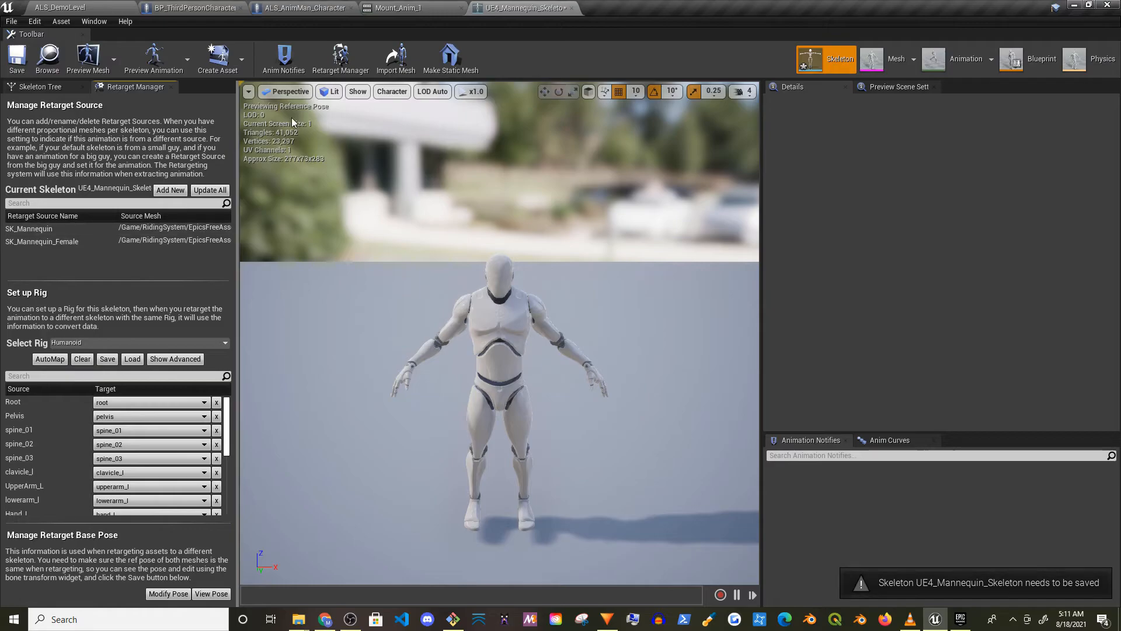
Step: AutoMap ALS_Mannequin_Skeleton's bones to the Humanoid rig in Retarget Manager and save it
click(302, 8)
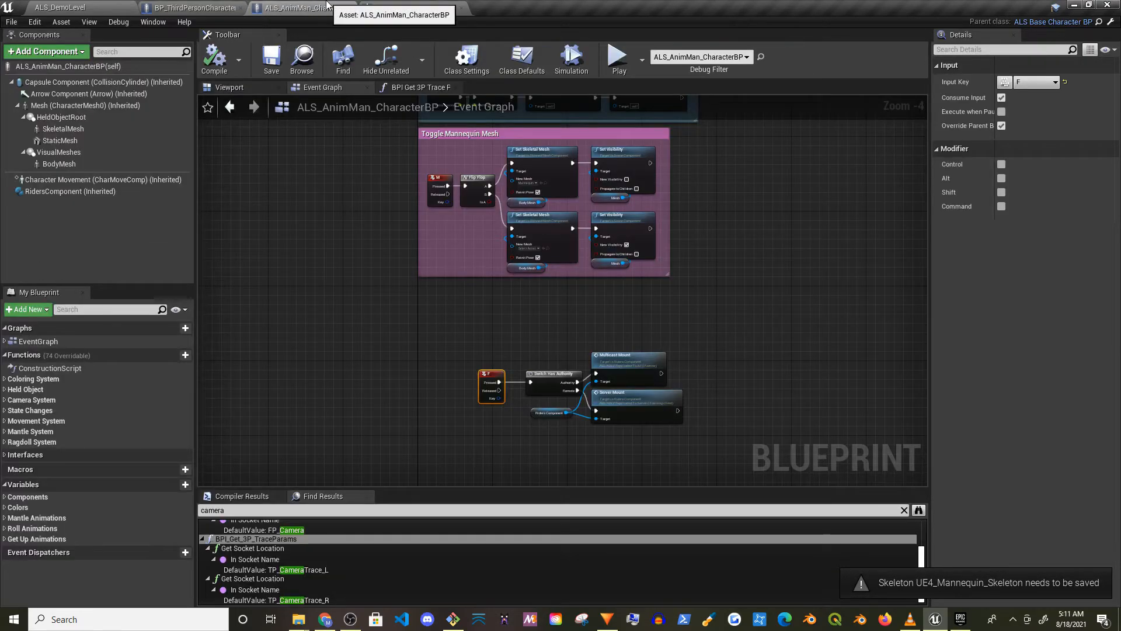
click(85, 105)
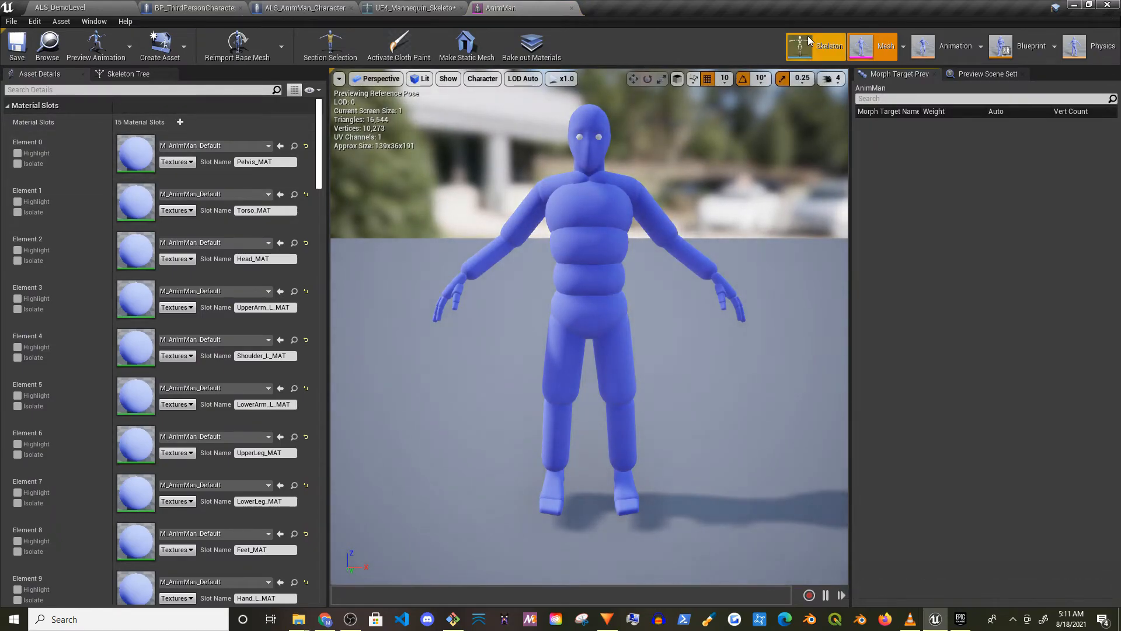
click(522, 8)
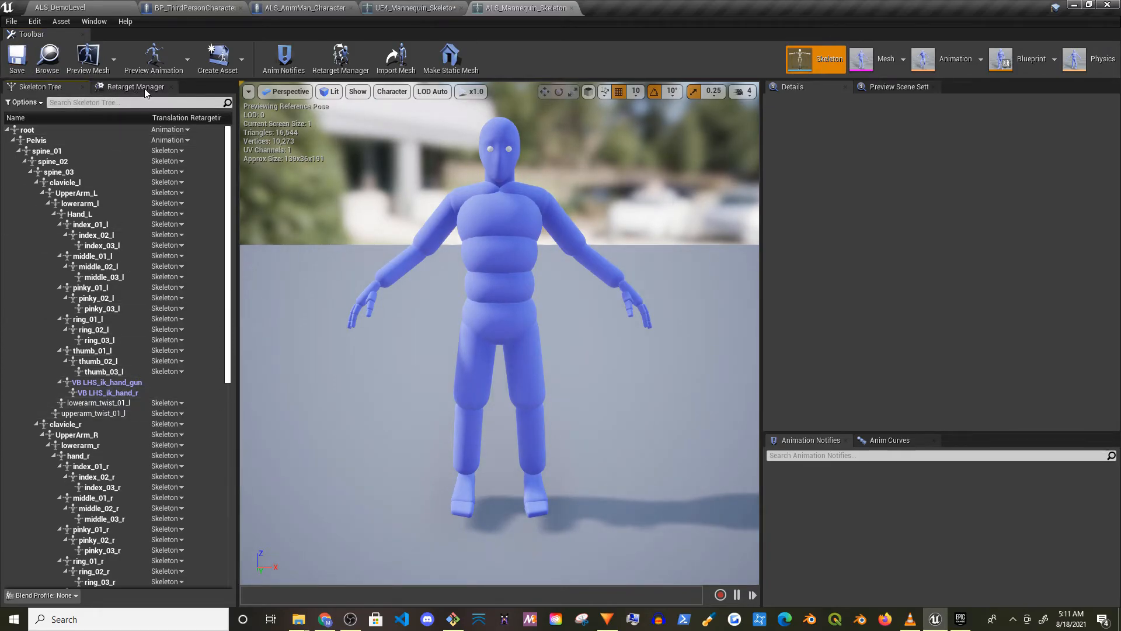
click(138, 87)
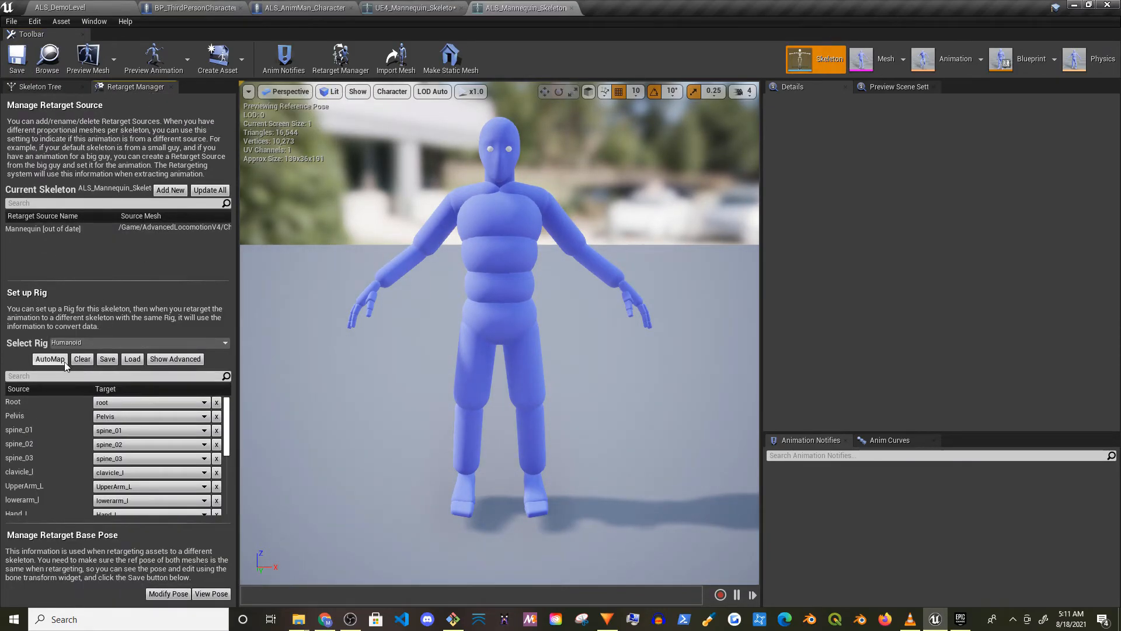
click(16, 58)
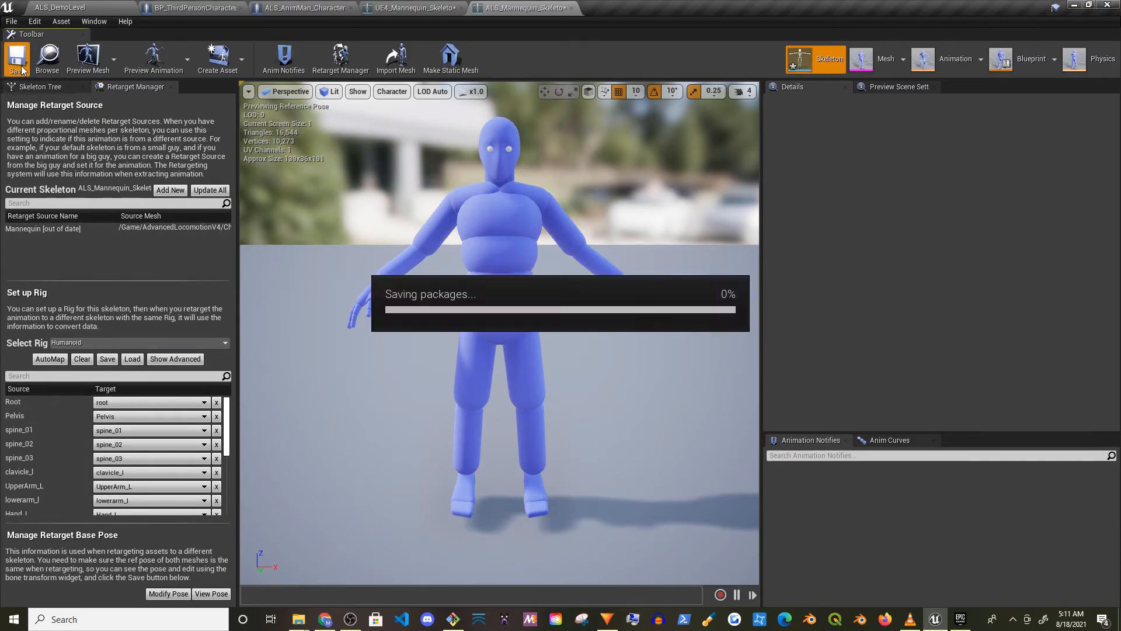
click(301, 8)
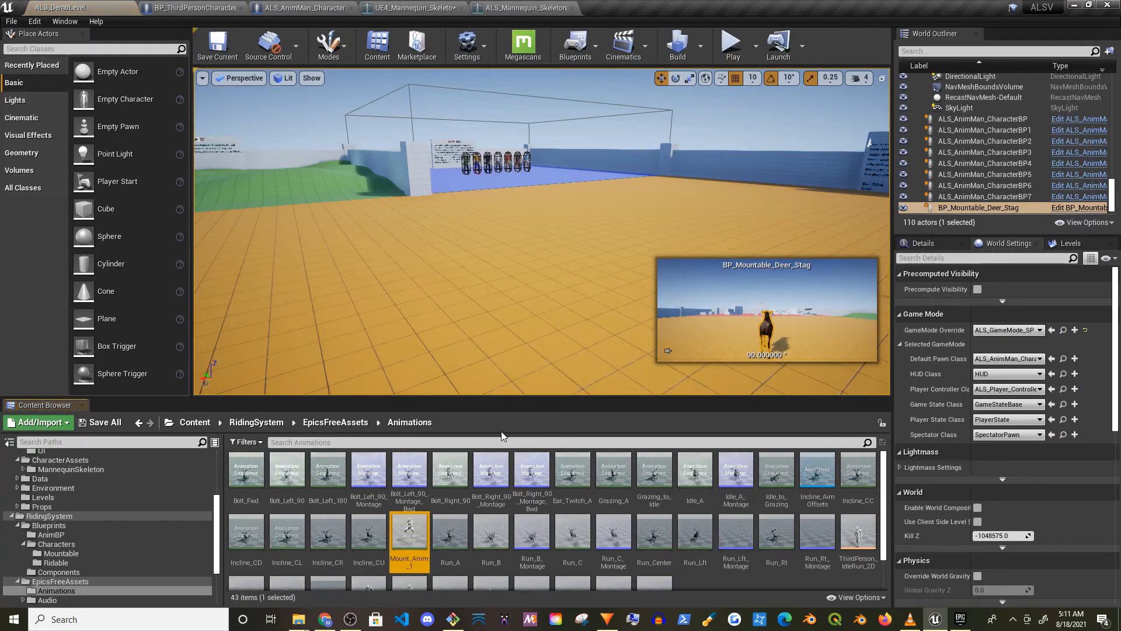
Step: Duplicate and retarget Mount_Anim_1 onto ALS_Mannequin_Skeleton
right_click(409, 532)
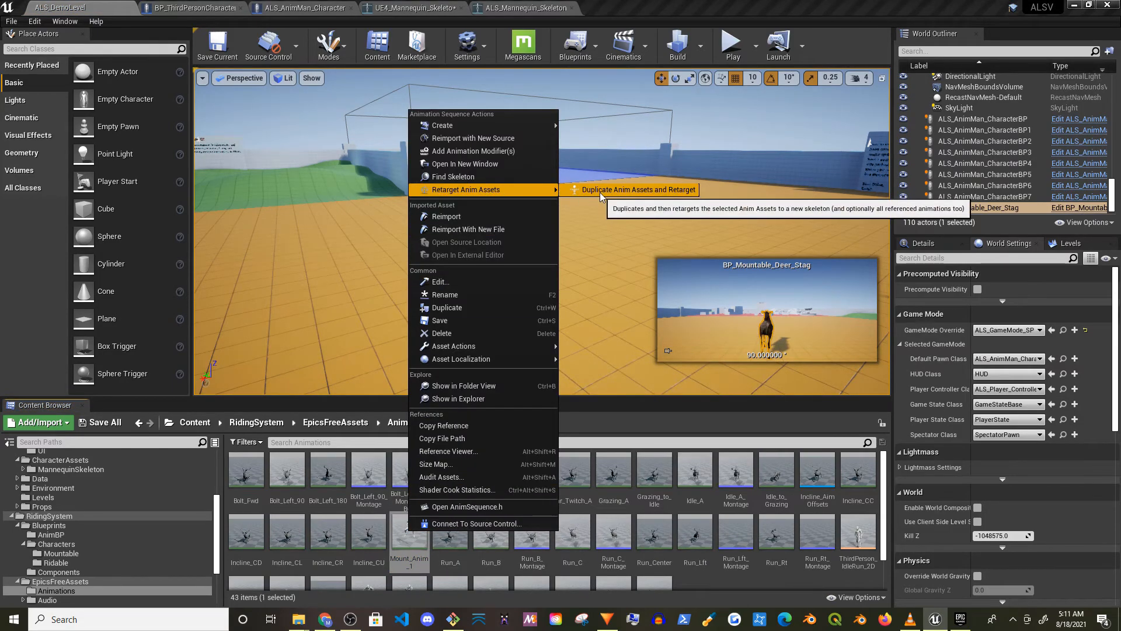
click(637, 189)
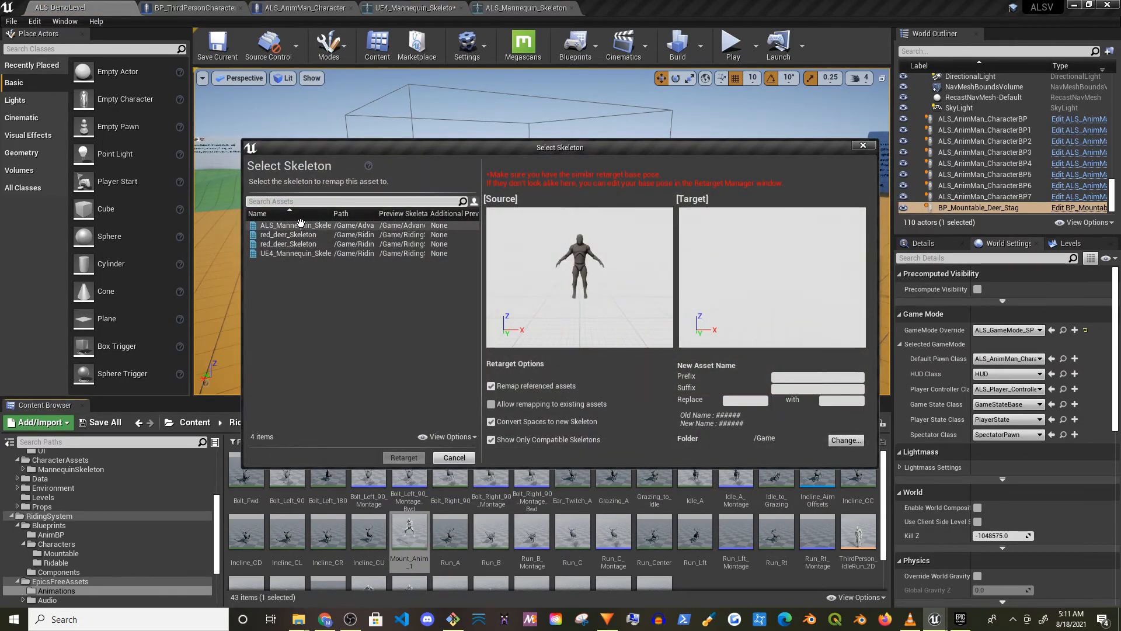
click(295, 224)
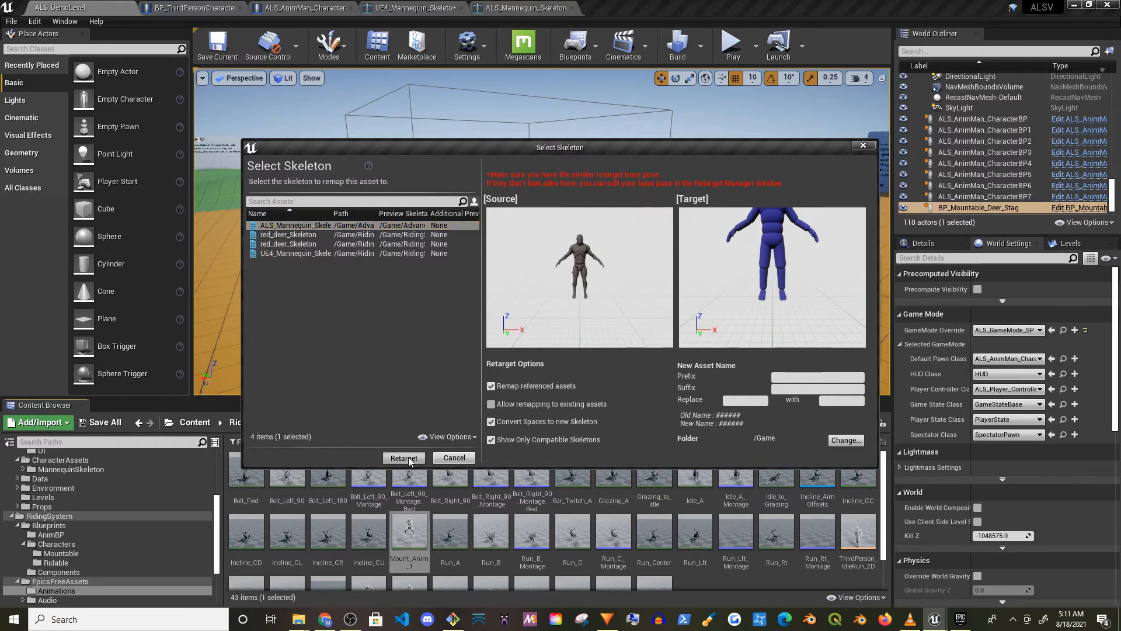
click(403, 458)
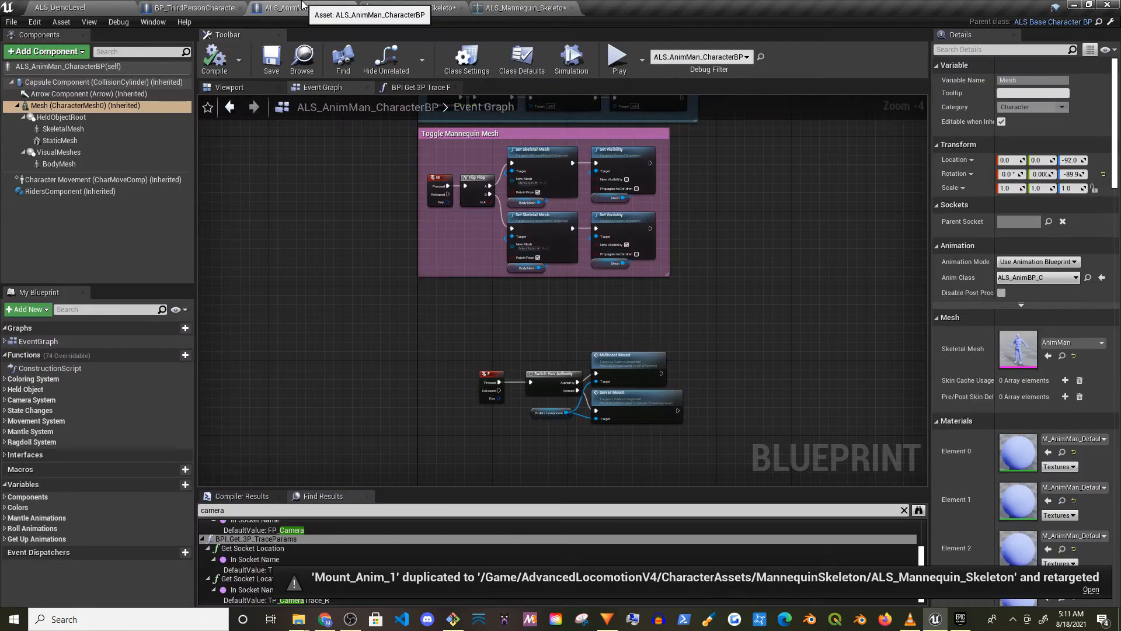
Step: Expand RidersComponent's Rider Animations slots showing Mount_Anim_1 from Idle through Dismount
click(70, 190)
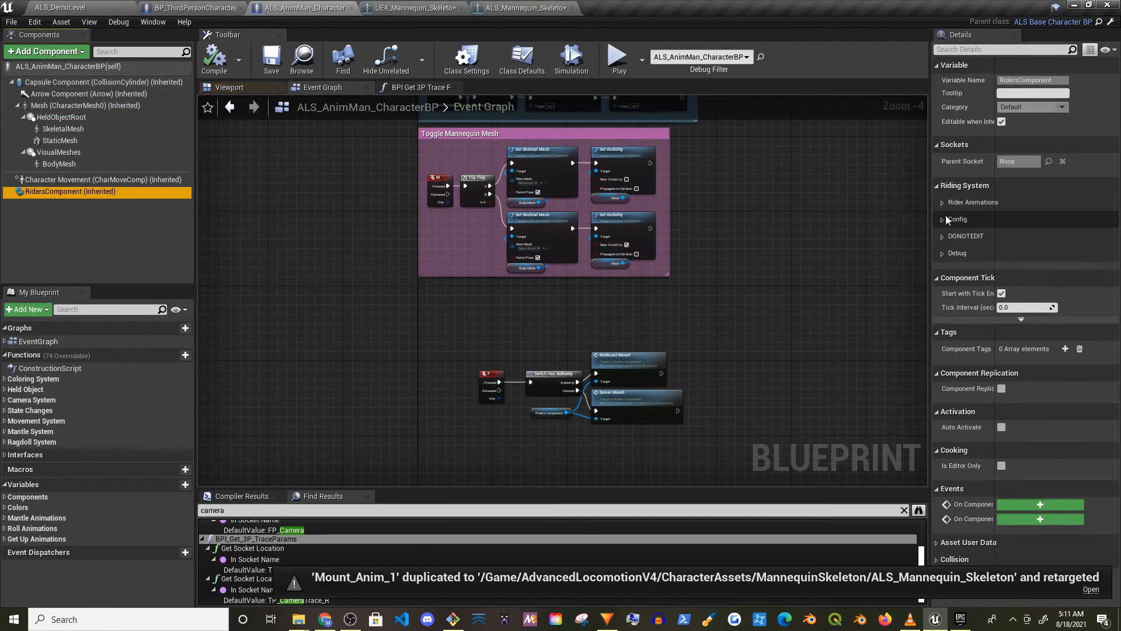
click(944, 202)
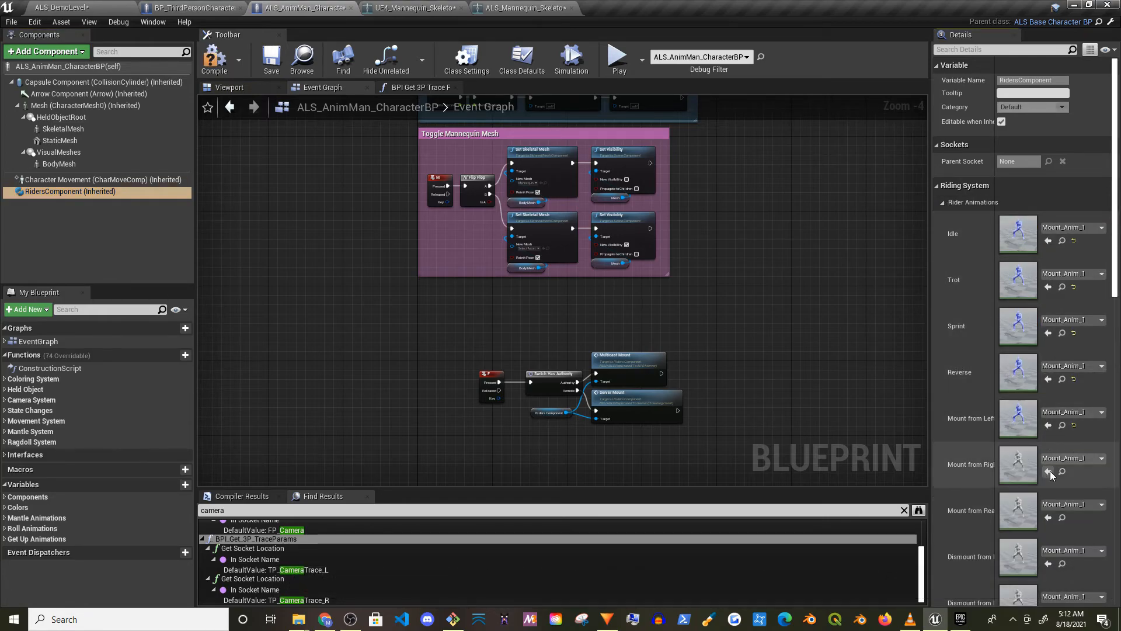
scroll(down, 3)
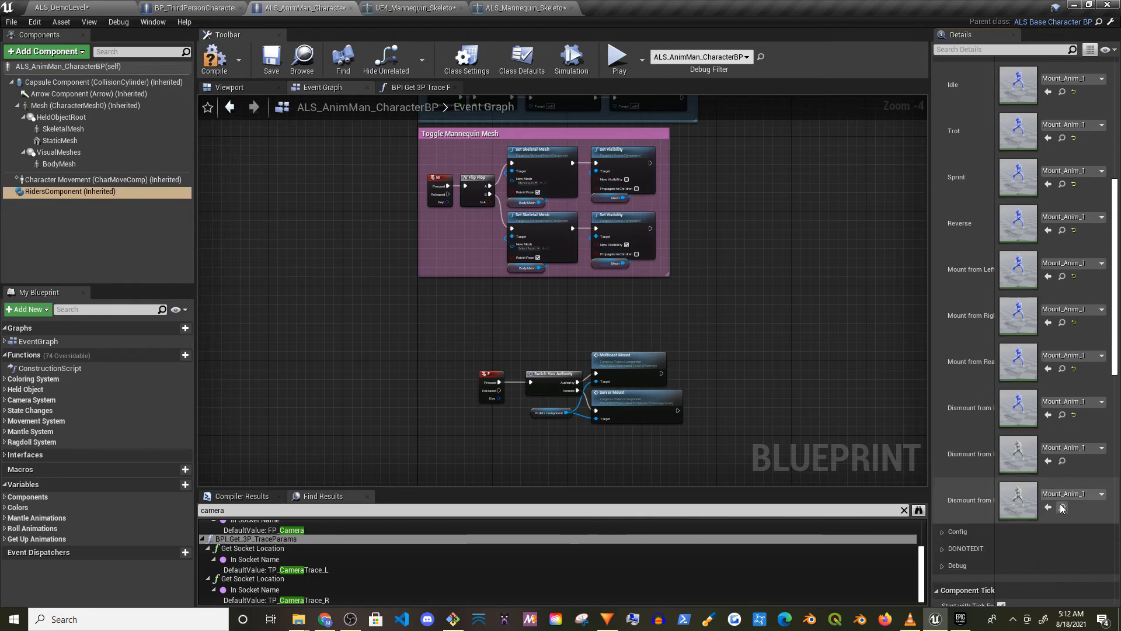